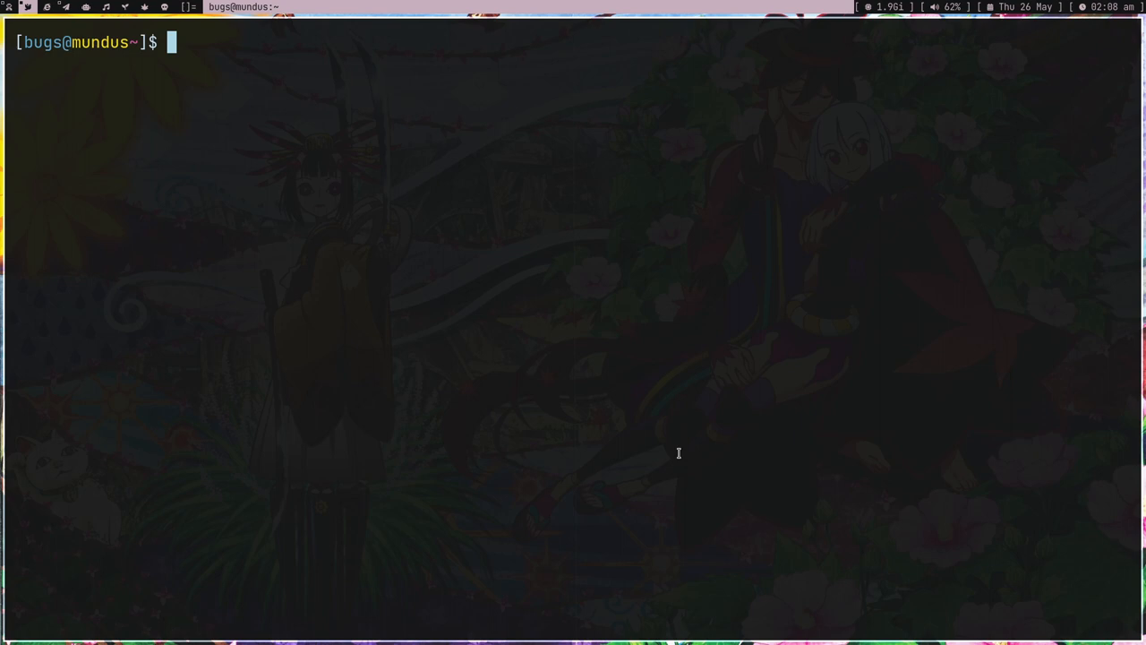
Step: Start vim on a new buffer, type a remark about plain text, then remove it
type("vim")
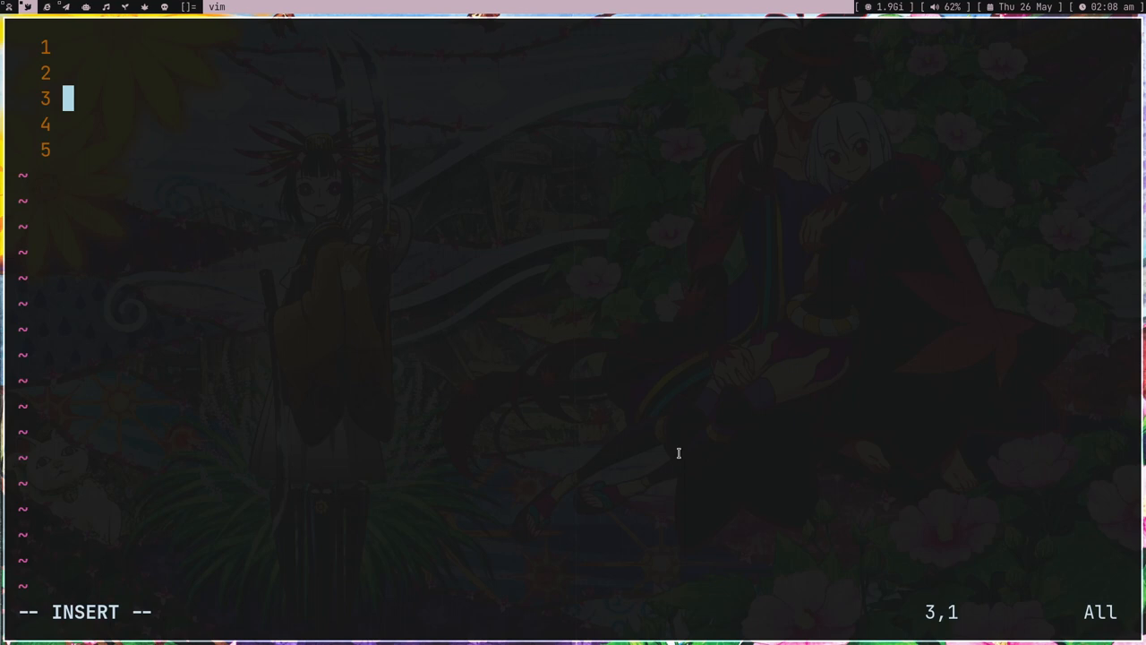
type("JUST")
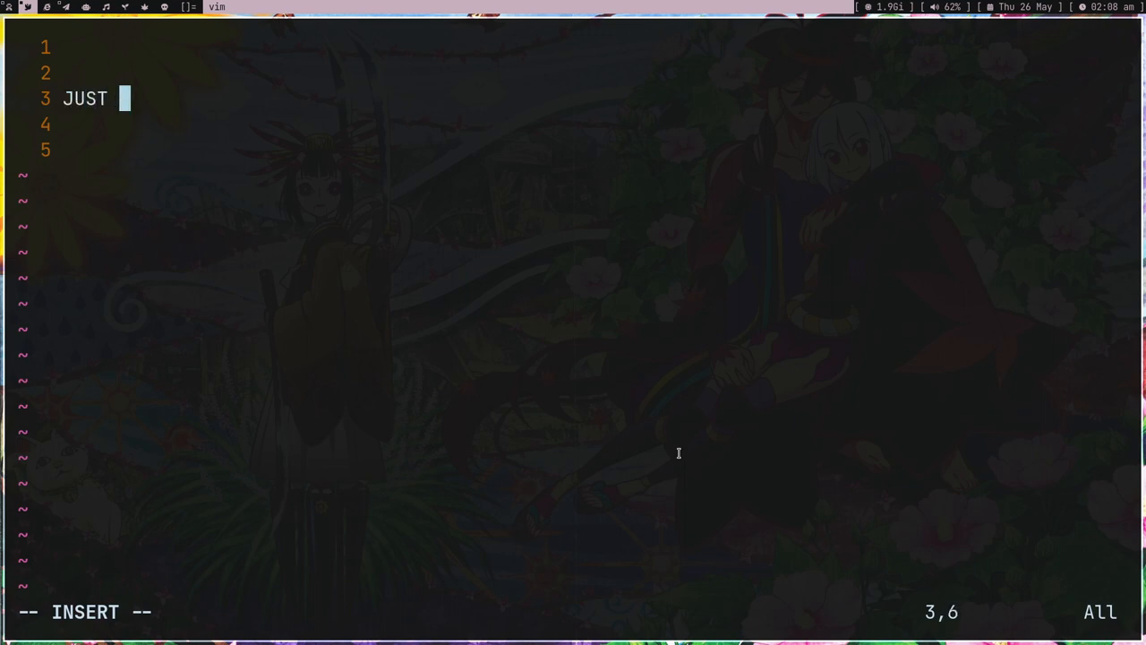
type("USE A FUCKING PLAIN")
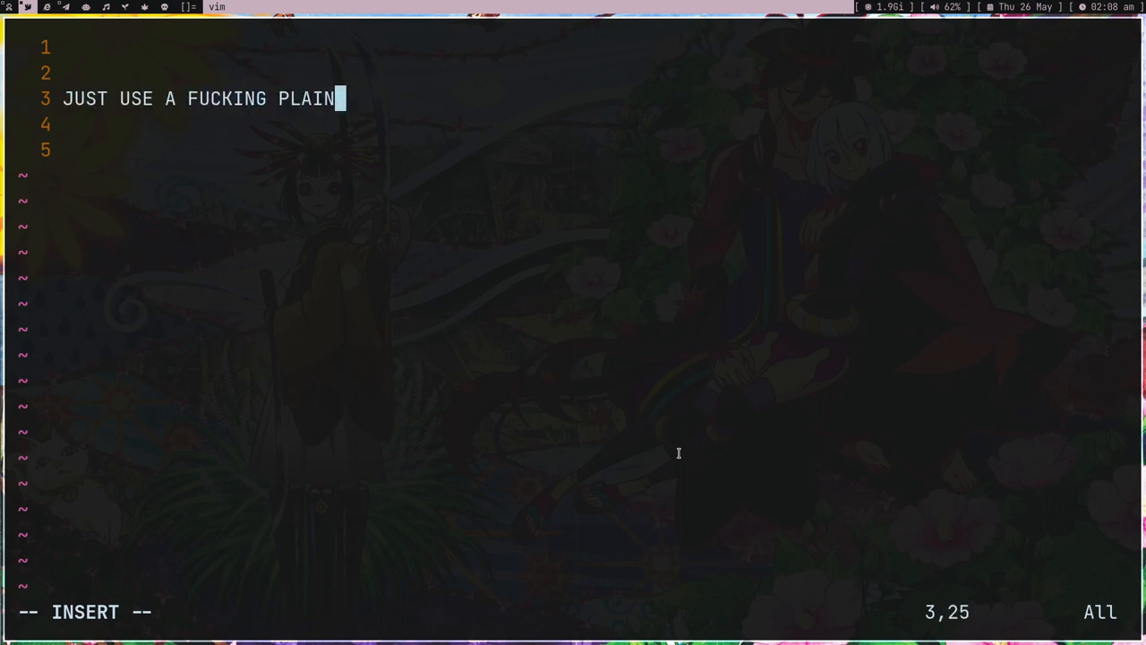
type("TEXTJK")
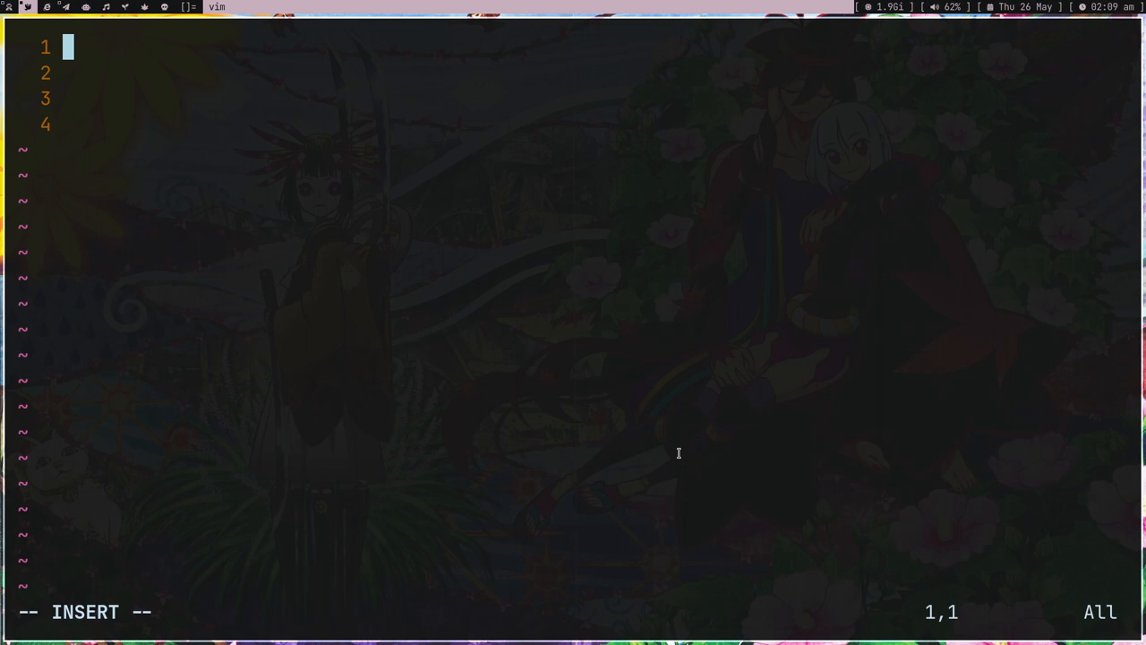
Step: Write a 'name,number' header line and then delete it
type("name")
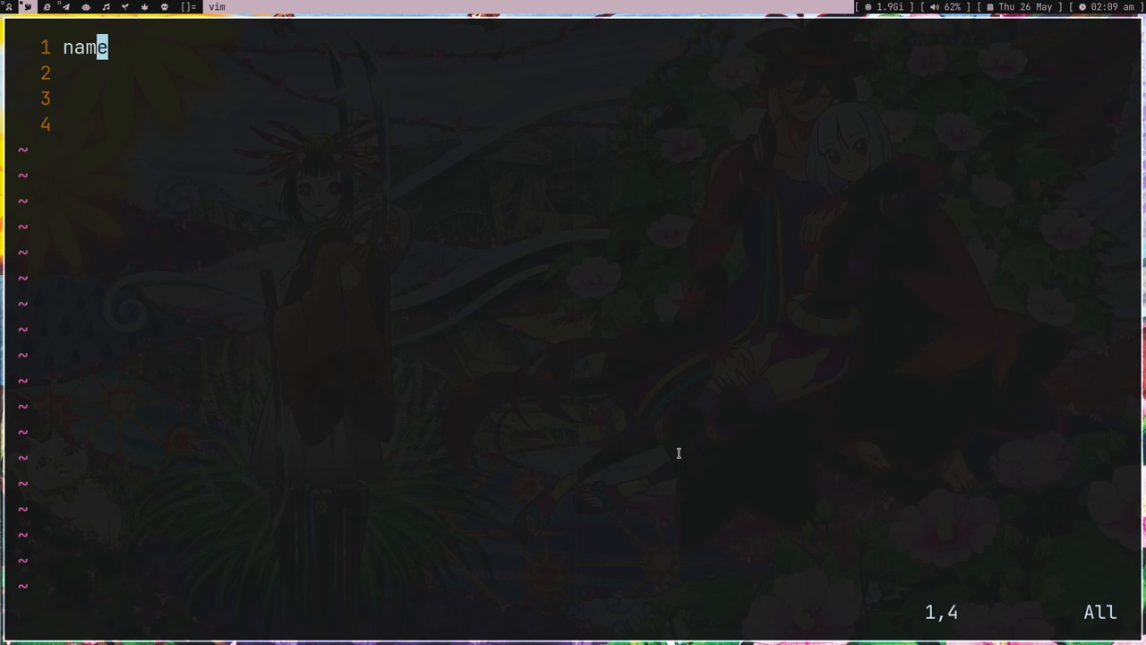
type("full")
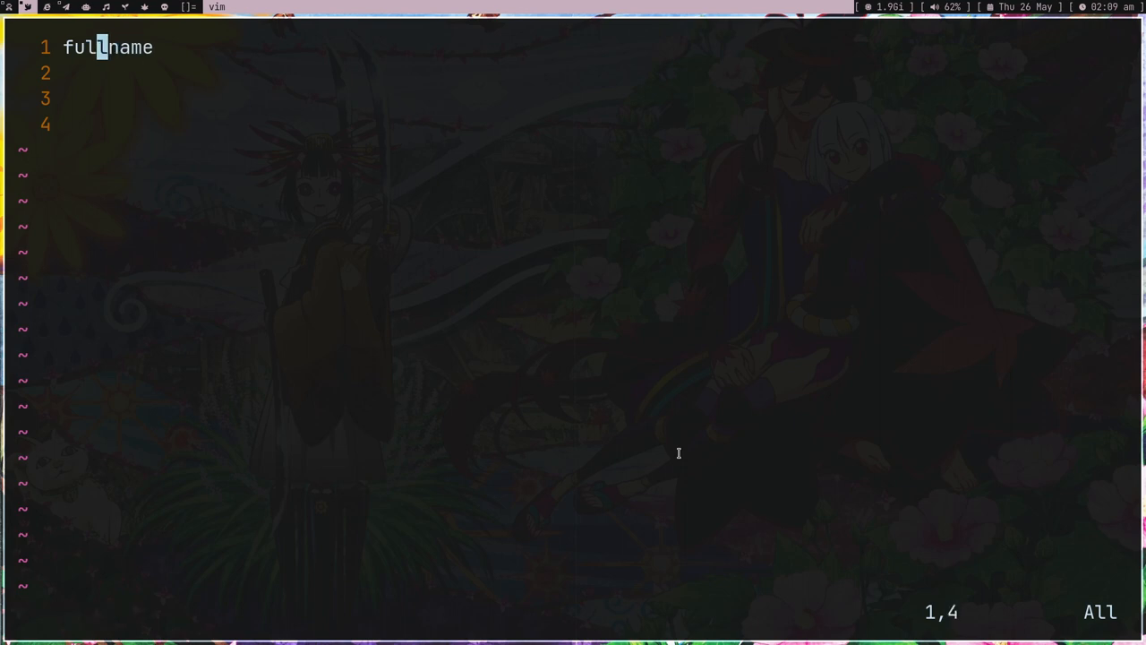
type(",number")
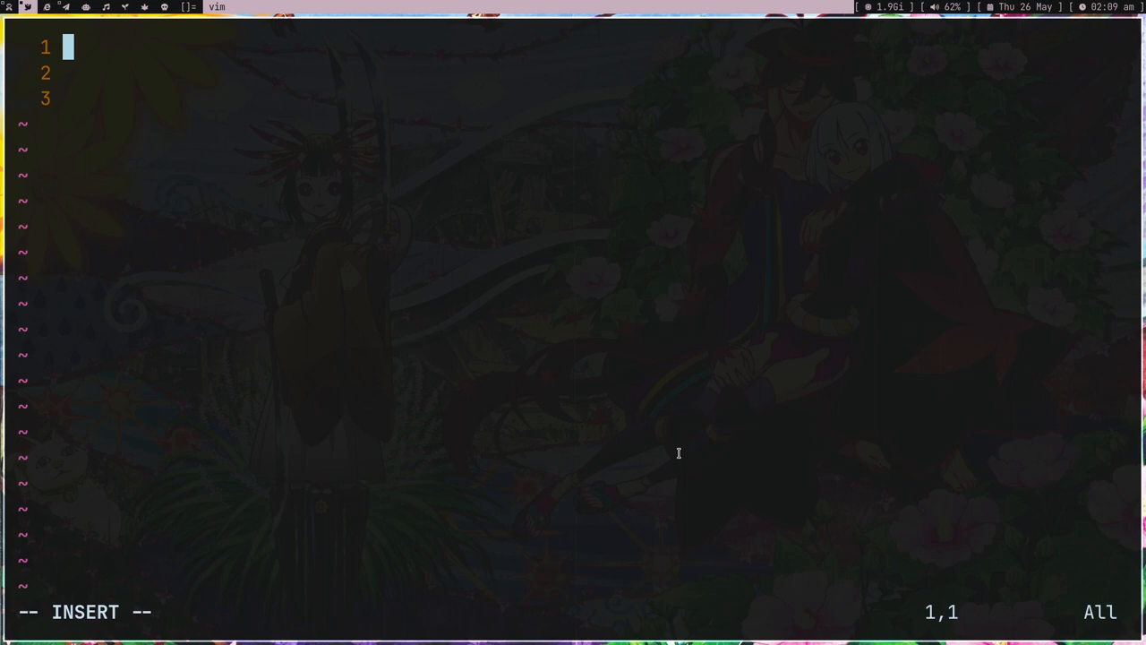
type("Alice")
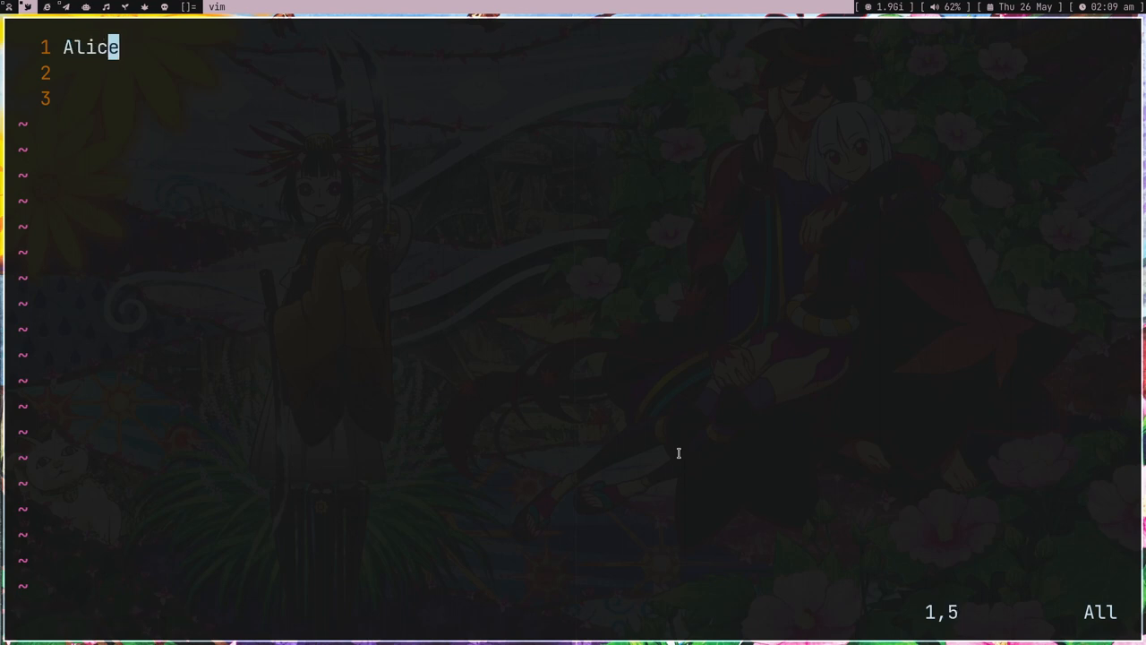
type(",")
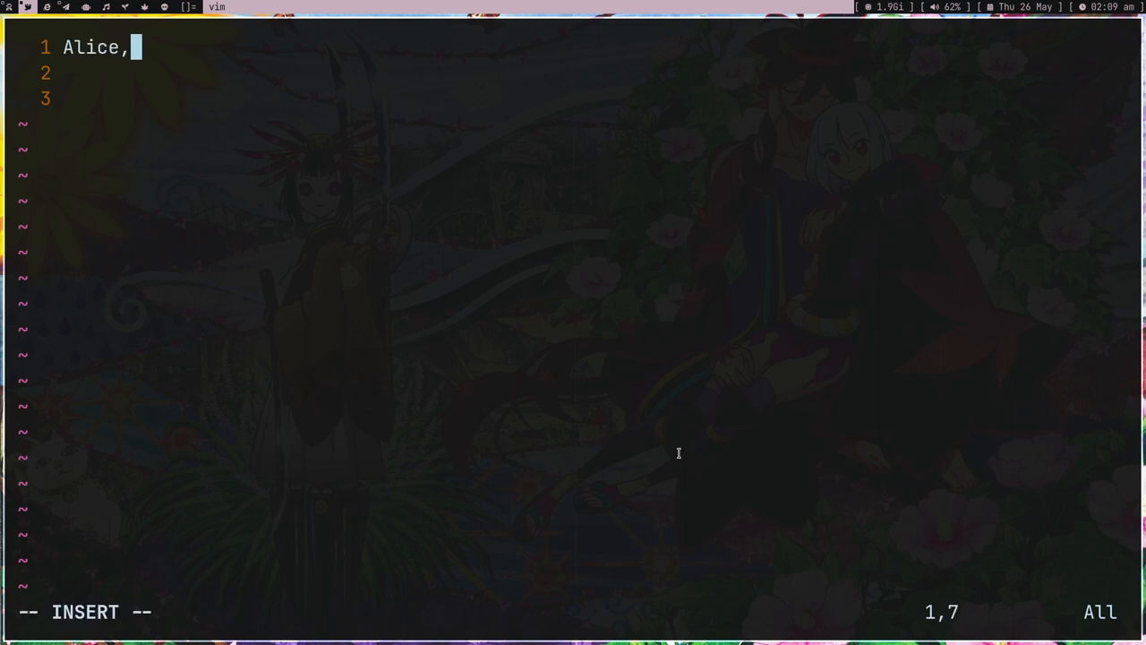
type("+91-")
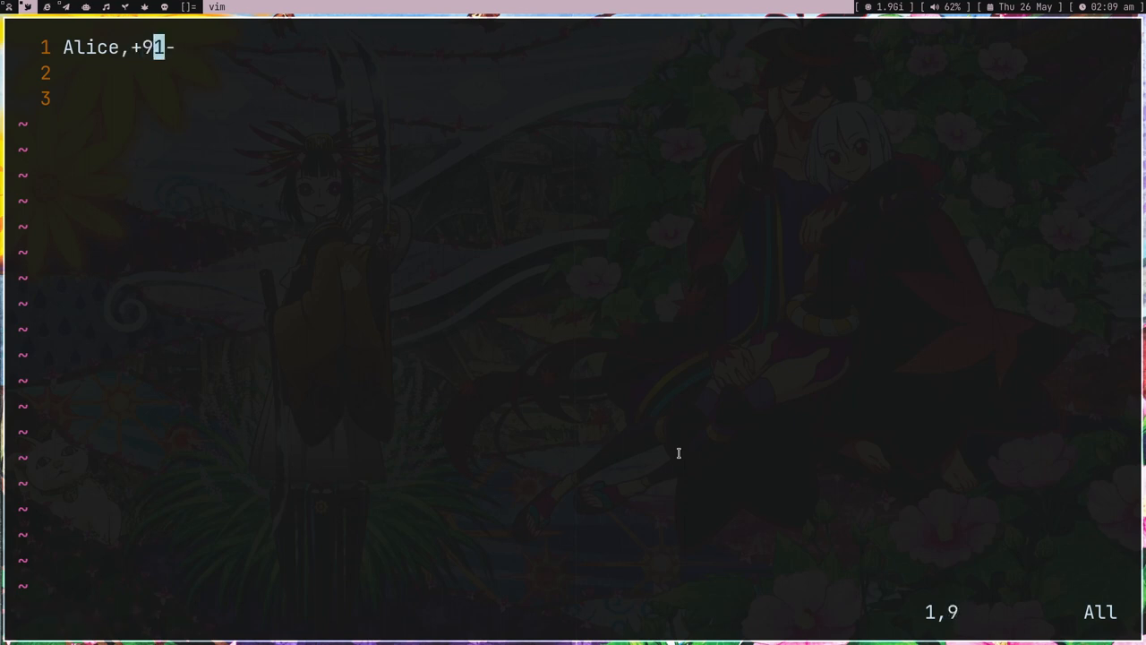
key("a")
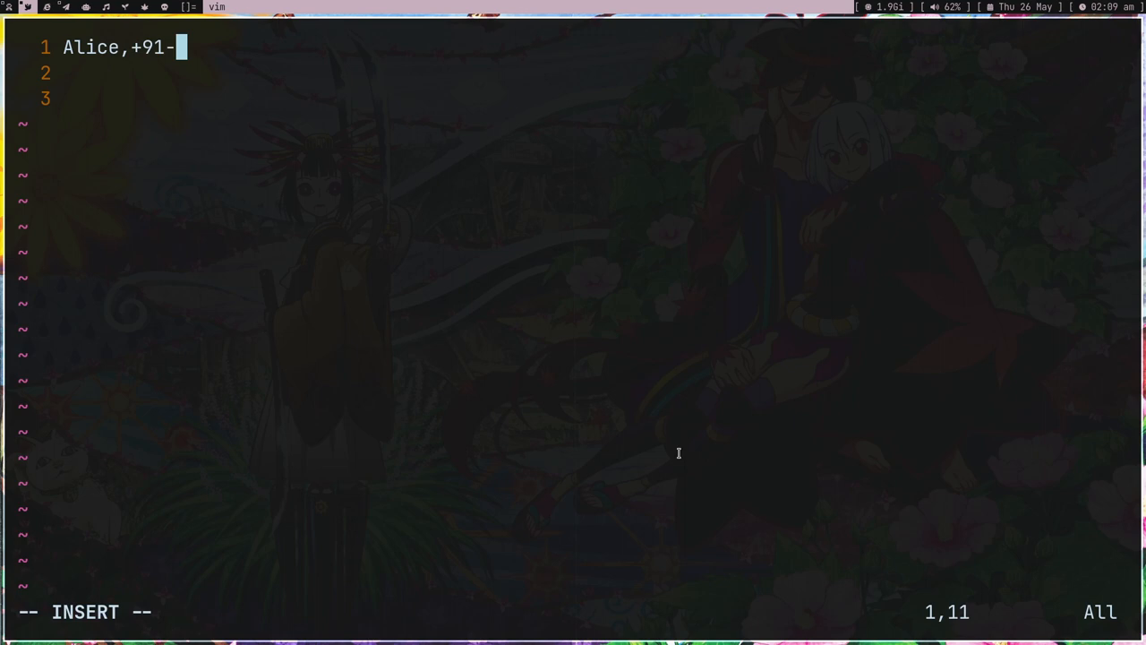
type("987654")
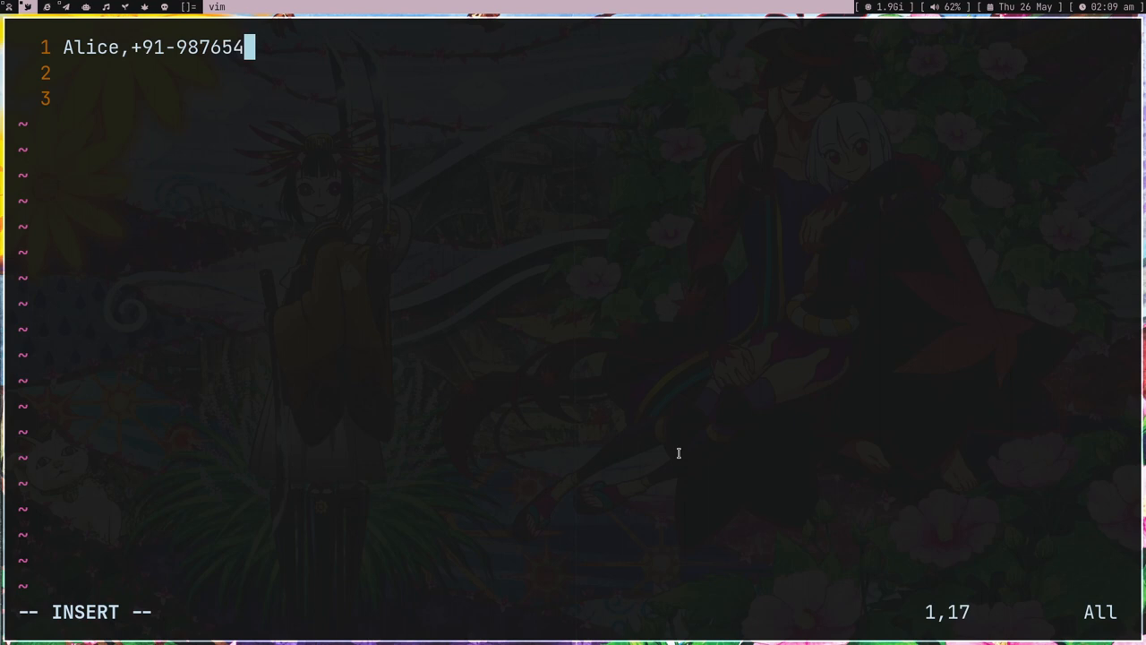
type("3210j")
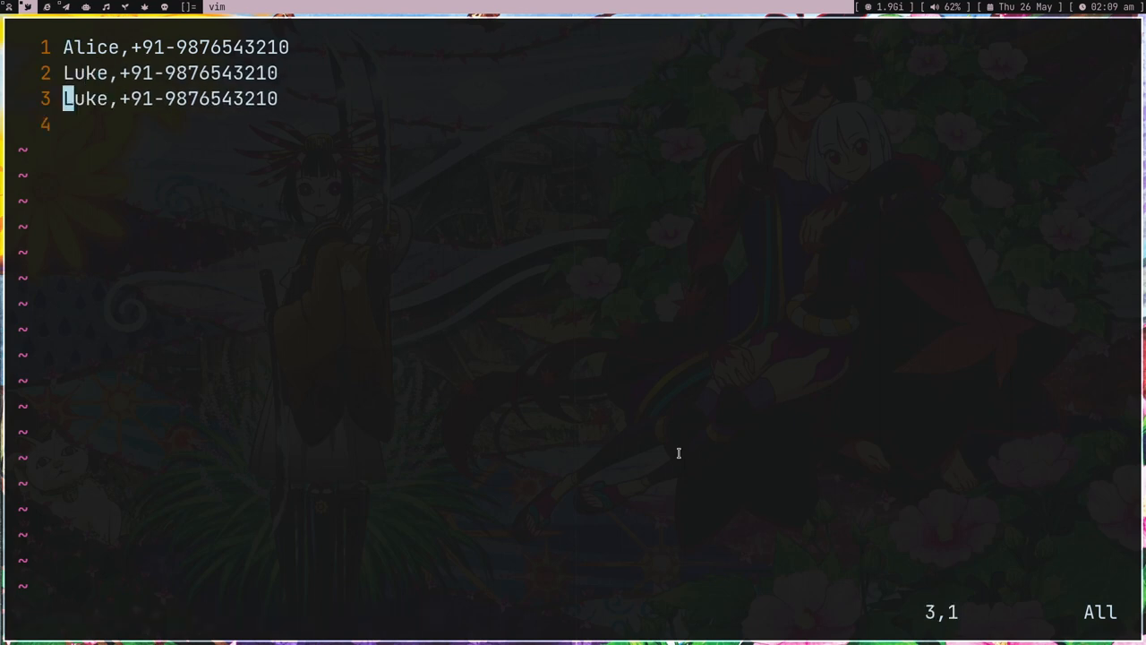
Step: Add contact lines for Distrotube, Hexdsl and TechHut with the same number
type("Distrotube")
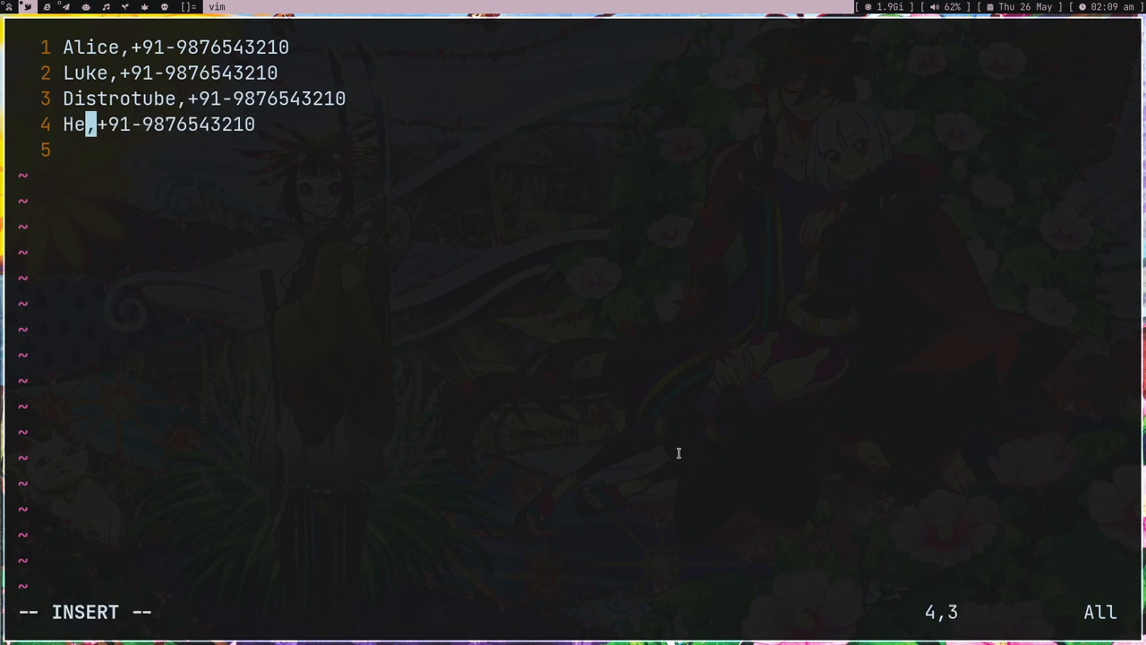
type("xdsl")
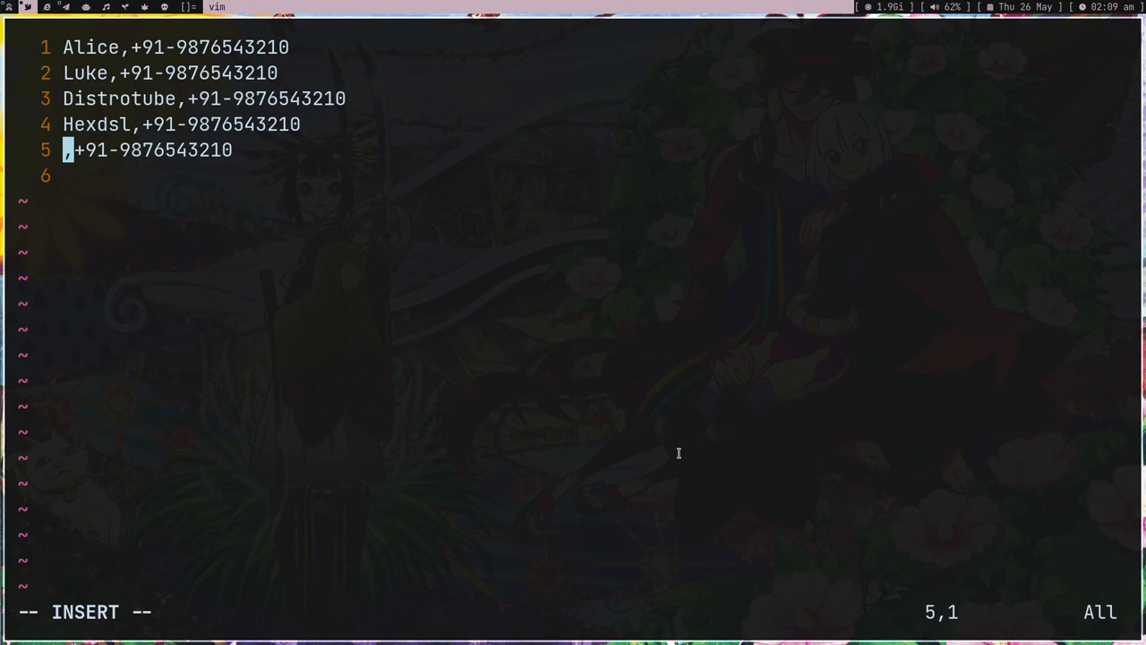
type("TechHut")
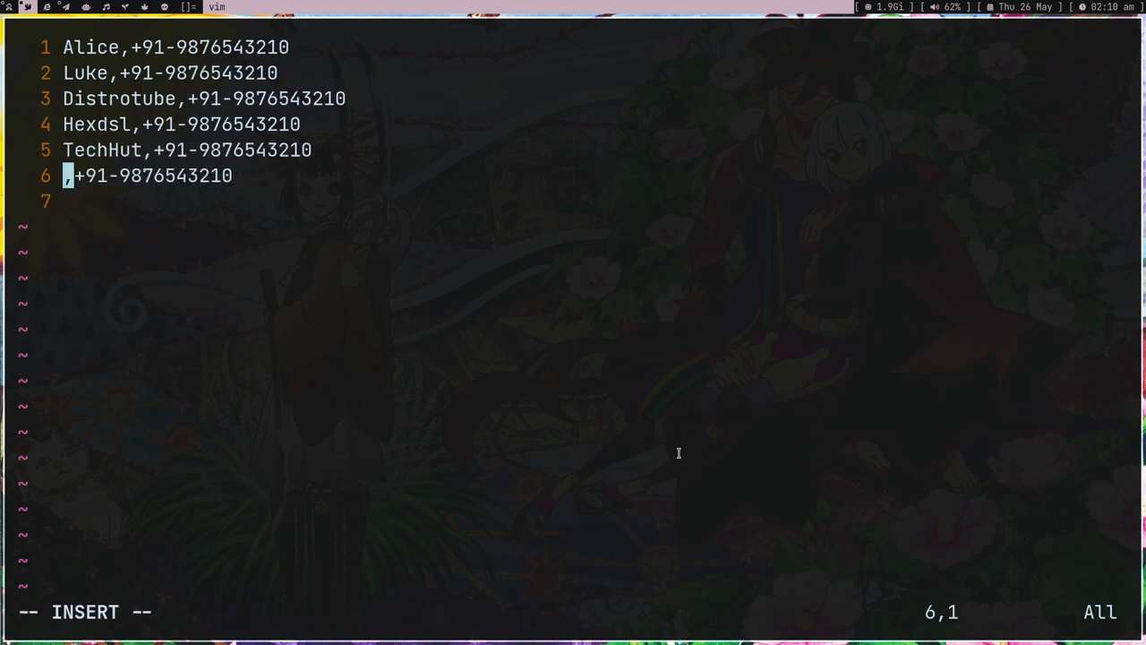
key("Escape")
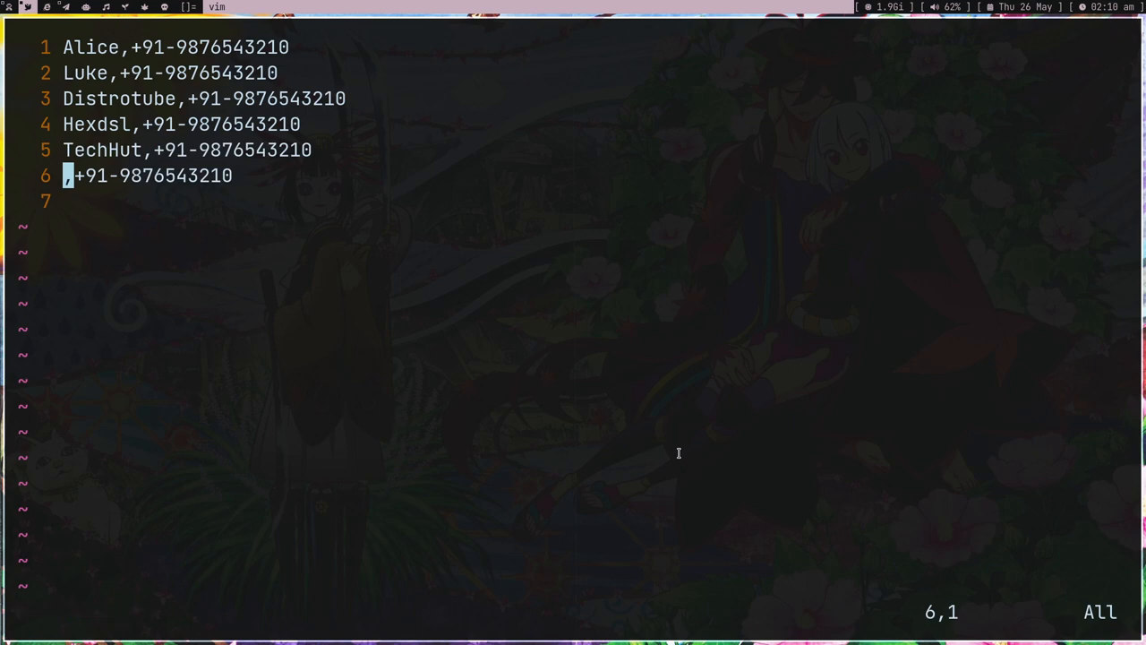
Step: Add contact lines for Ariana, Miley, George, Sheldon and Mikasa
type("Ariana")
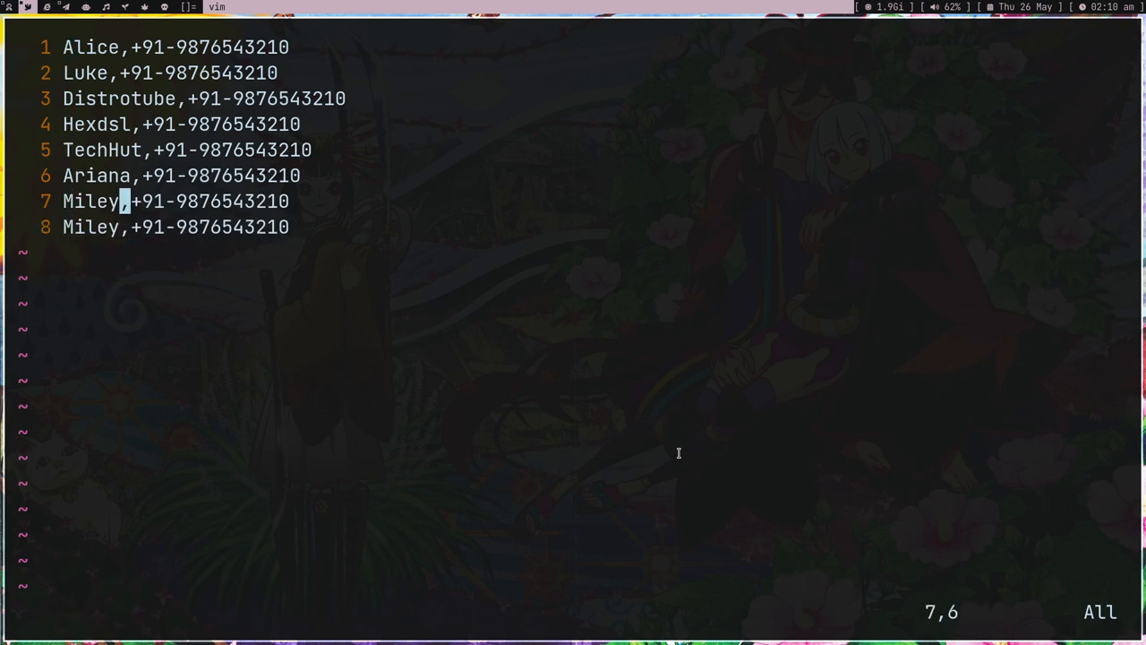
type("Geor")
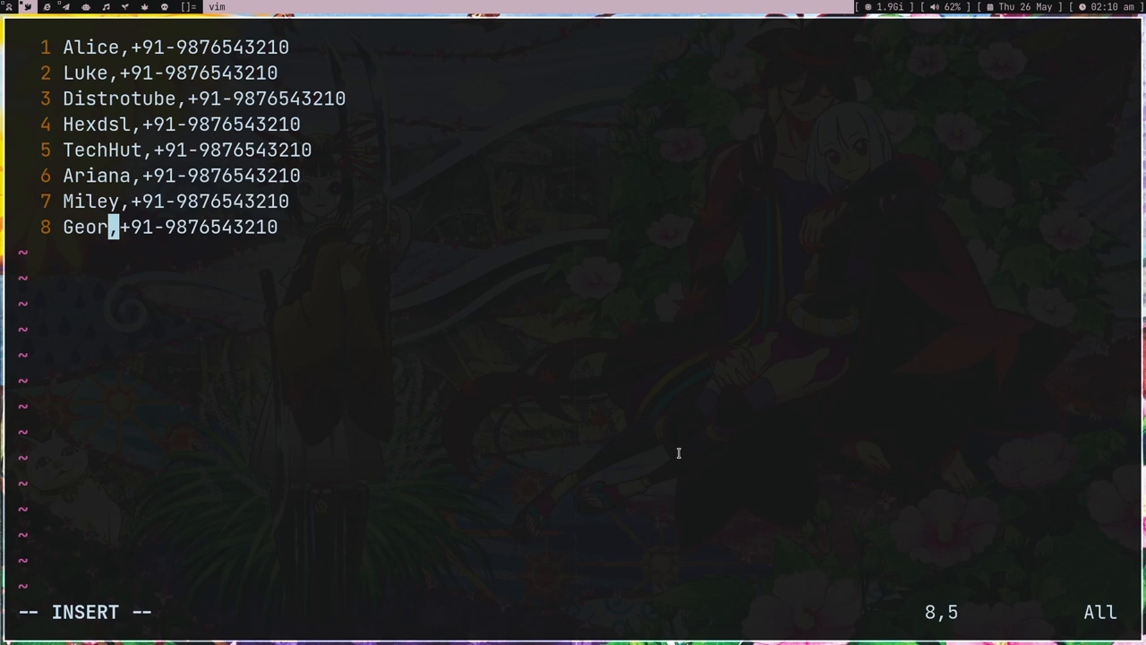
key("Return")
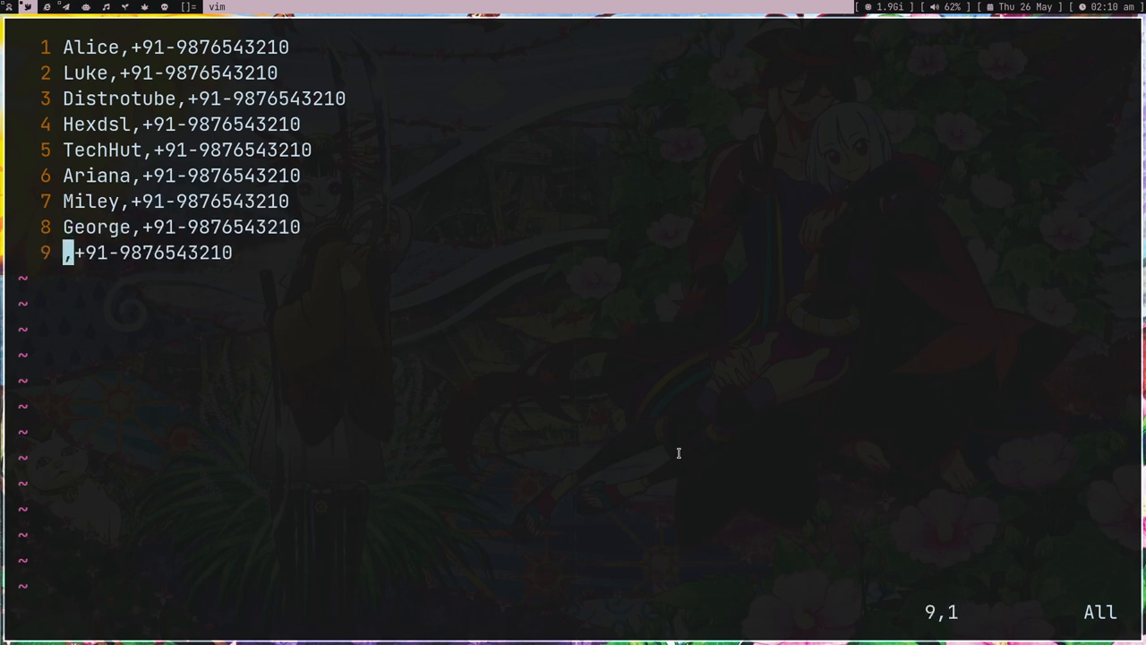
type("Sheldon")
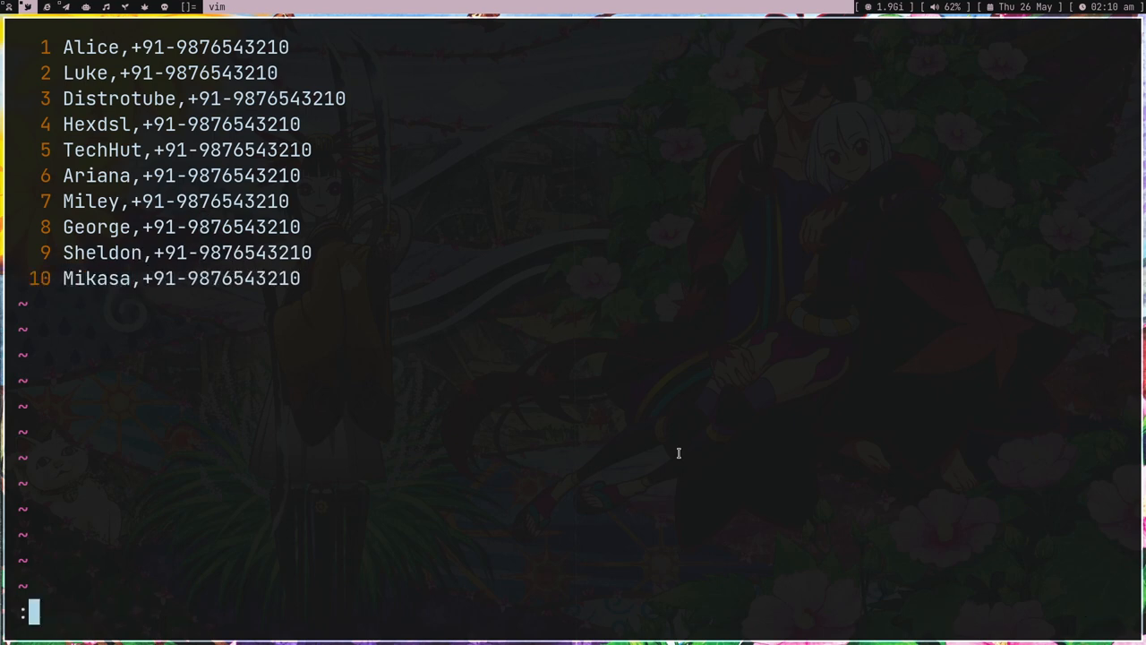
Step: Attempt a write, then remove the old contacts file from a shell
type("w")
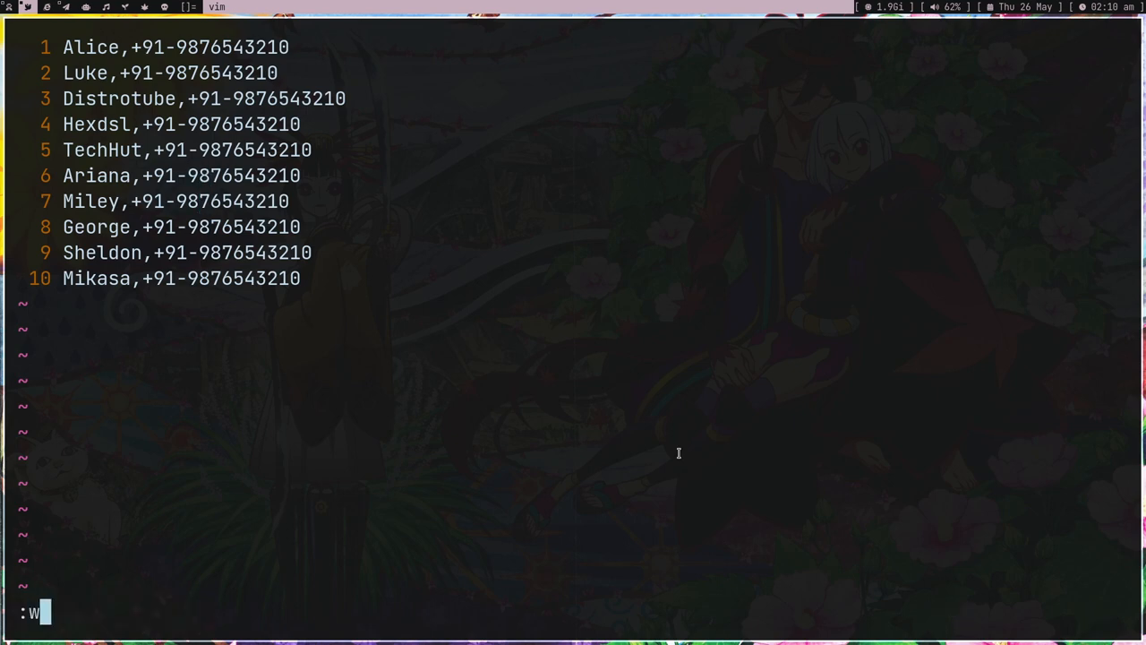
key("BackSpace")
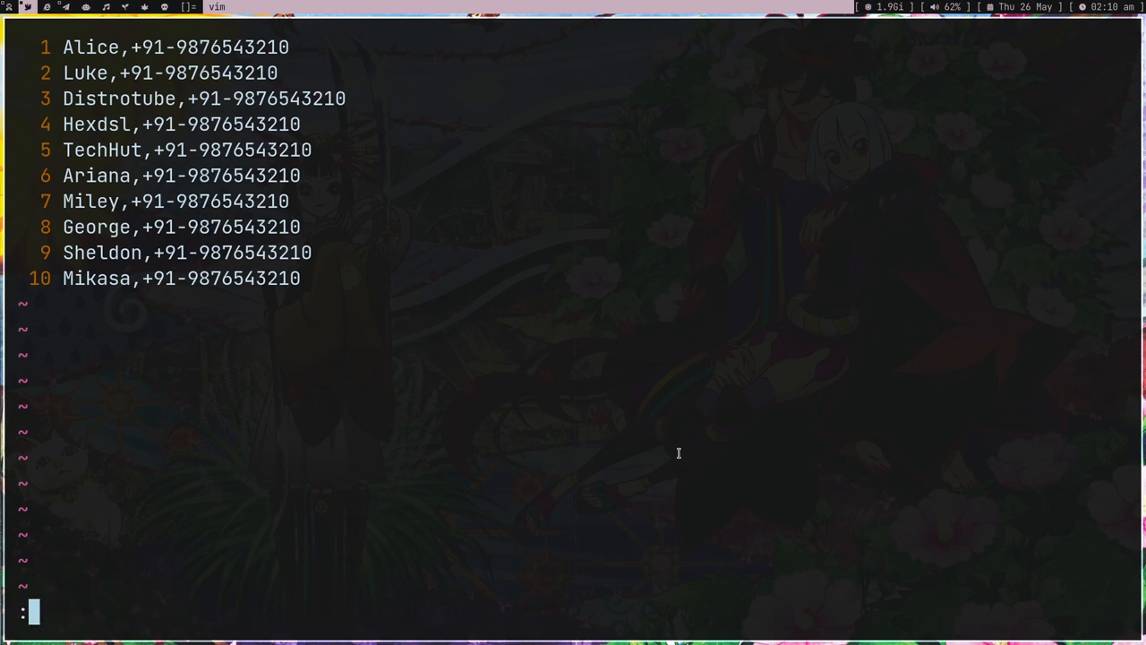
key("Return")
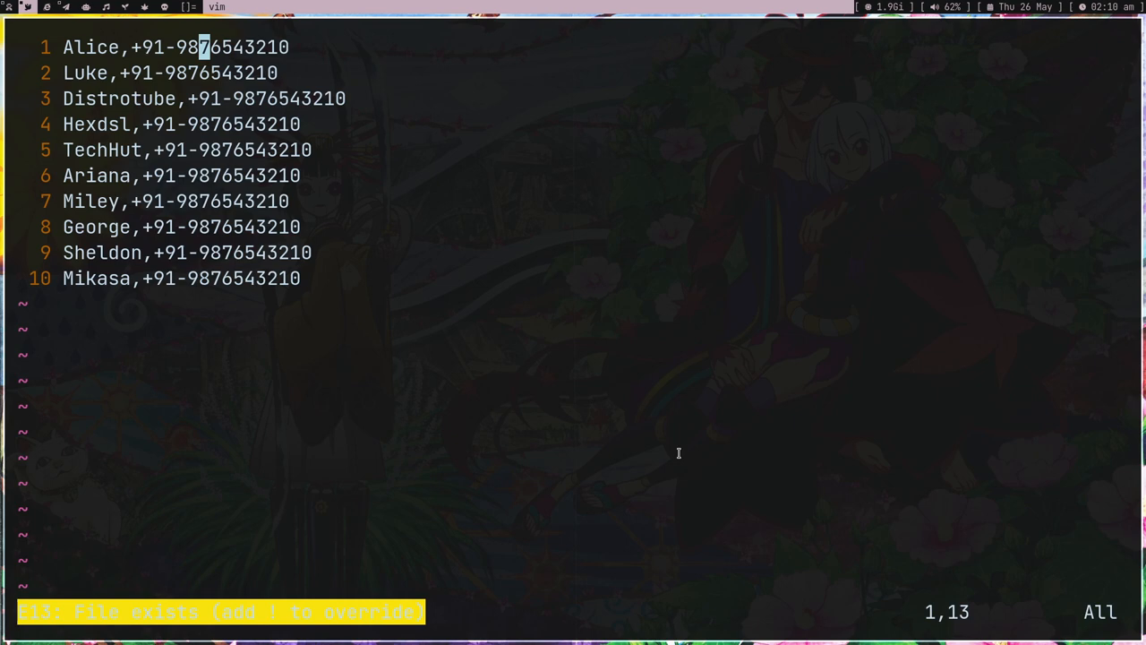
key("4j")
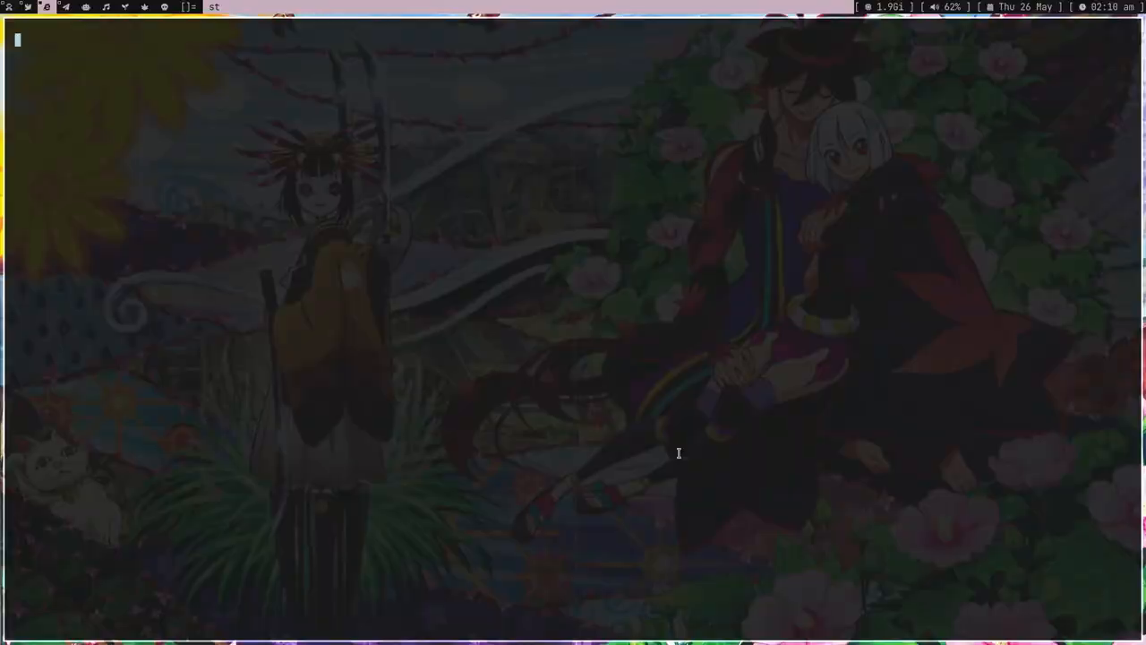
type("rm contacts")
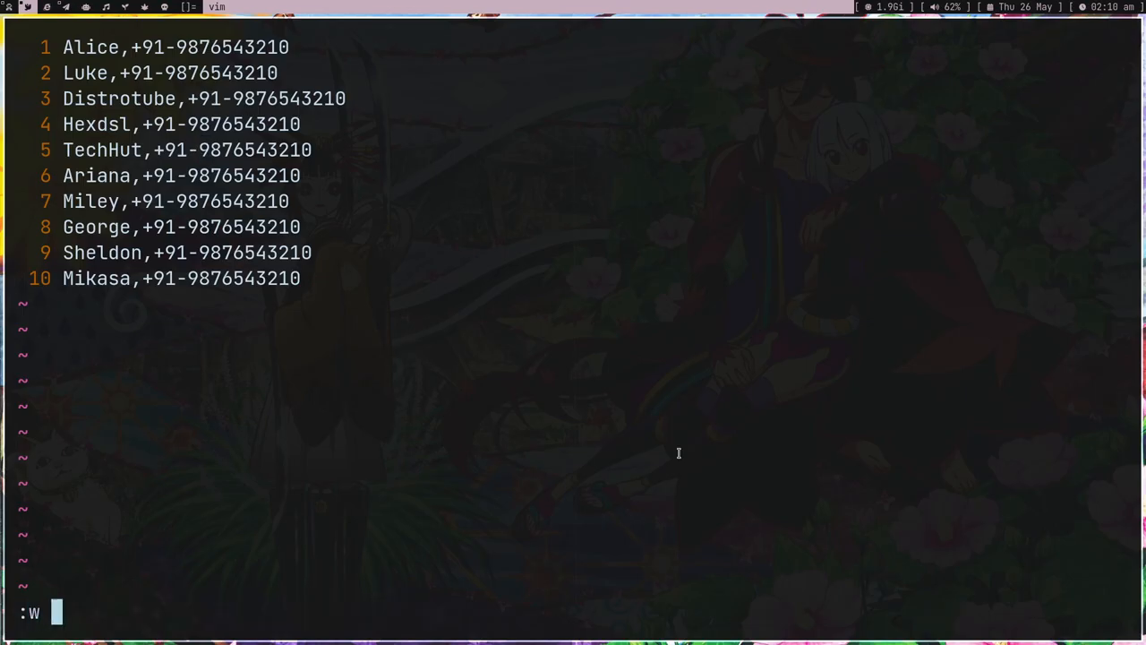
Step: Save the ten contacts as contacts.txt and quit Vim
type("contacts.tx")
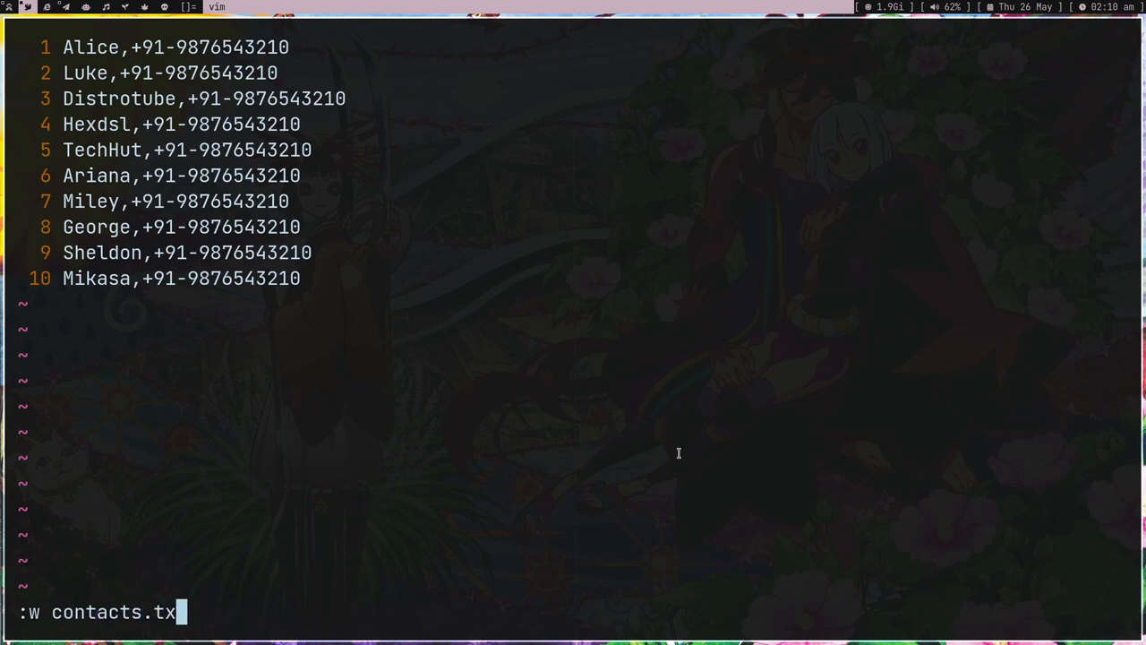
key("Return")
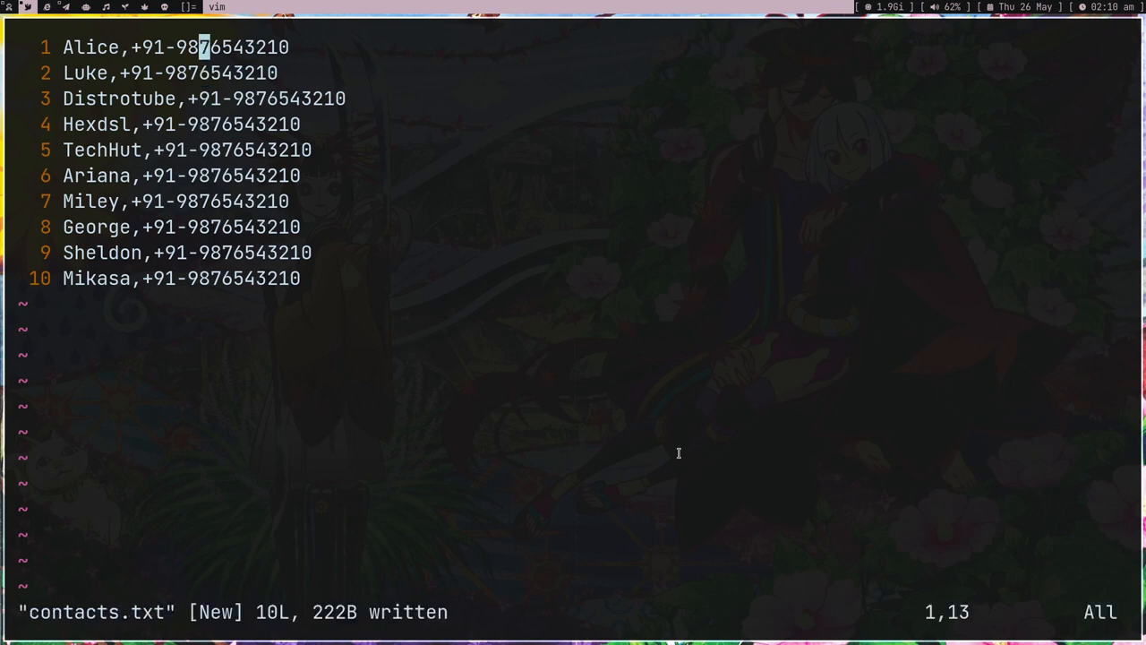
key("0")
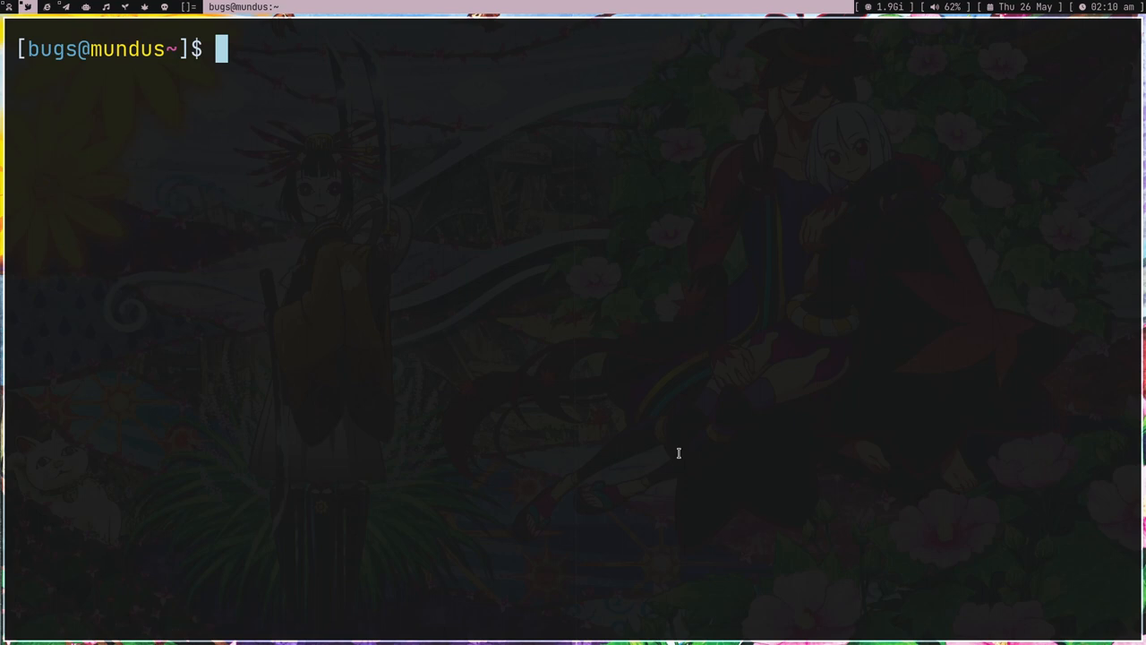
Step: List the home directory and cat contacts.txt to confirm the ten lines, then clear the screen
type("l")
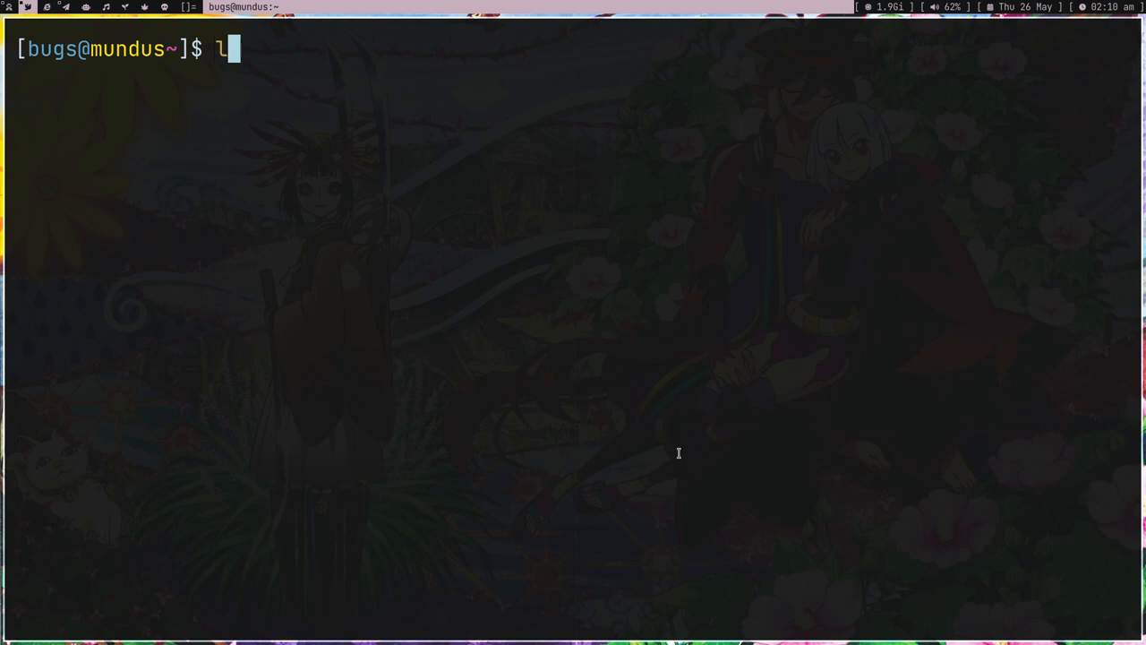
key("Return")
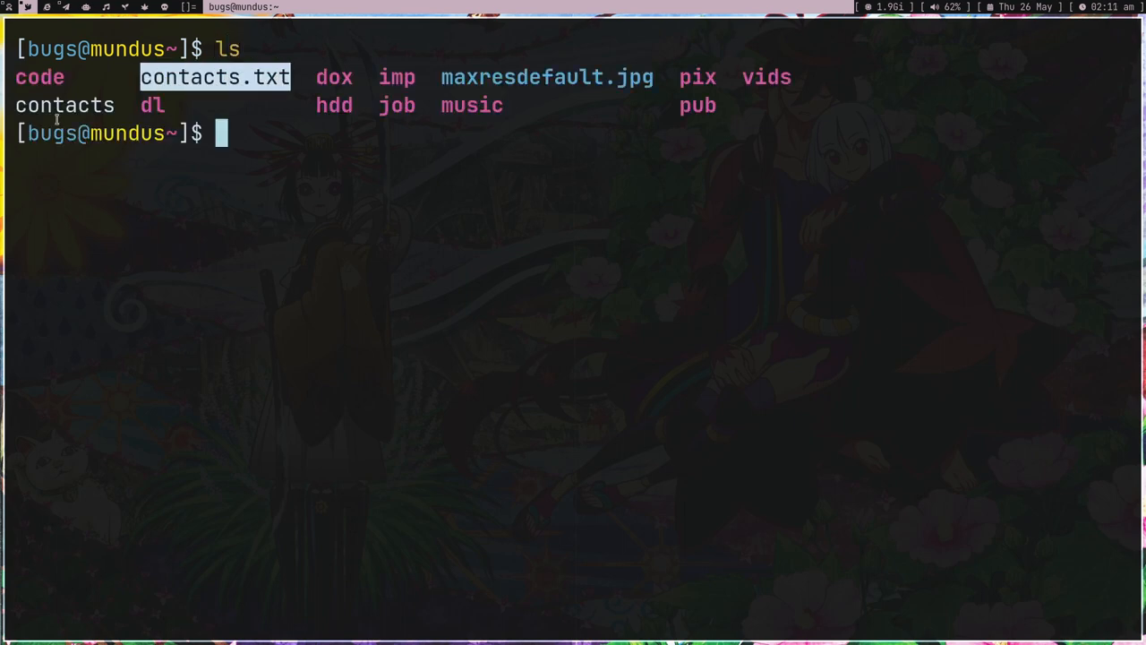
type("rmc o")
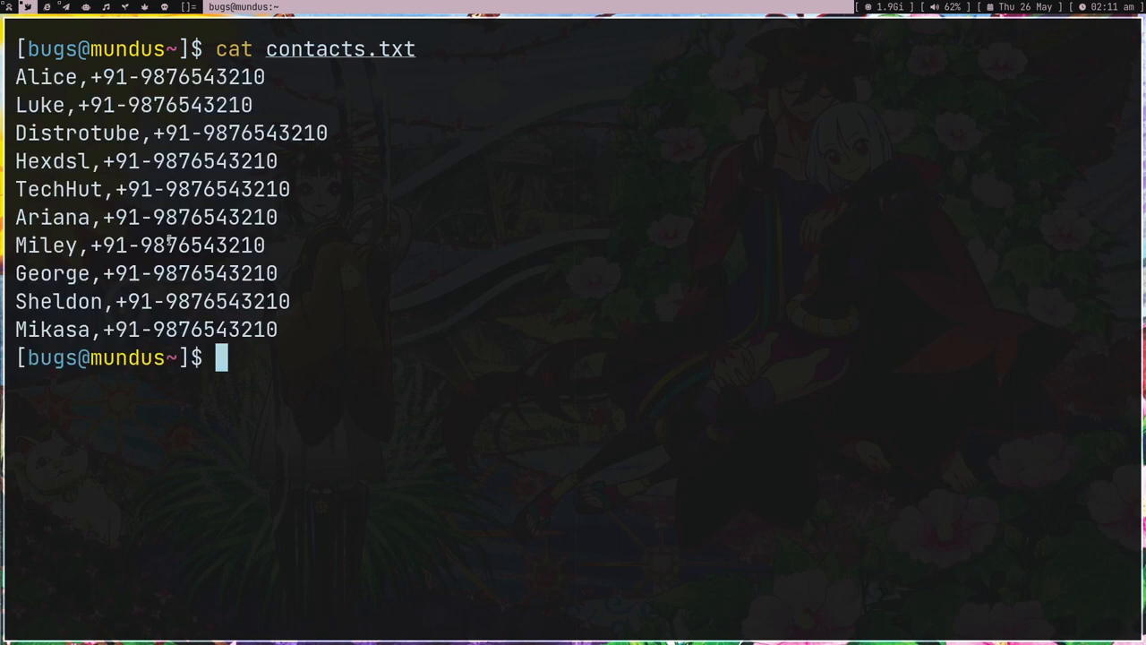
type("cat contacts.txt |")
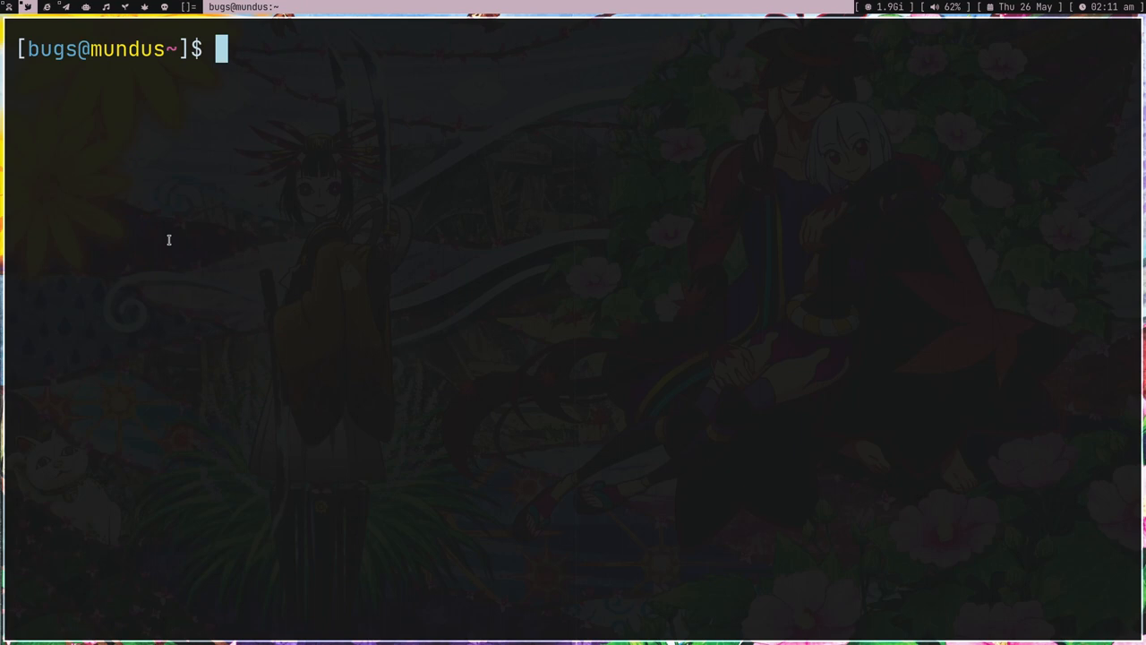
Step: Pipe contacts.txt through fzf and cut -d',' -f1 to print a picked contact's name (Ariana)
type("cat contacts.txt | fzf")
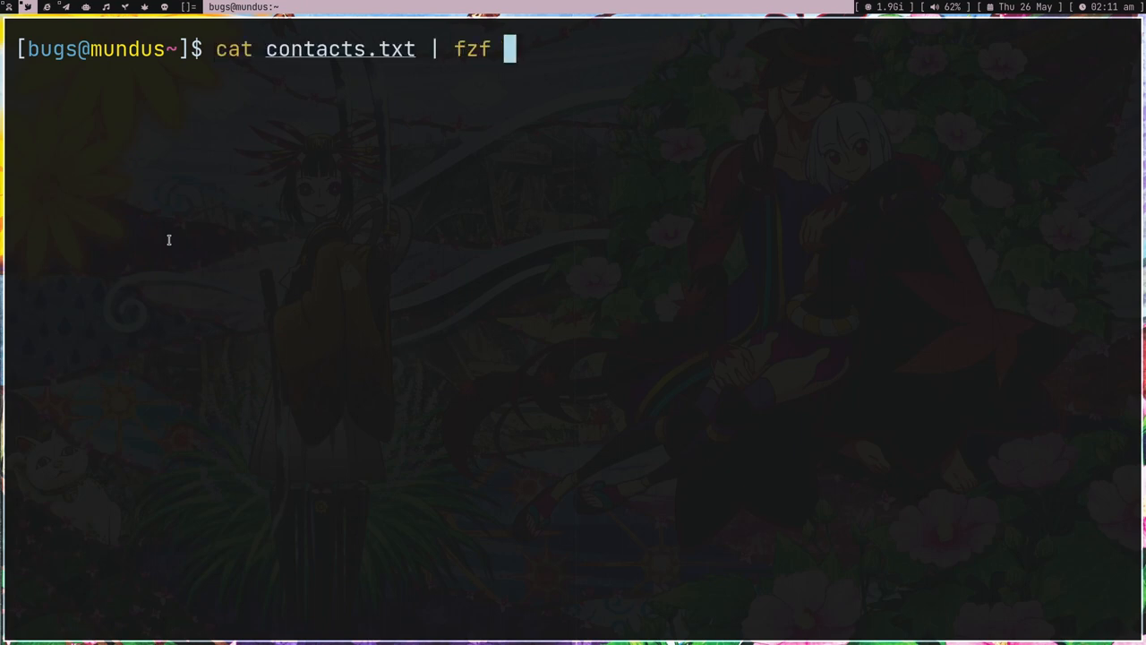
type("| cut -")
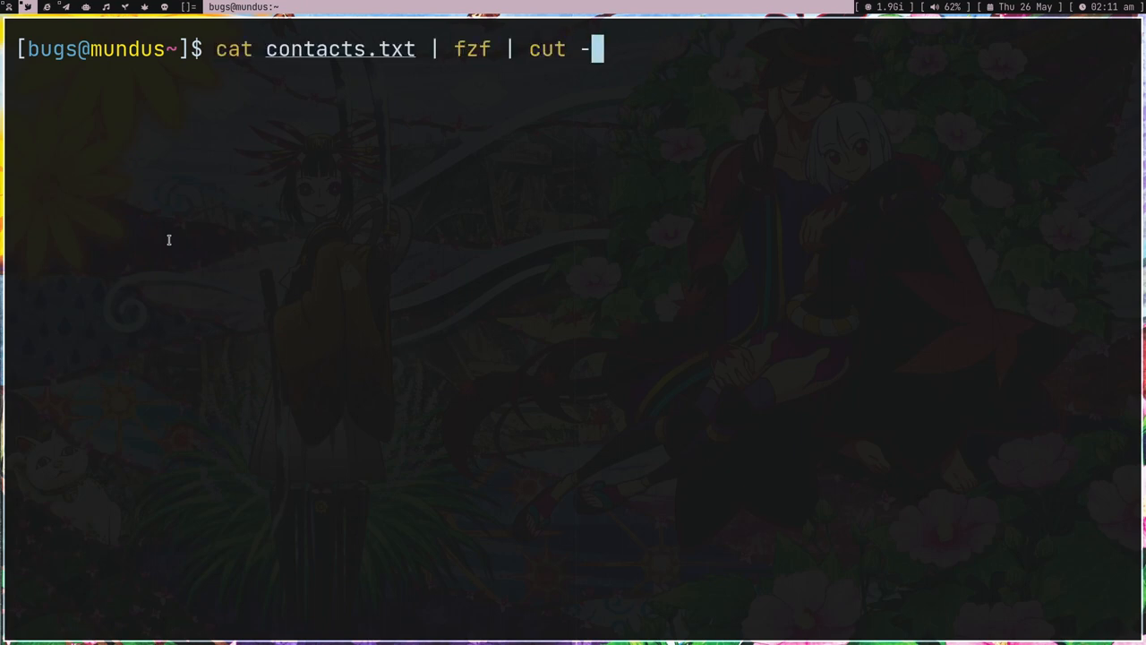
type("d',")
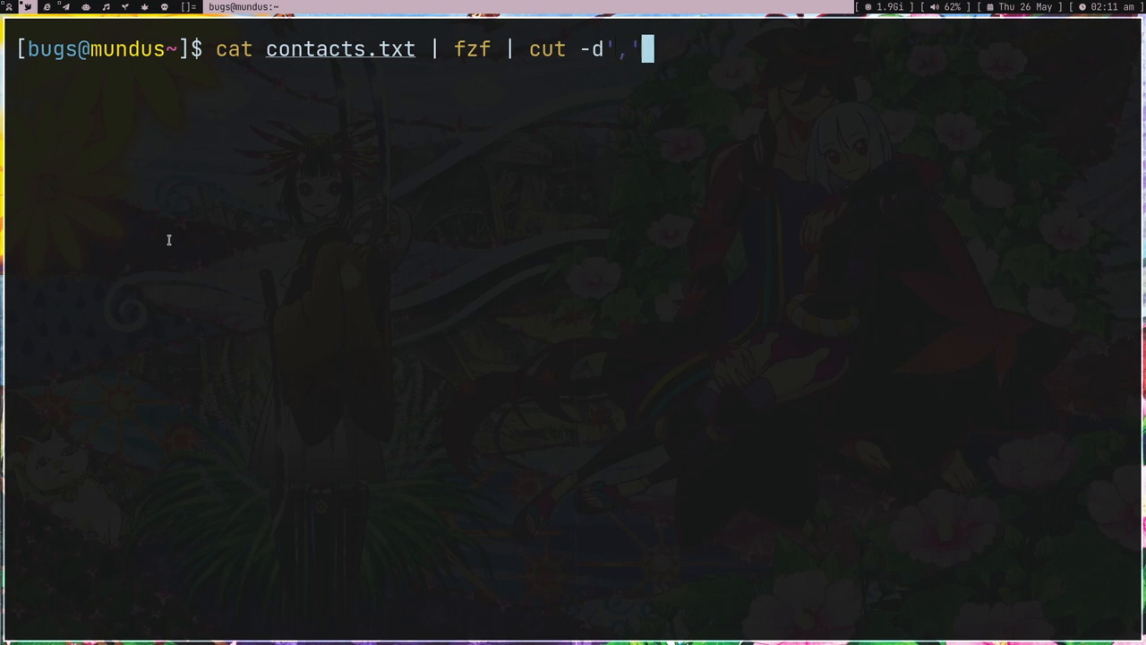
type("-f1")
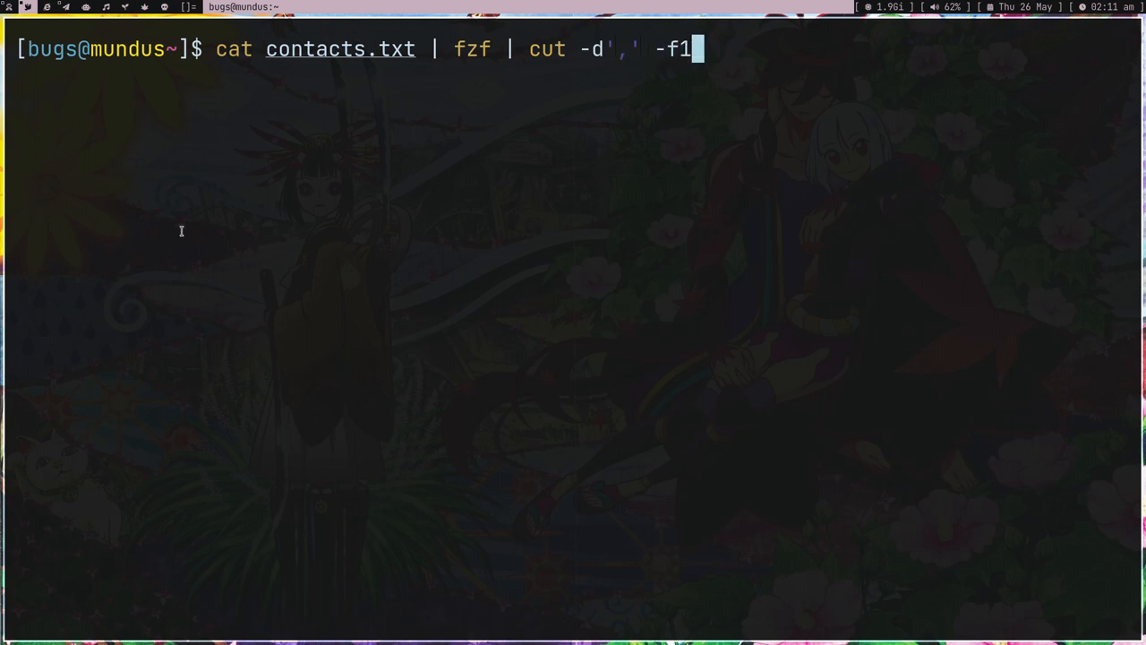
mouse_move(641, 93)
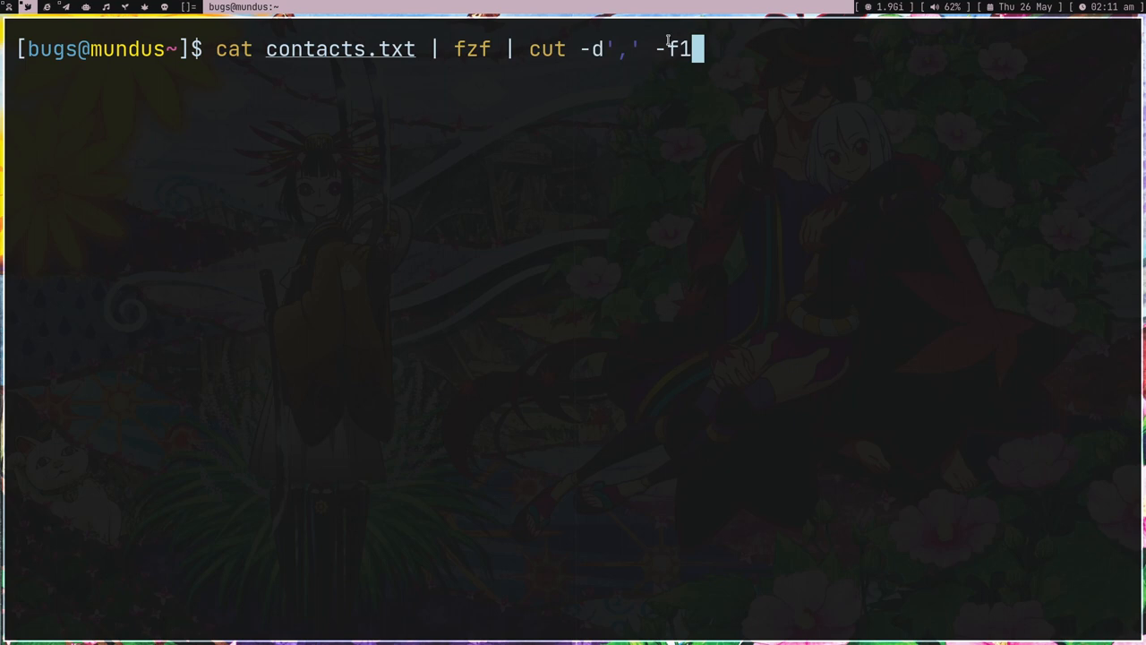
key("Return")
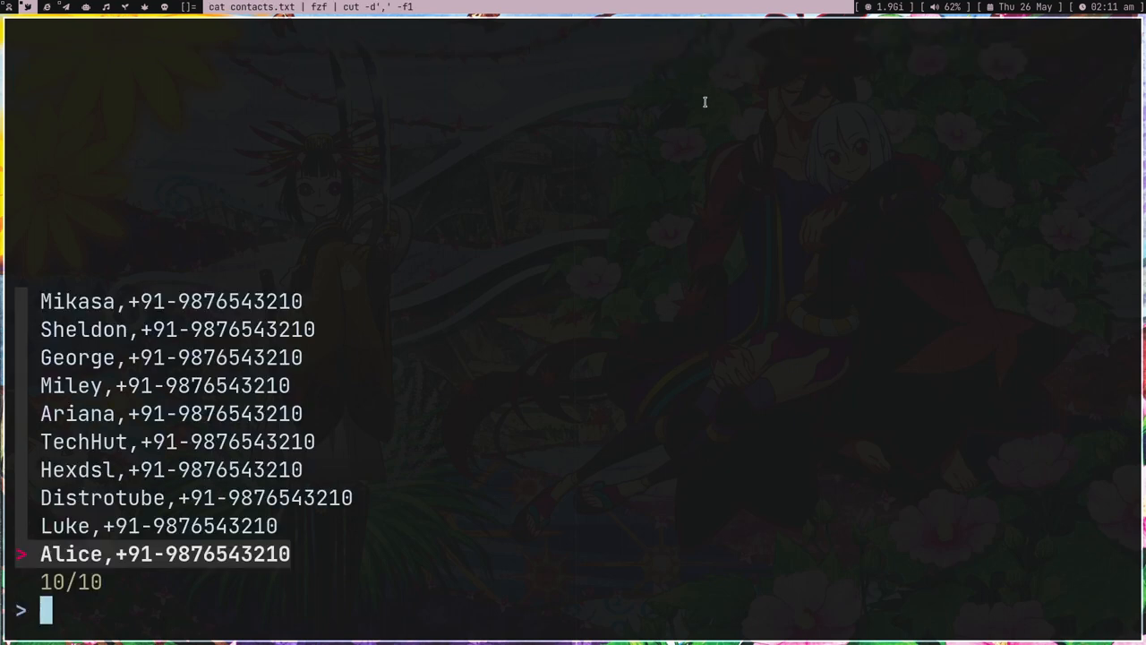
type("A")
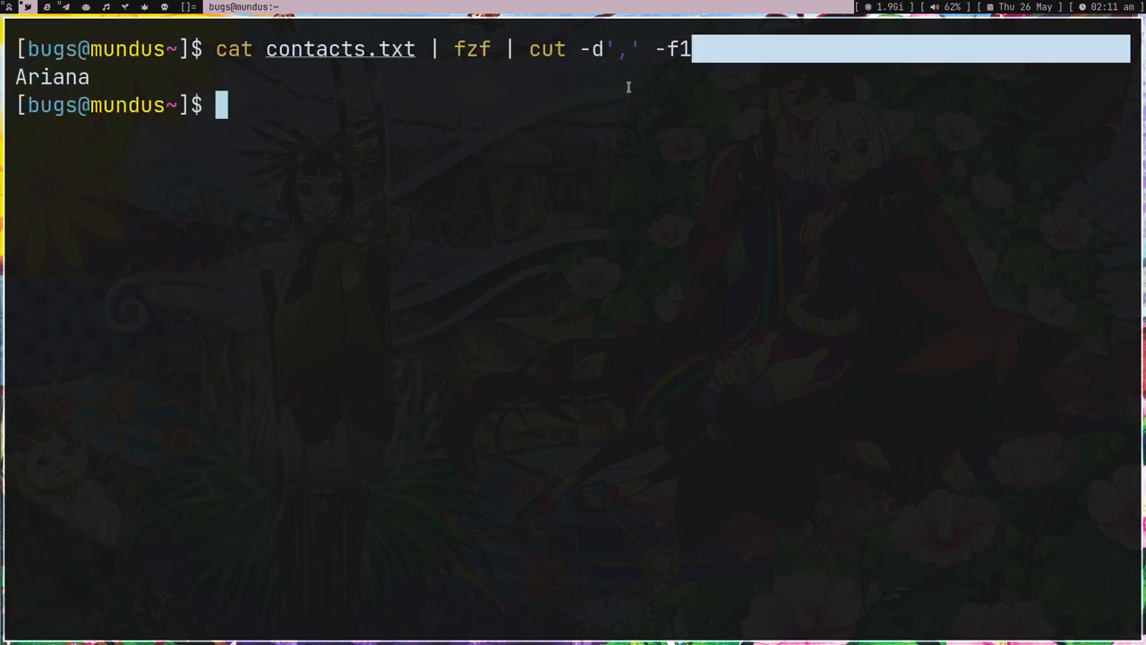
Step: Rerun with -f2 to print George's number, then pipe it into xclip -sel c
key("Up")
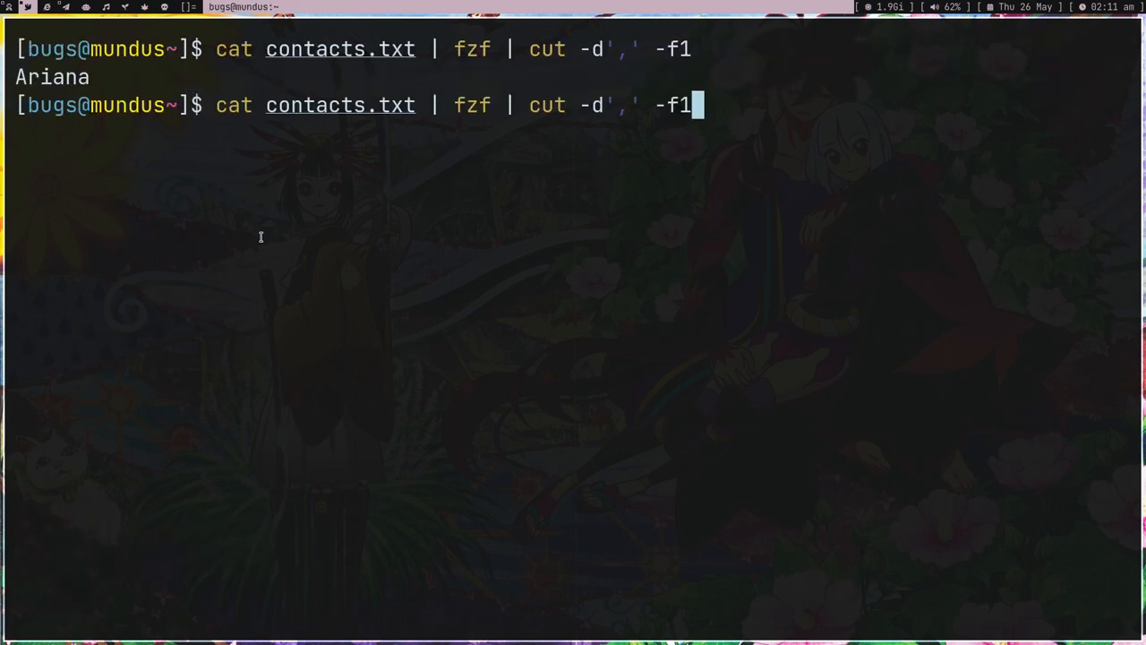
key("Return")
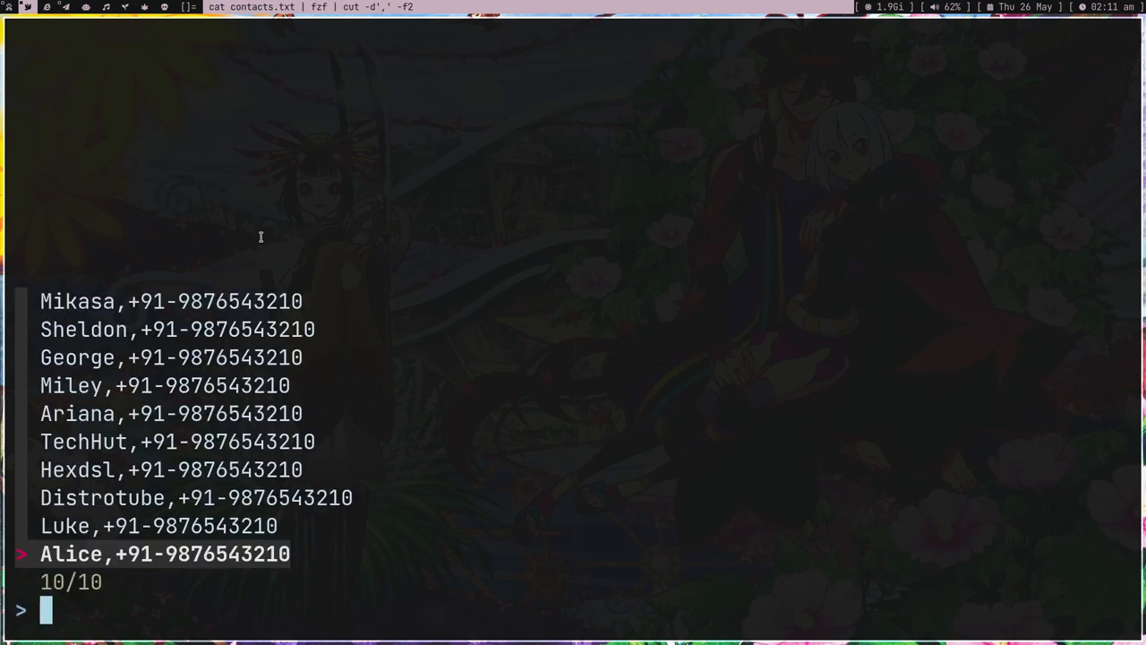
type("Geor")
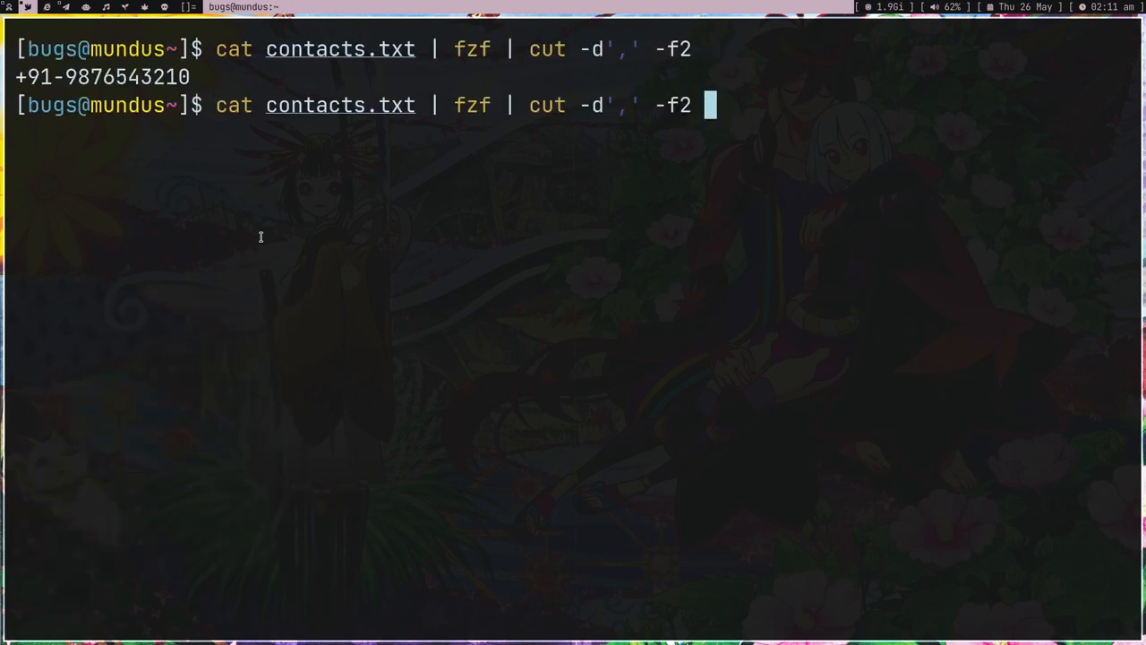
type("| xclip -")
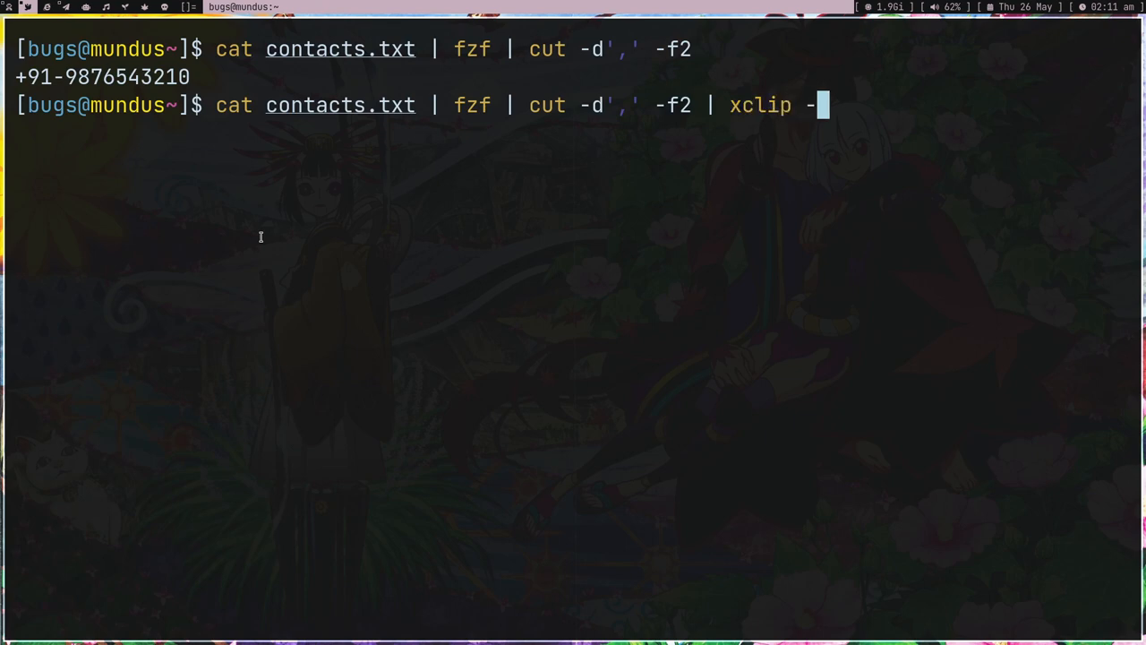
key("Return")
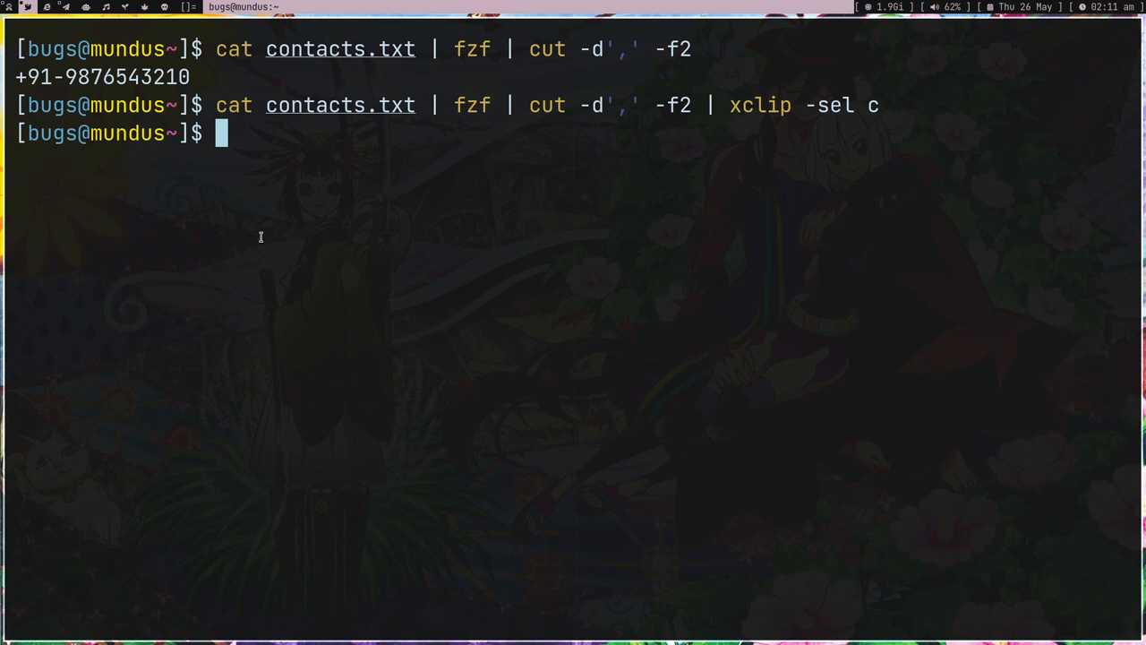
key("Return")
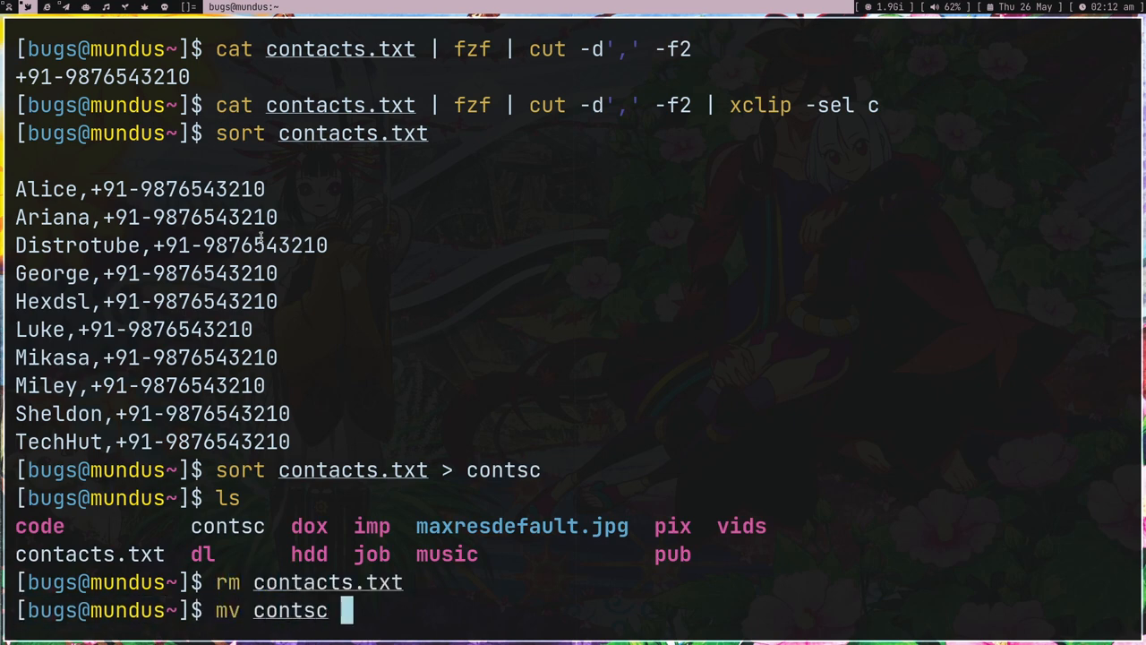
Step: Rename the sorted copy contsc to contacts.txt, cat it to verify, and reopen it in vim
type("contacts.txt")
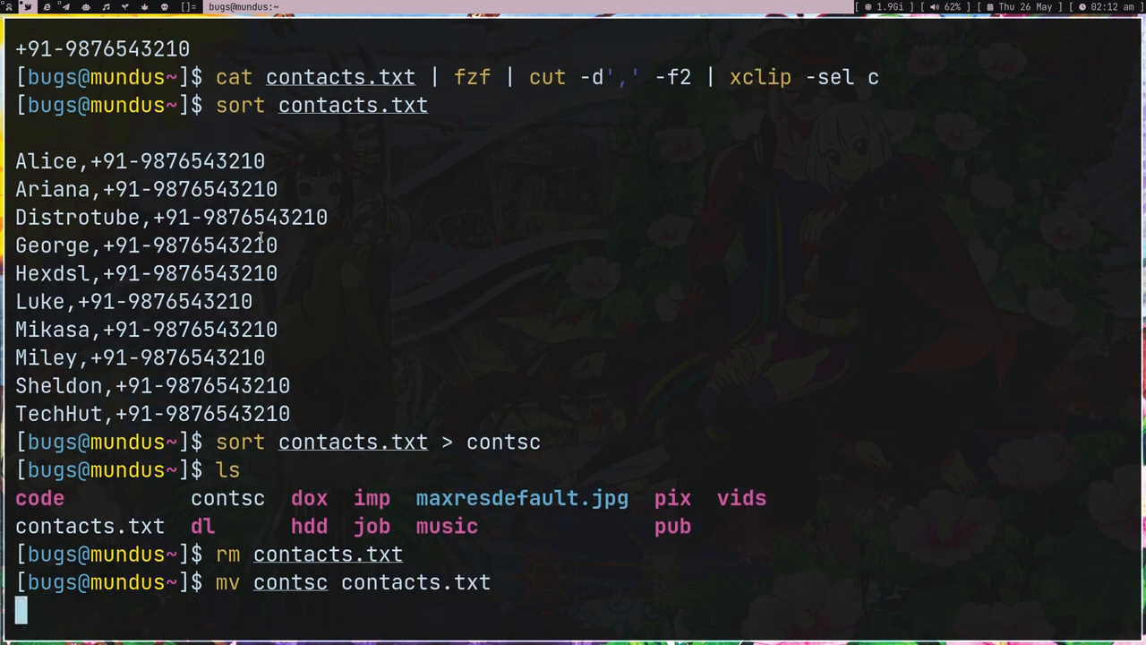
key("Return")
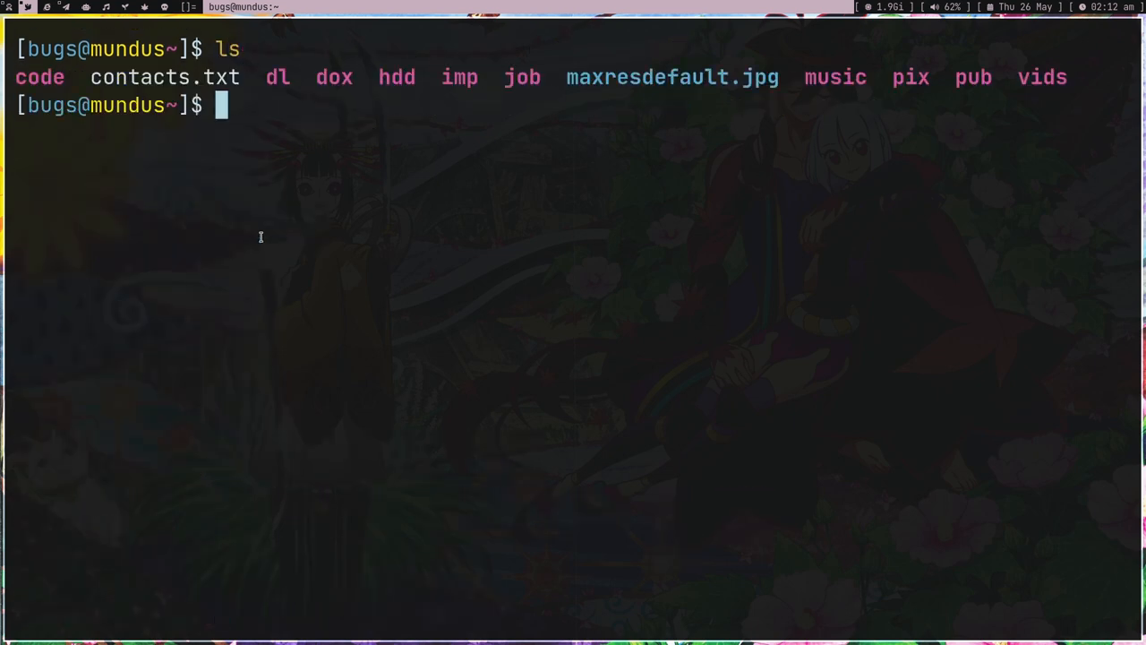
type("cat contacts.txt")
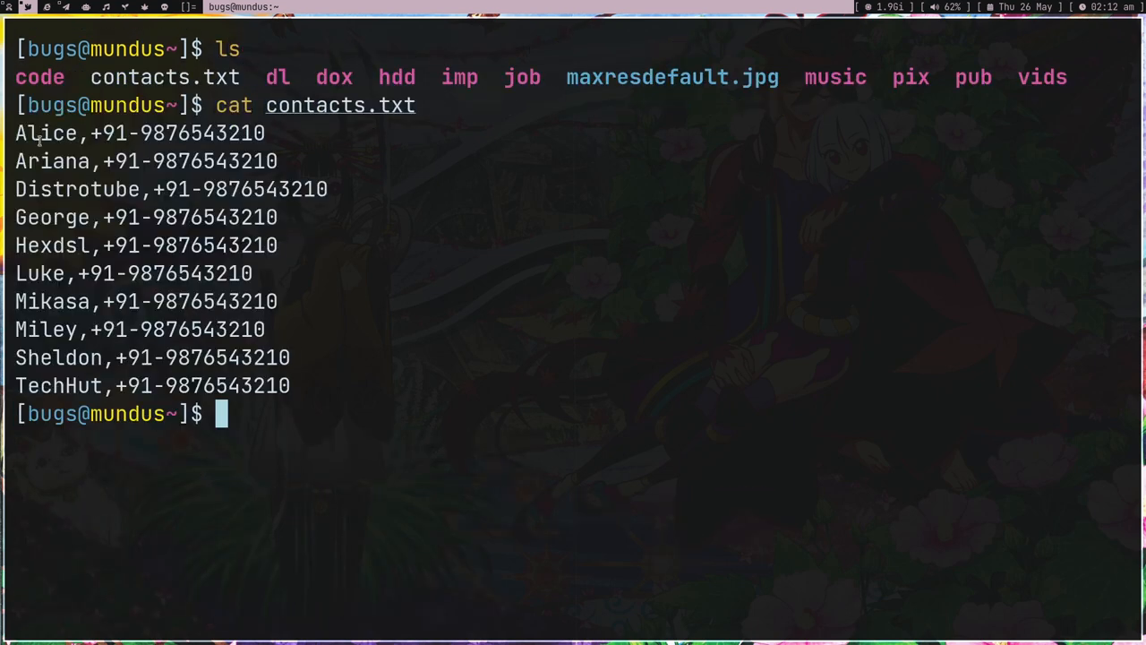
mouse_move(301, 396)
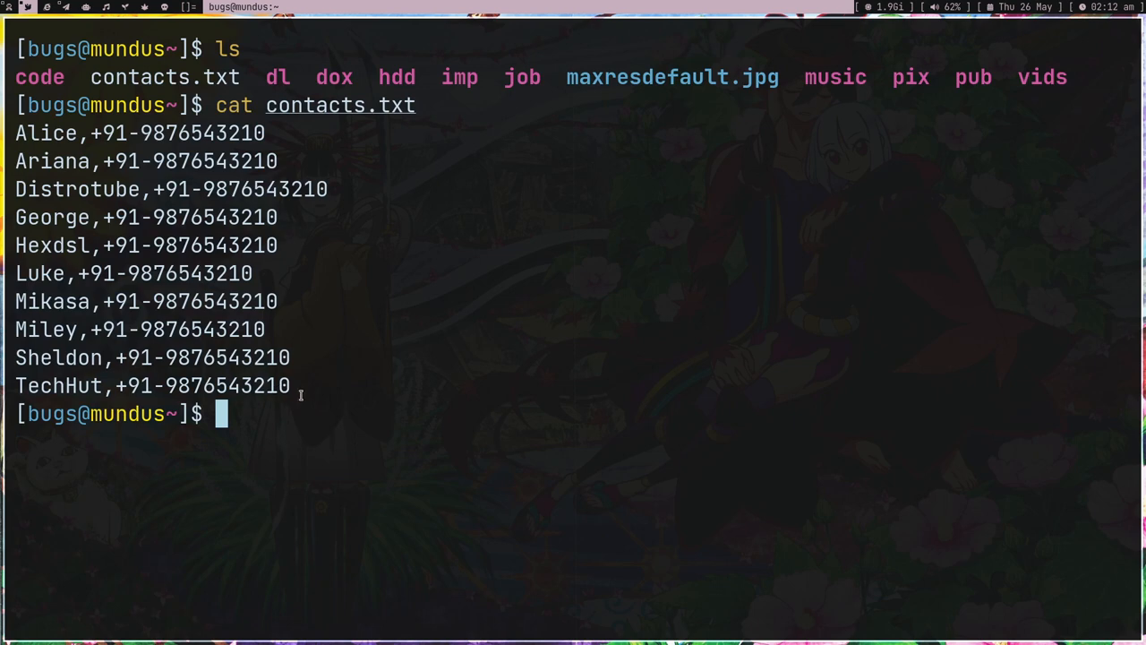
type("vim contacts.txt")
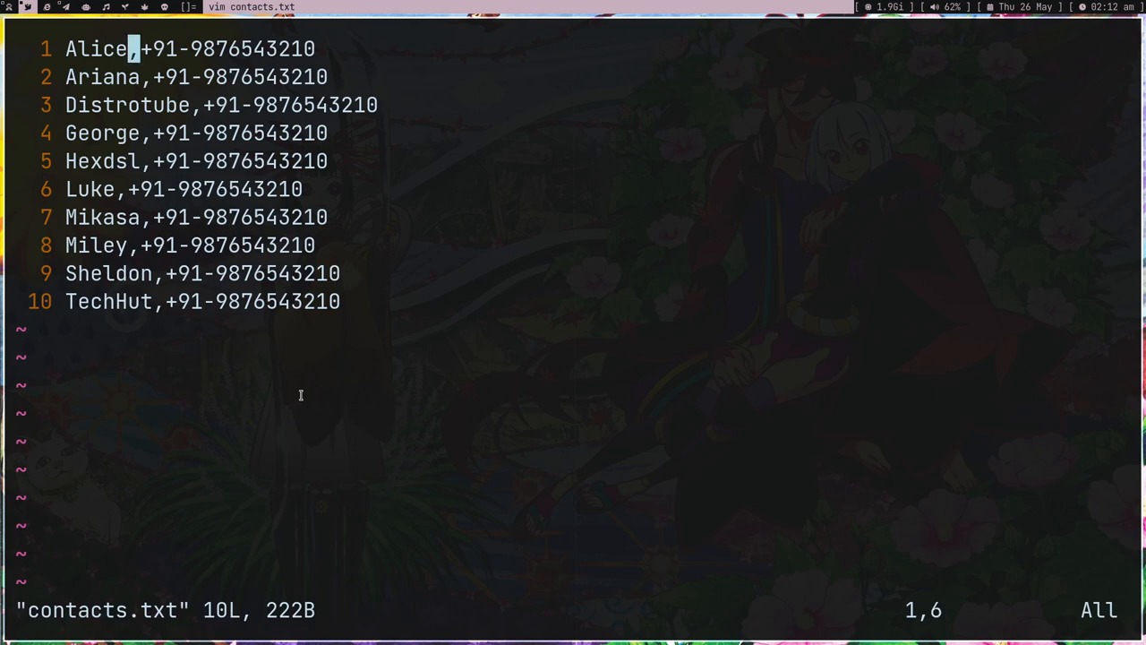
Step: Append the tag ,school-friend to Alice's line
type(",school")
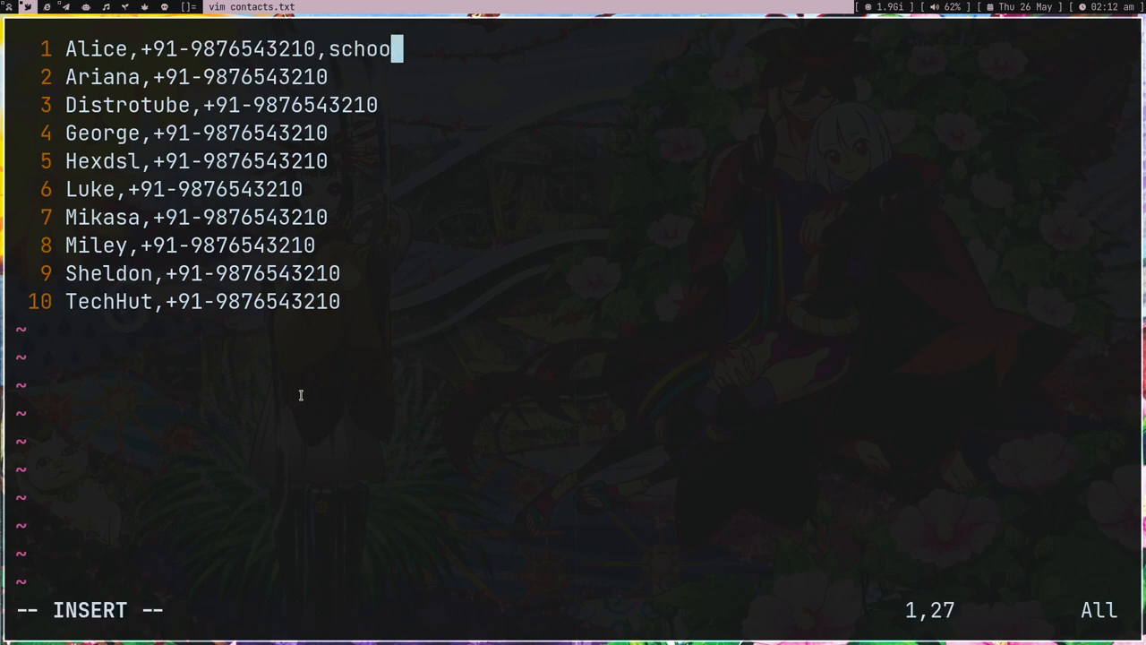
type("l-")
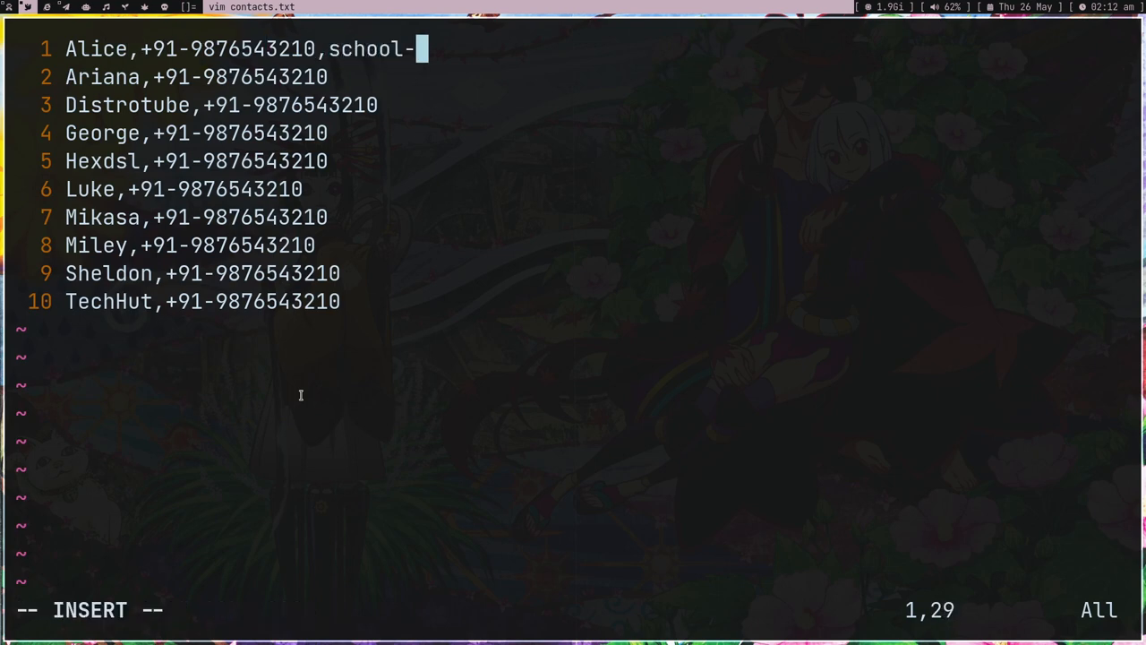
key("Left")
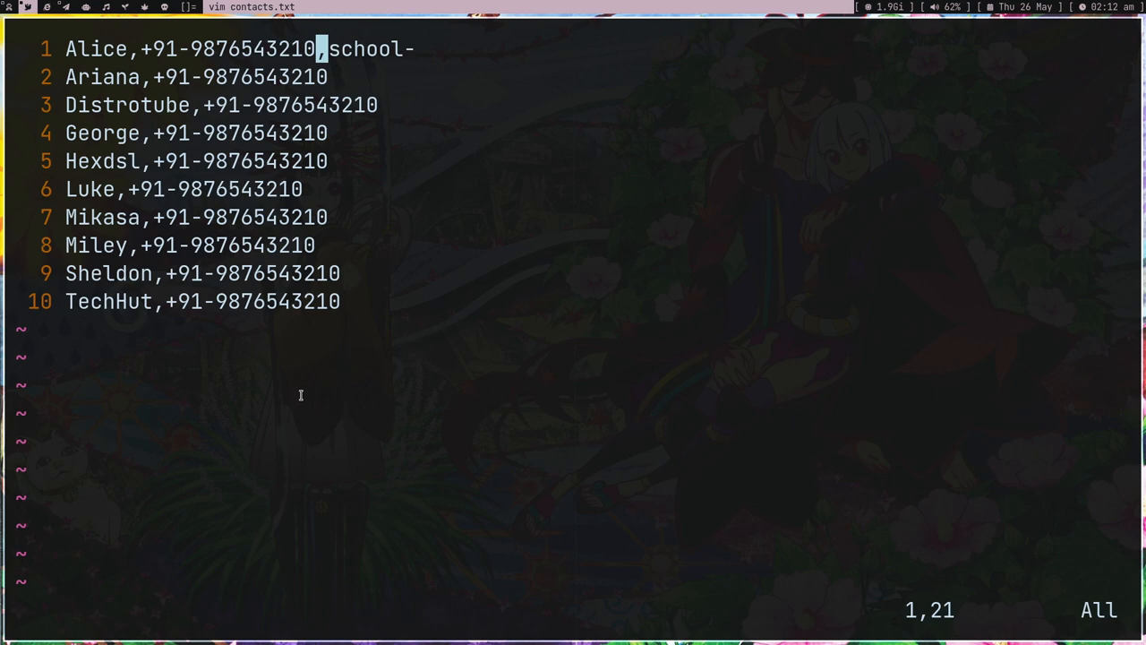
key("a")
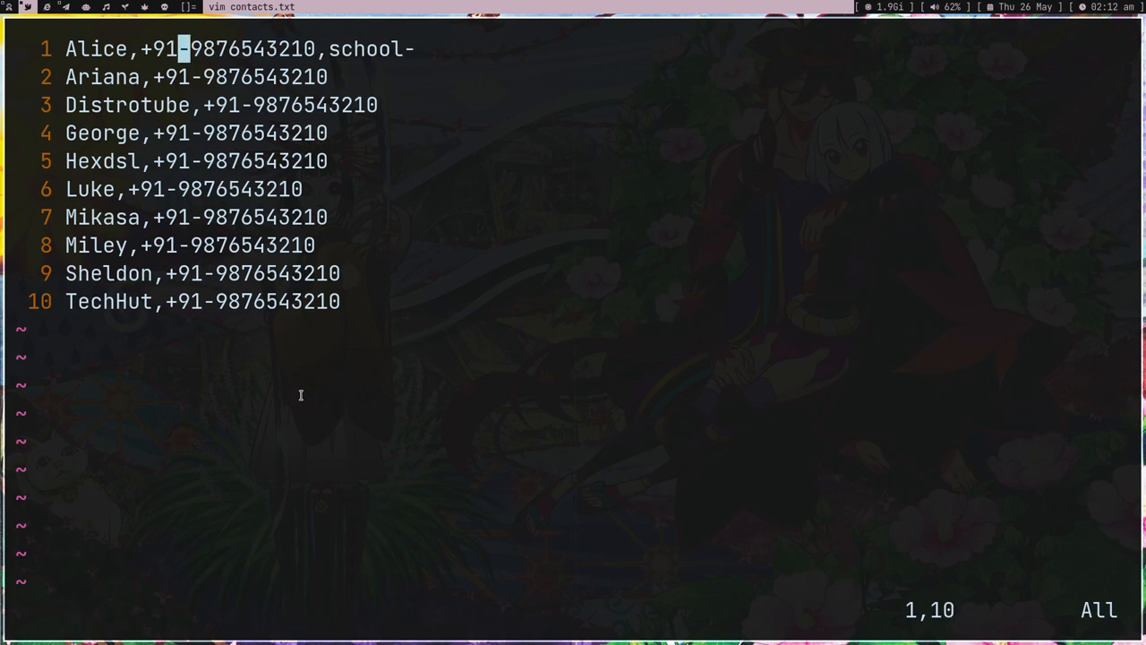
Step: Append the tag ,school to Ariana's line
type("firn")
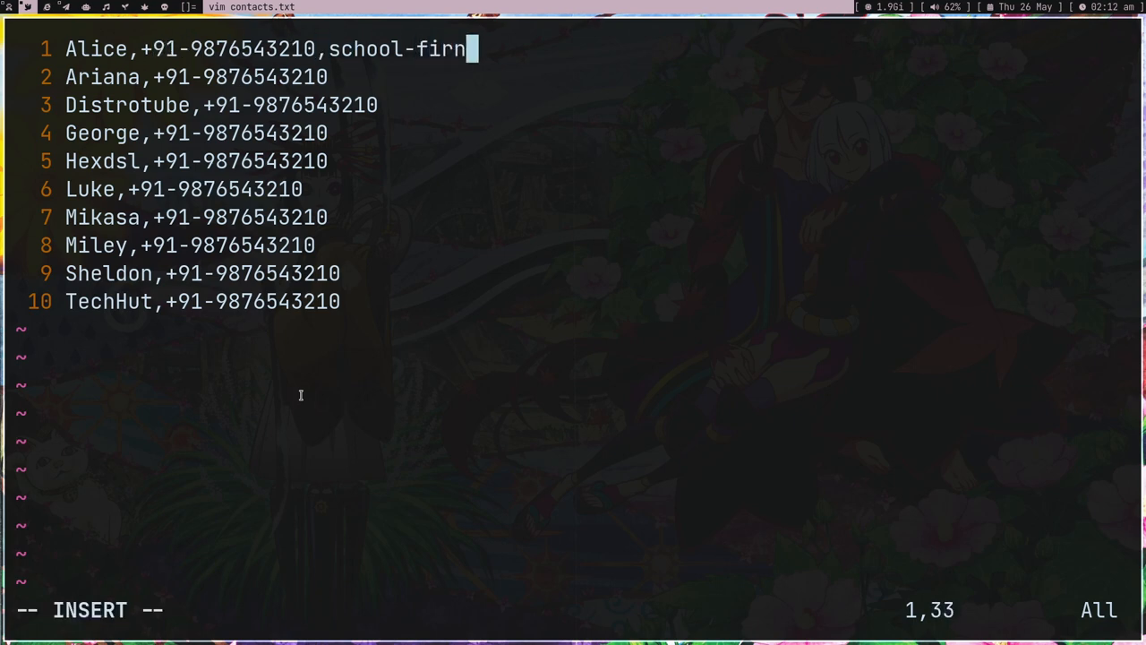
type("ds")
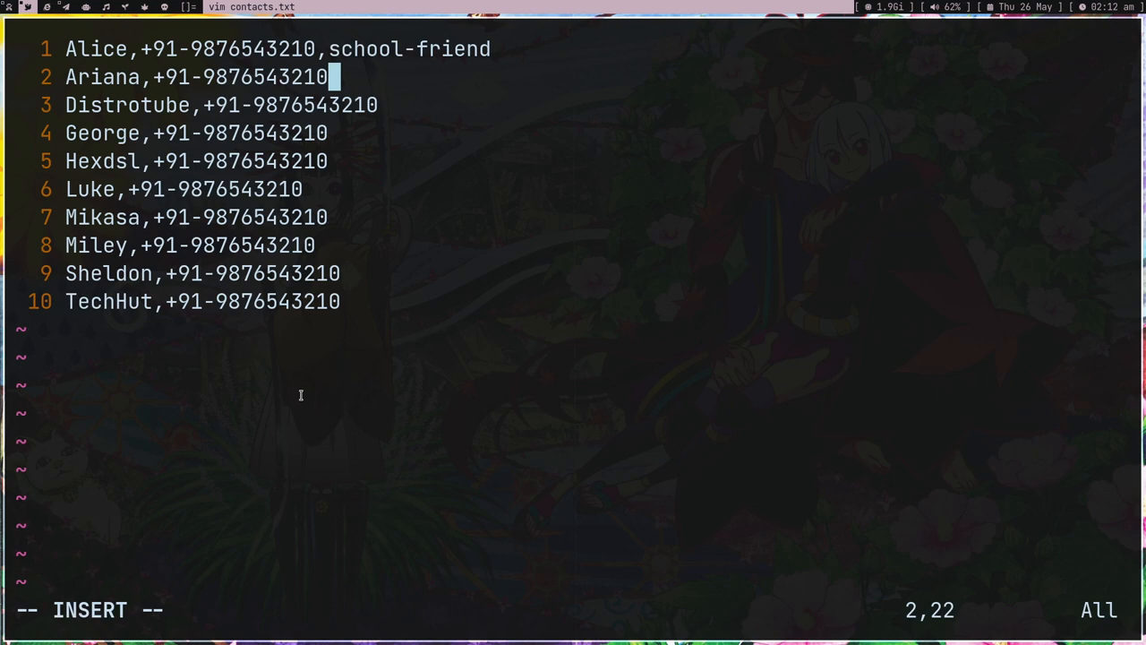
type(",")
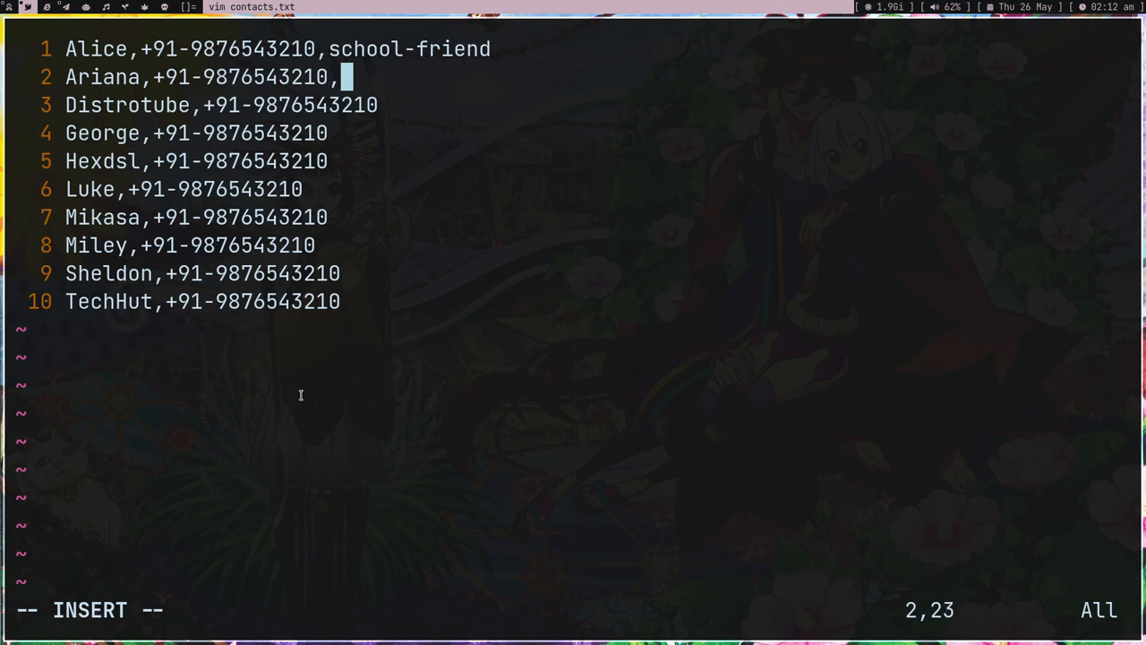
type("school")
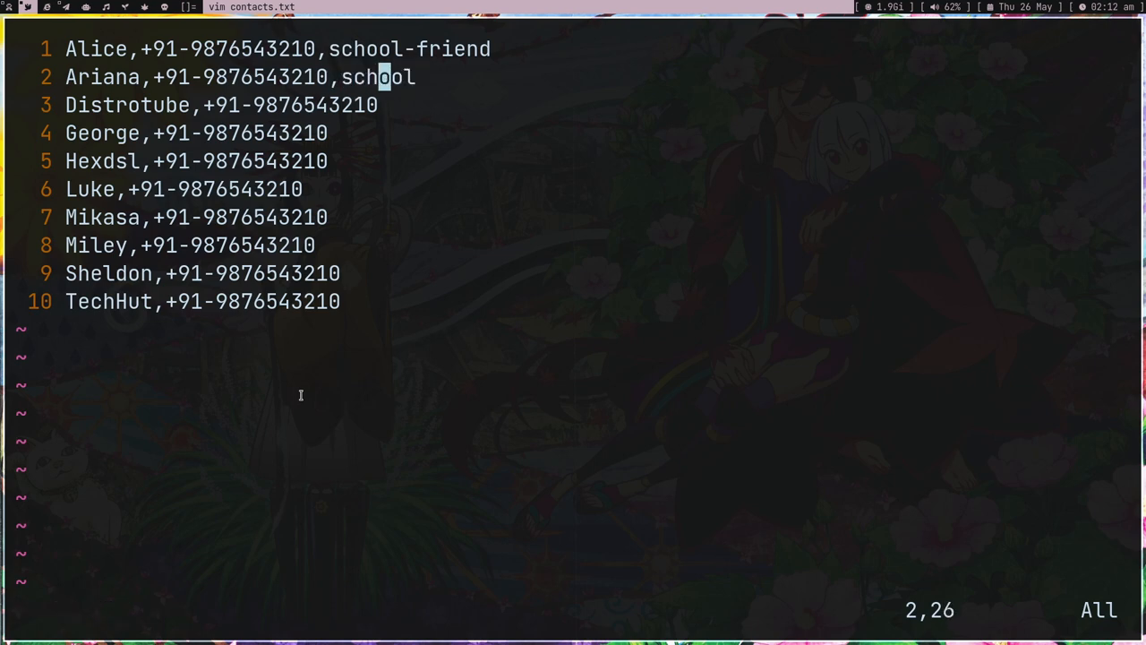
key("j")
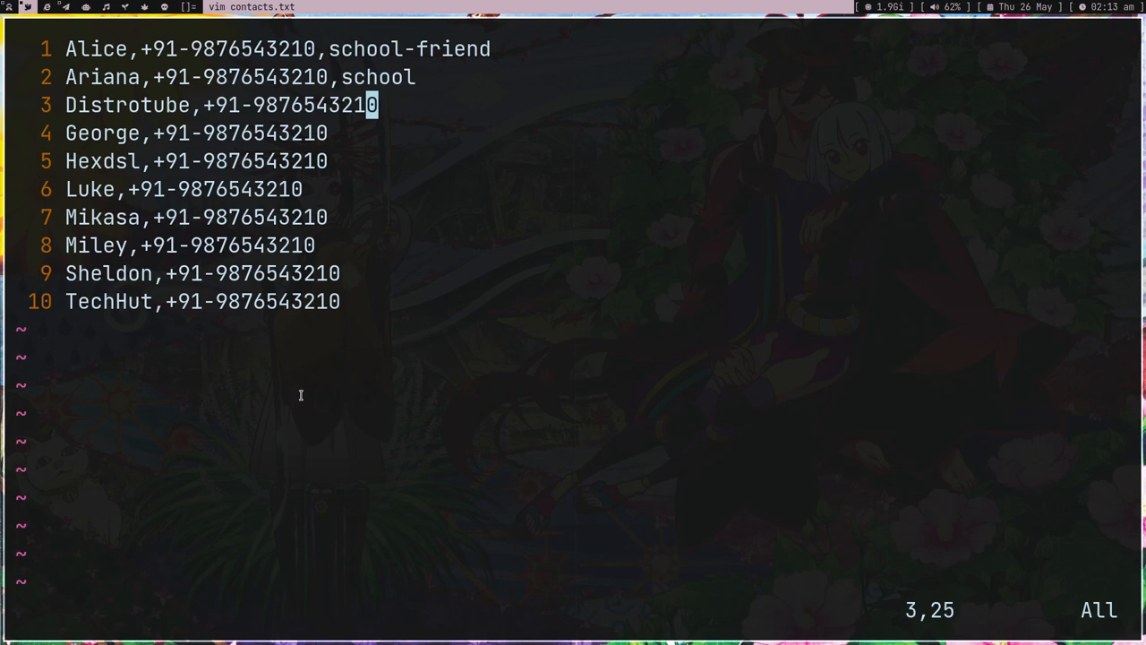
Step: Tag Distrotube as work and George as family-cousin
type(",")
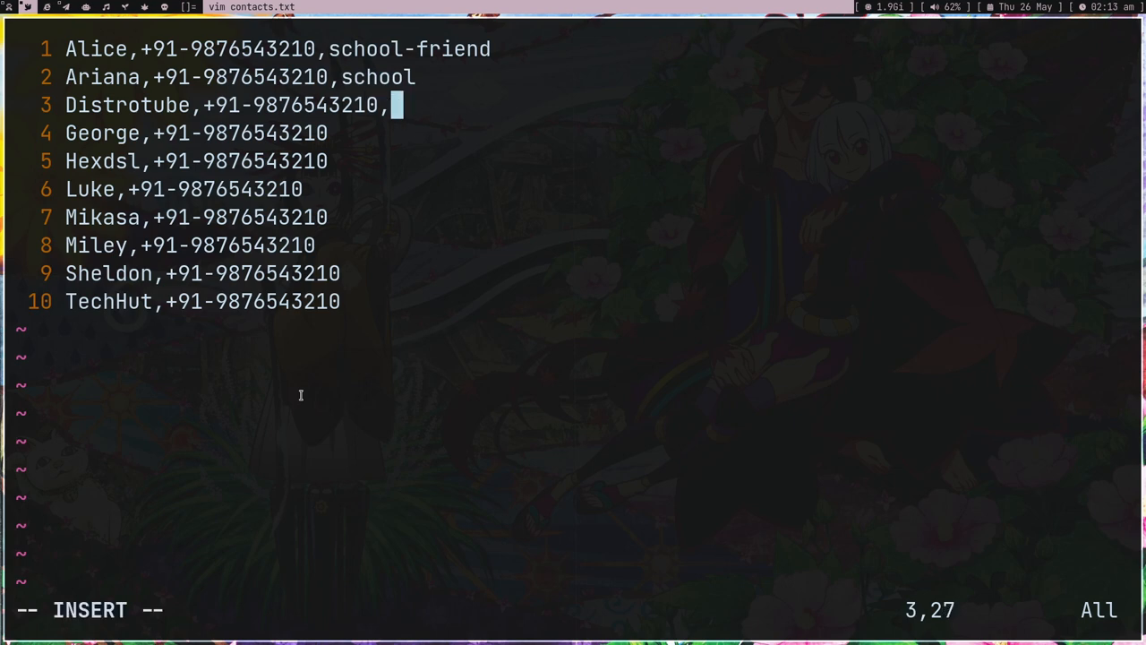
type("c")
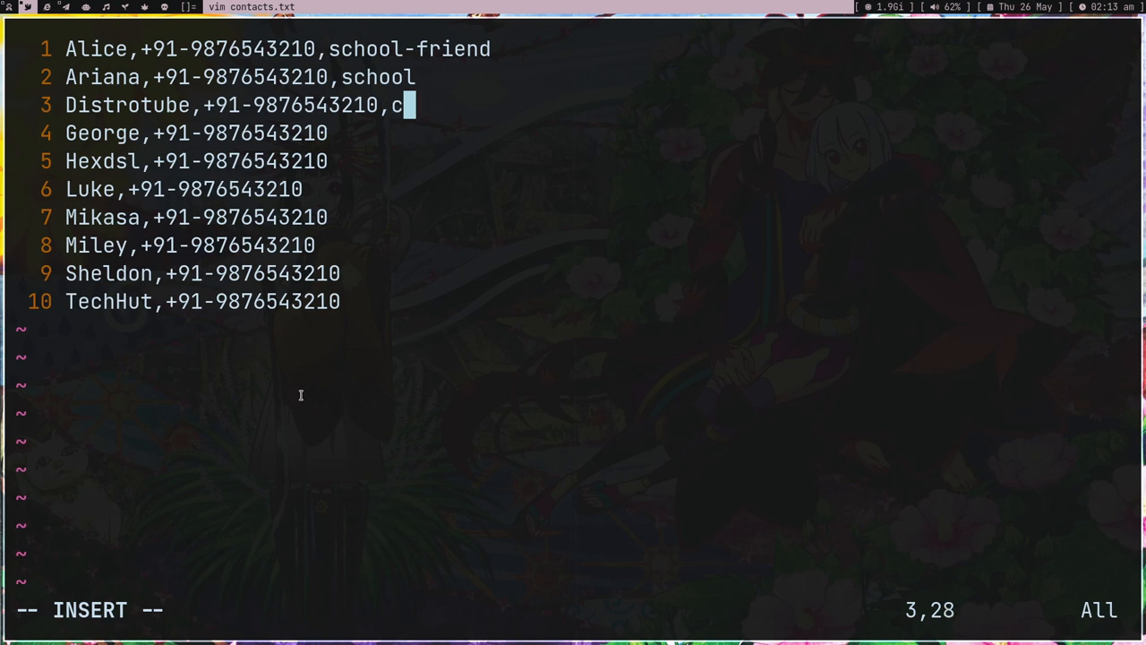
type("ork")
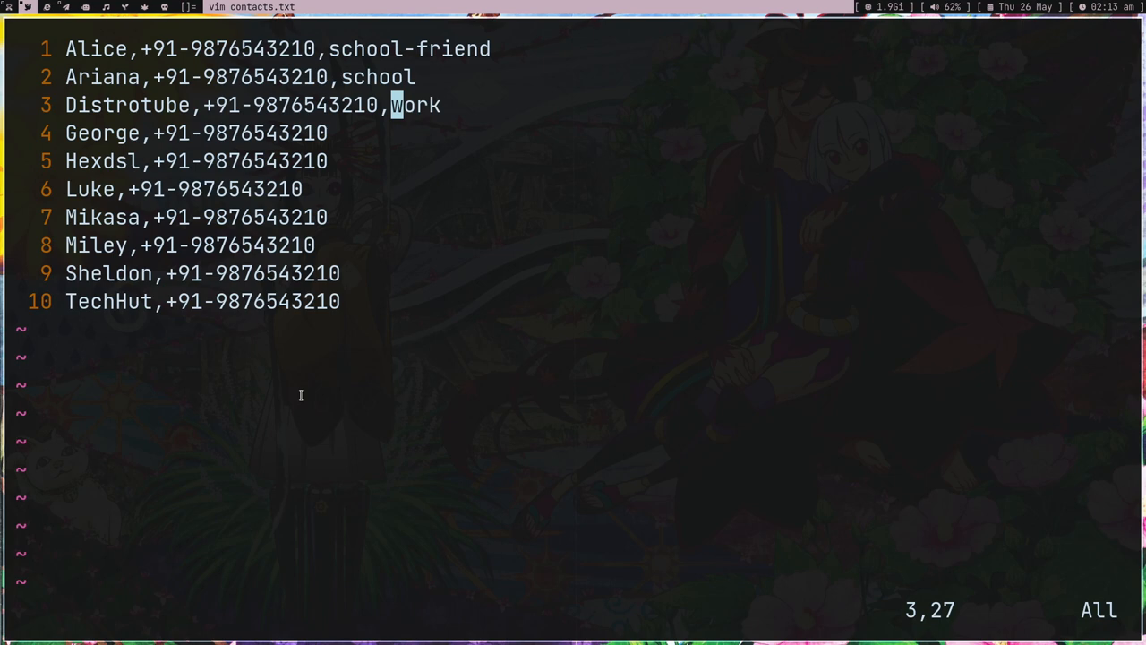
type("f")
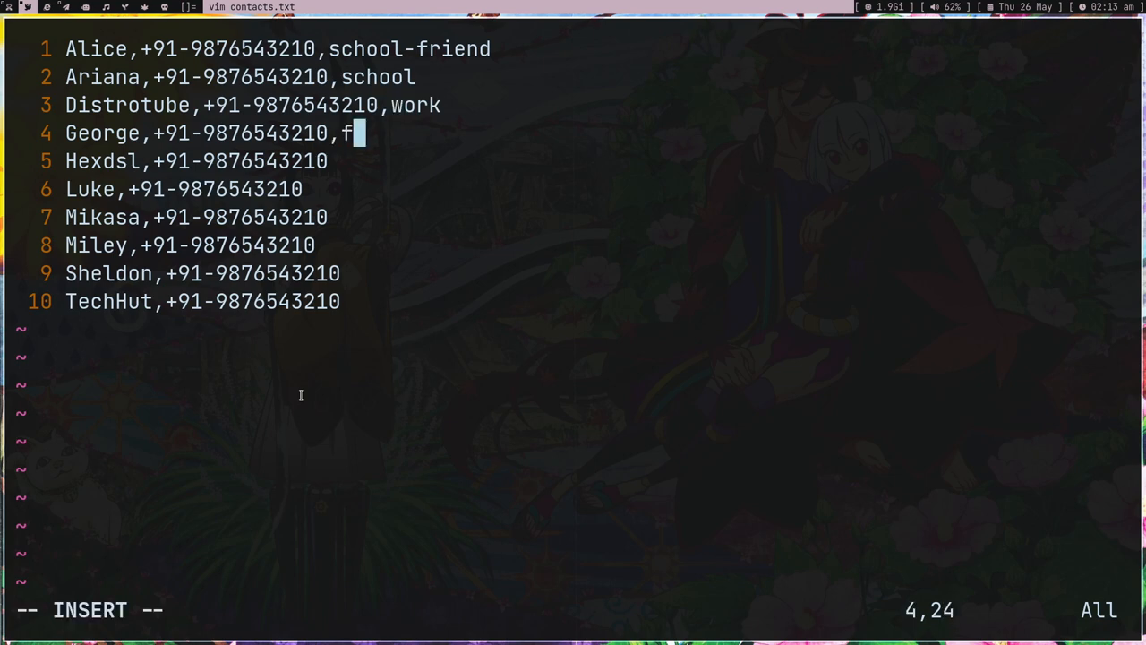
type("amily-")
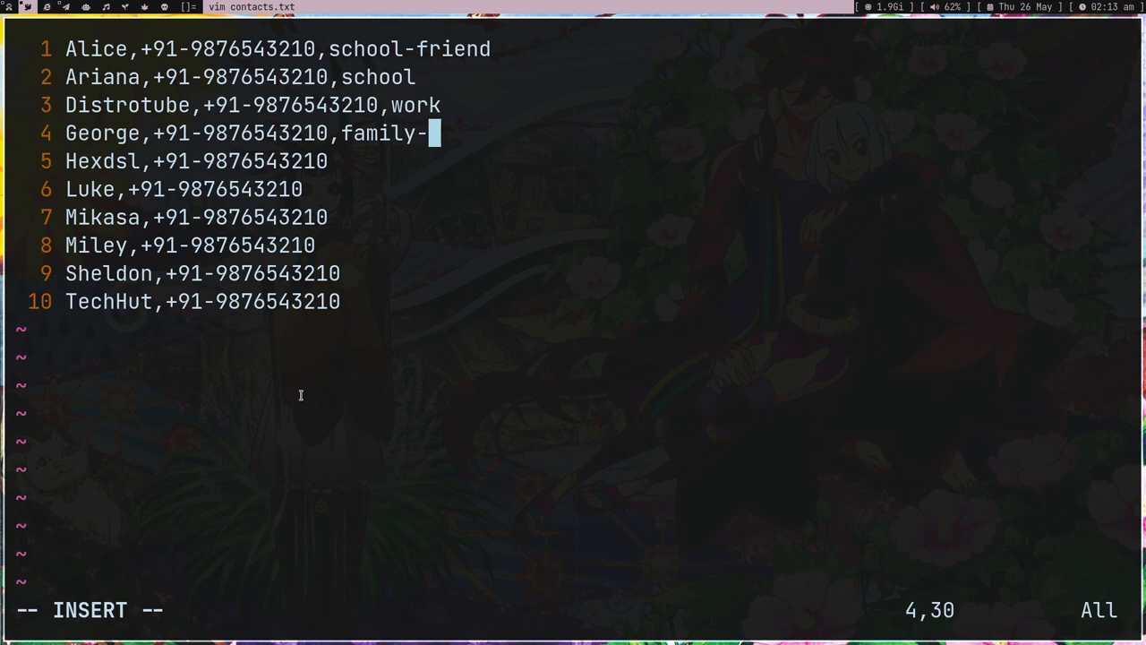
type("cousin")
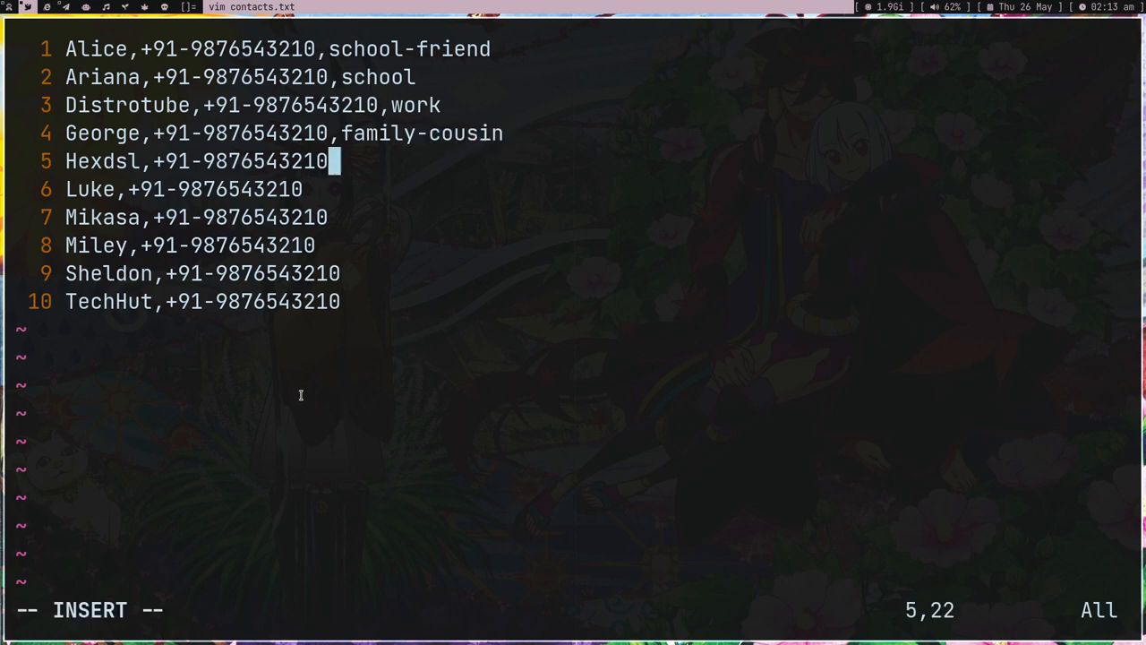
Step: Tag Hexdsl as work-youtube and add a trailing comma on Luke's line
type(",wor")
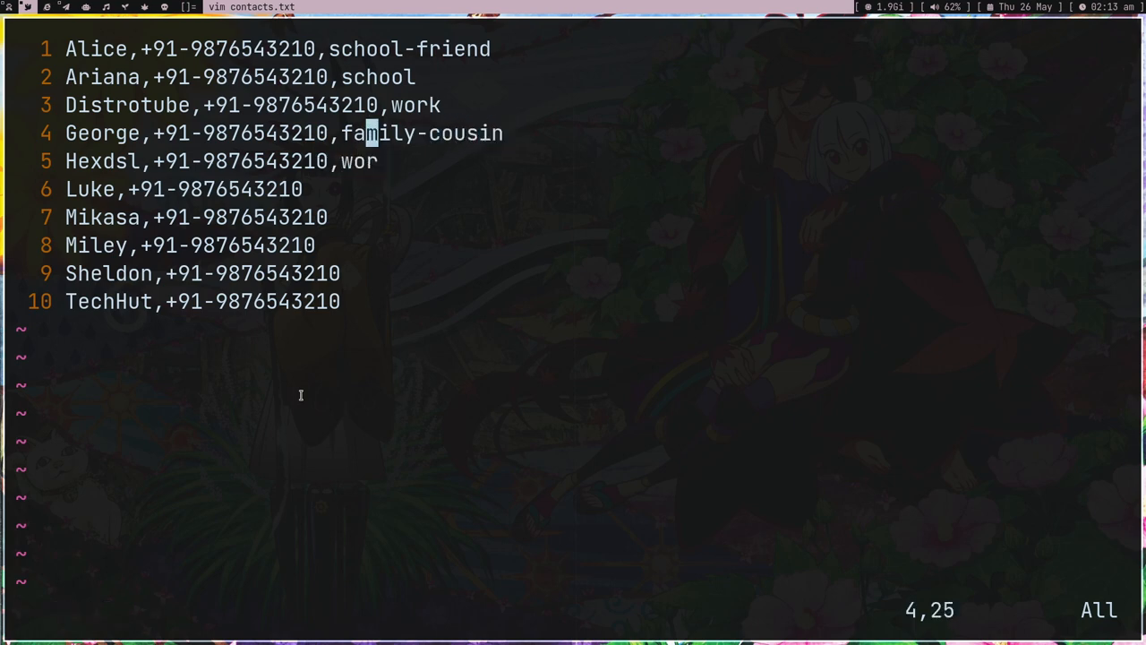
type("k")
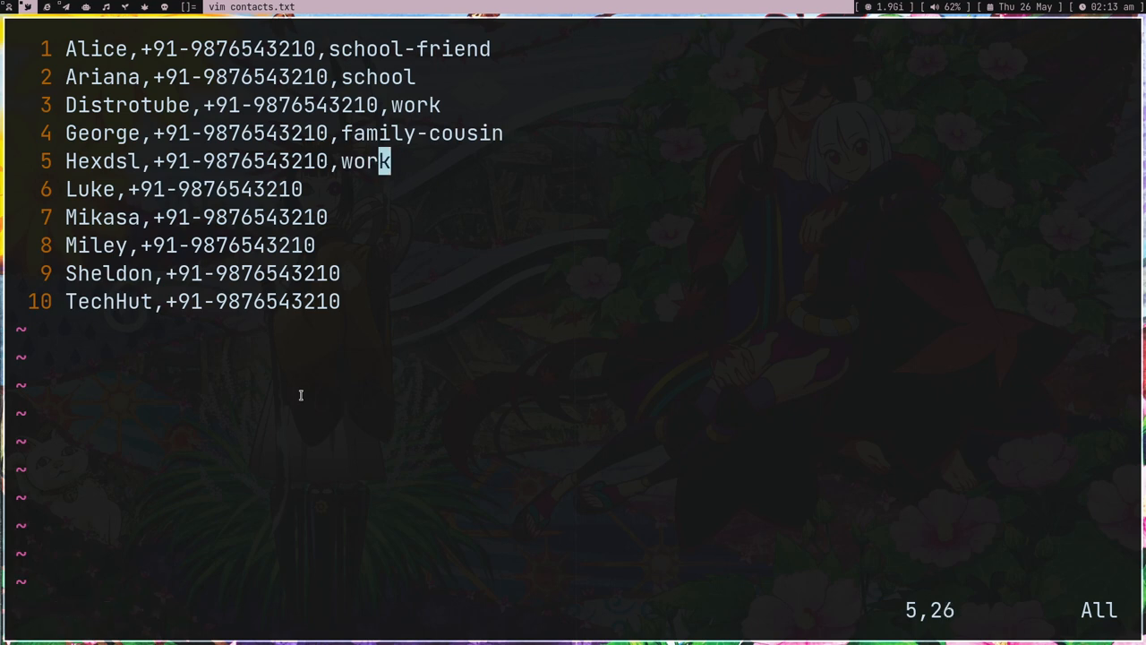
type("-youtube-")
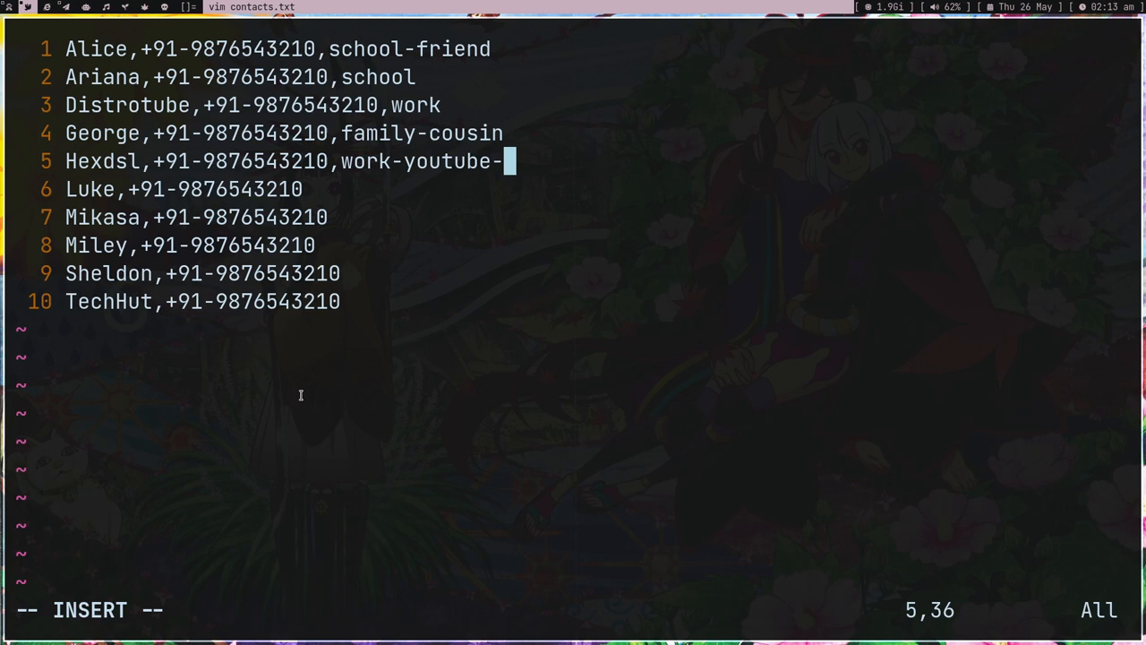
type("whatever-")
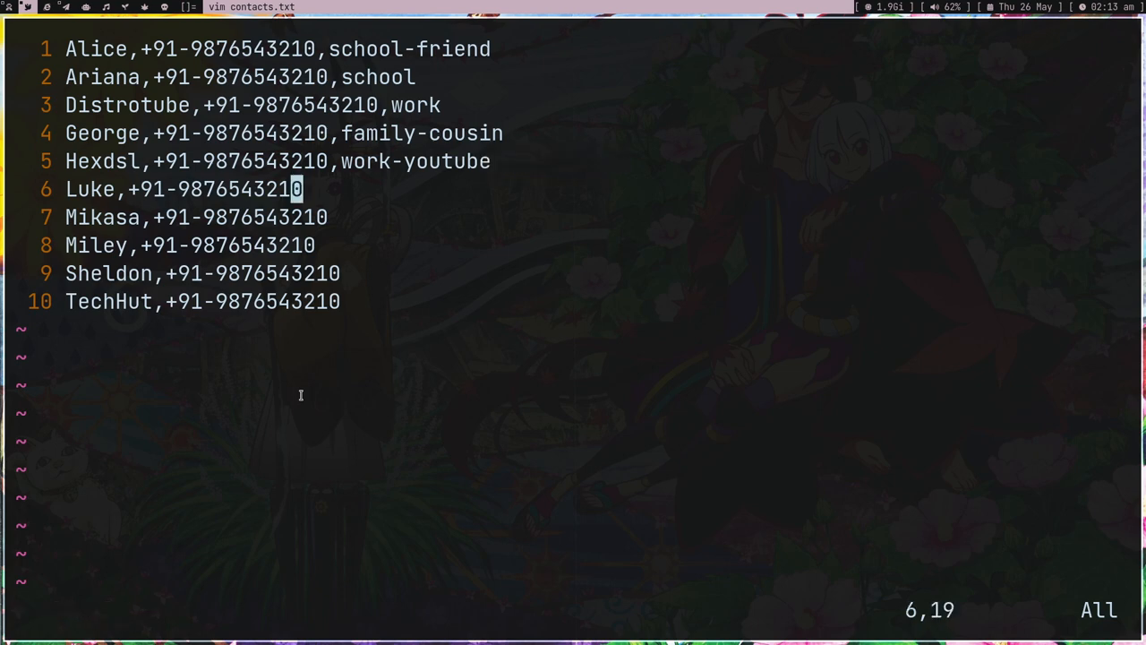
type(",")
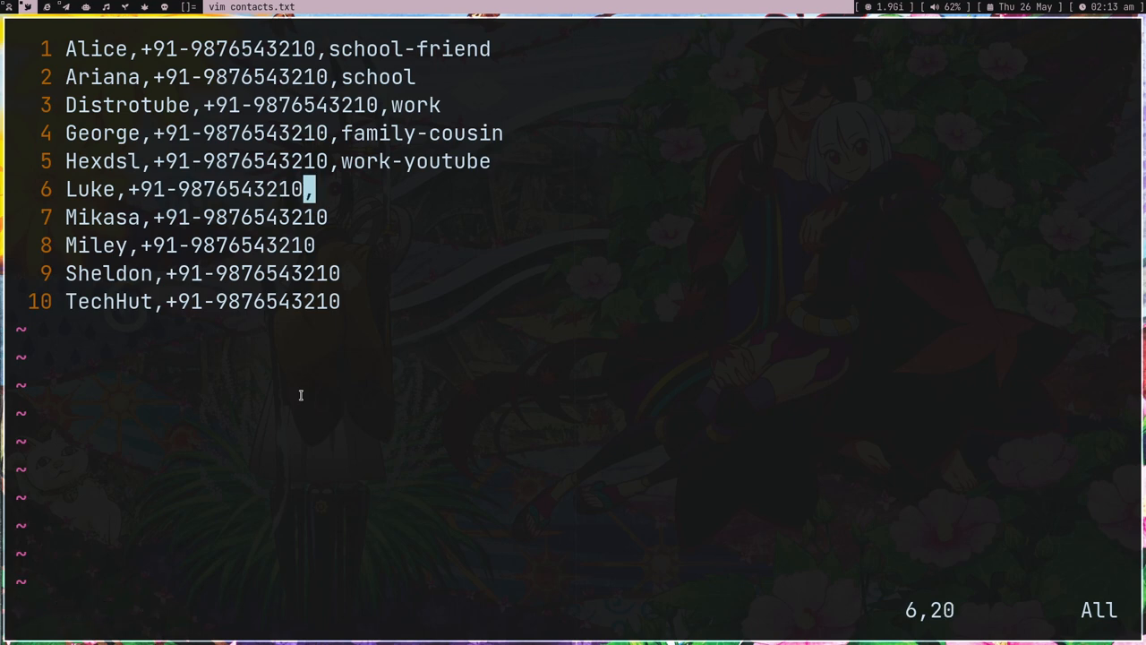
Step: Tag Luke work-youtube, Mikasa college-friend and Miley college
type("-bareil")
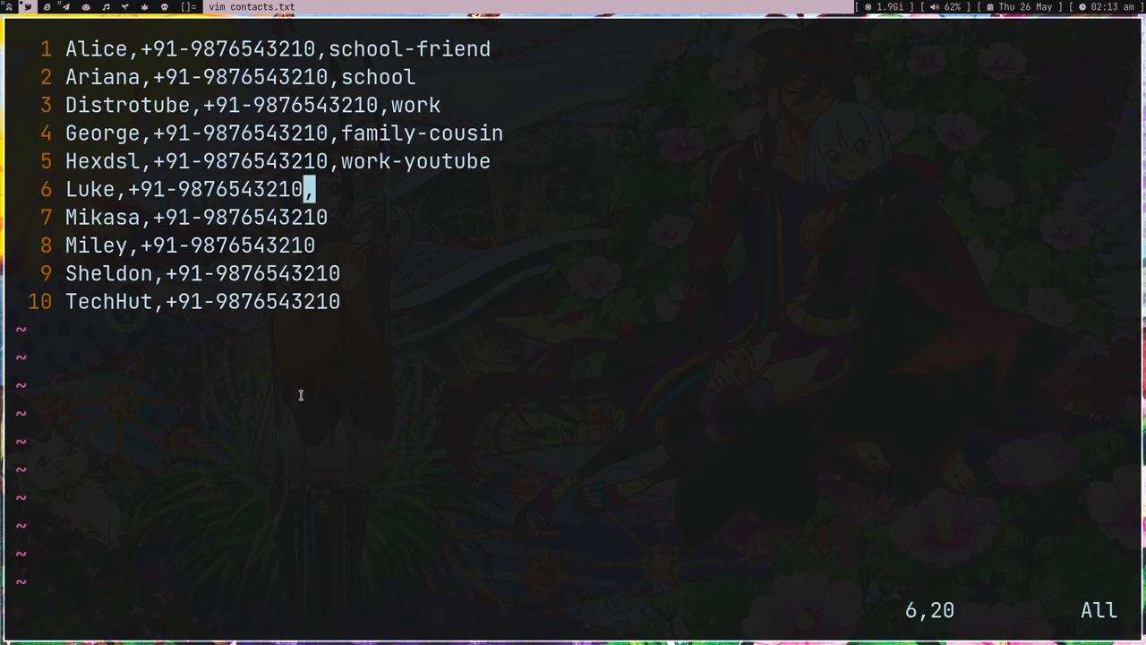
key("a")
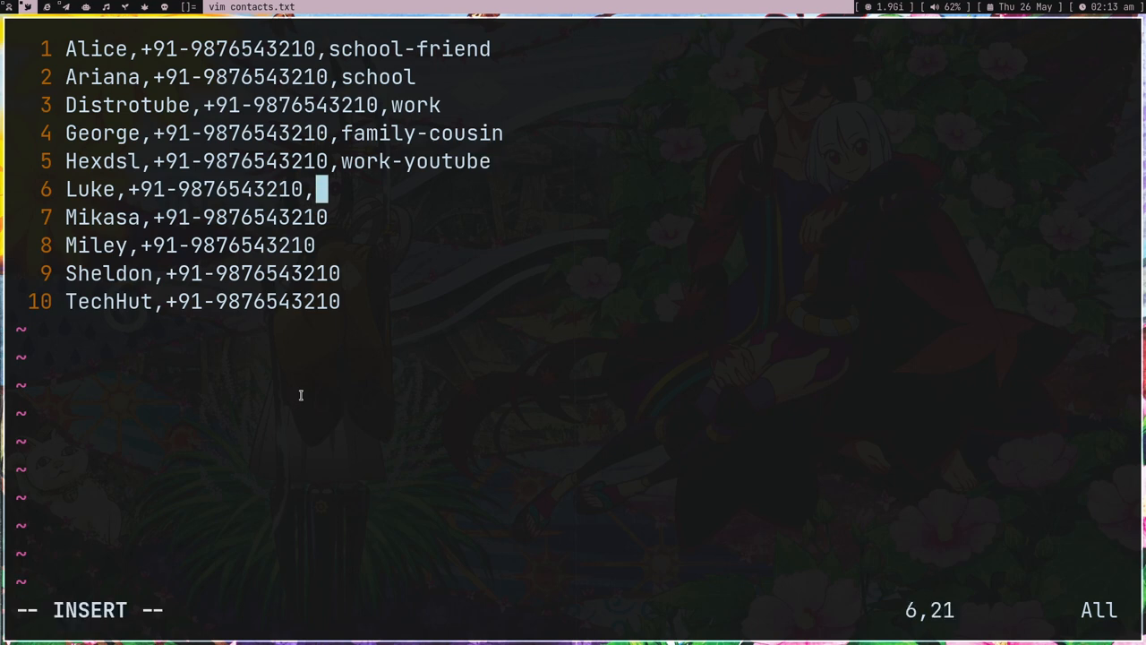
type("work-youtube")
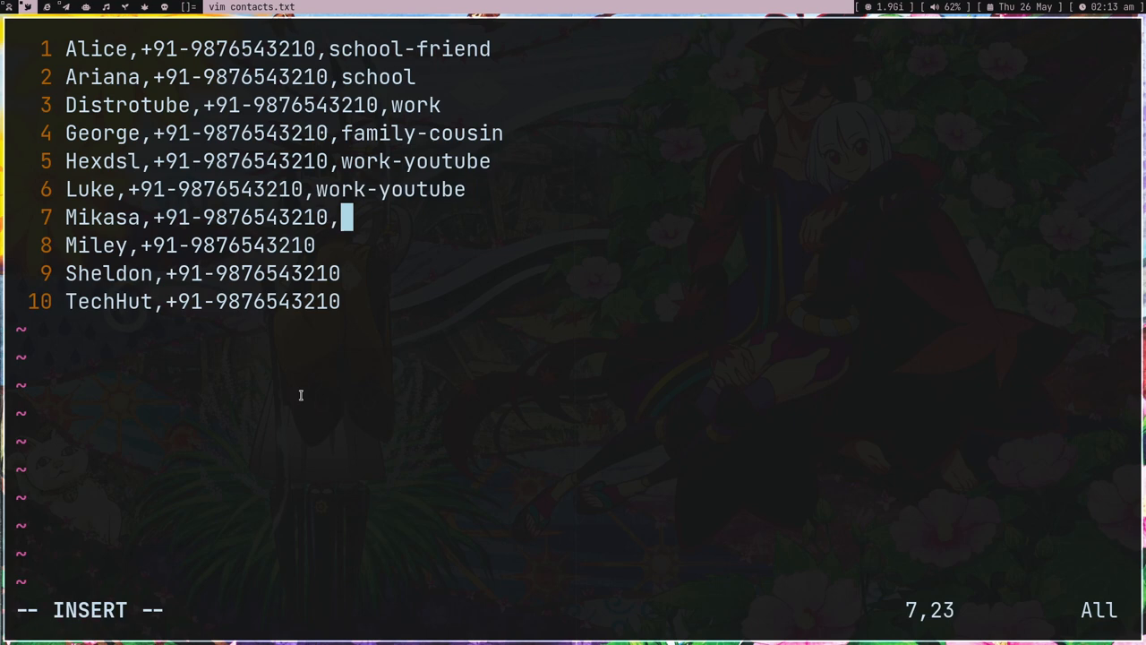
type("college-frie")
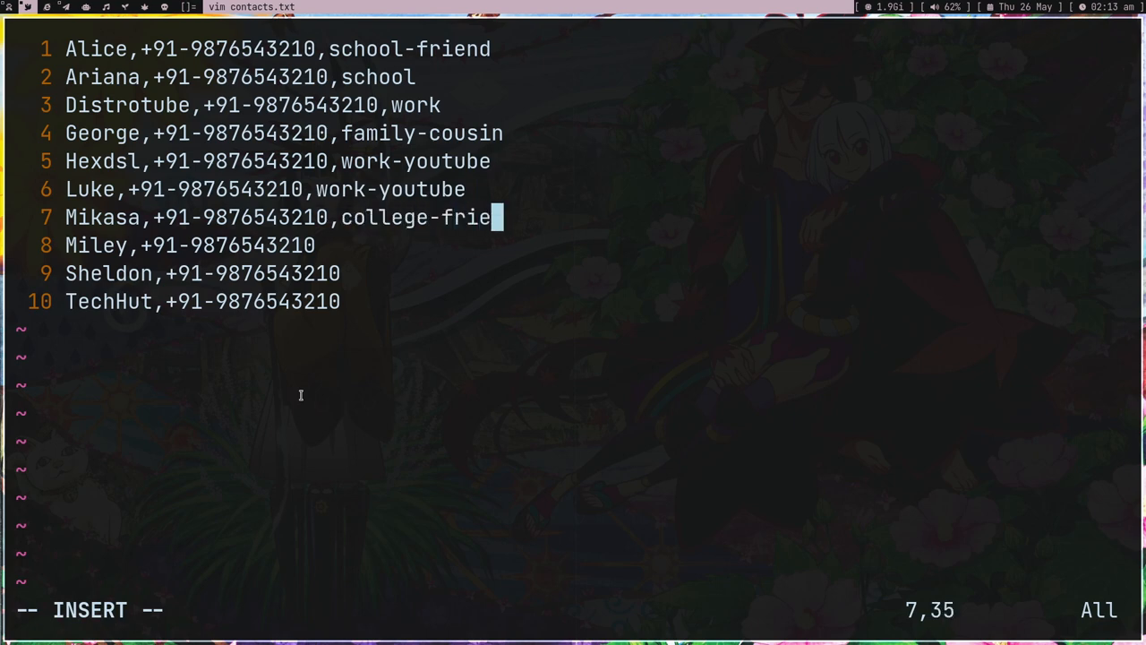
type("nd,col")
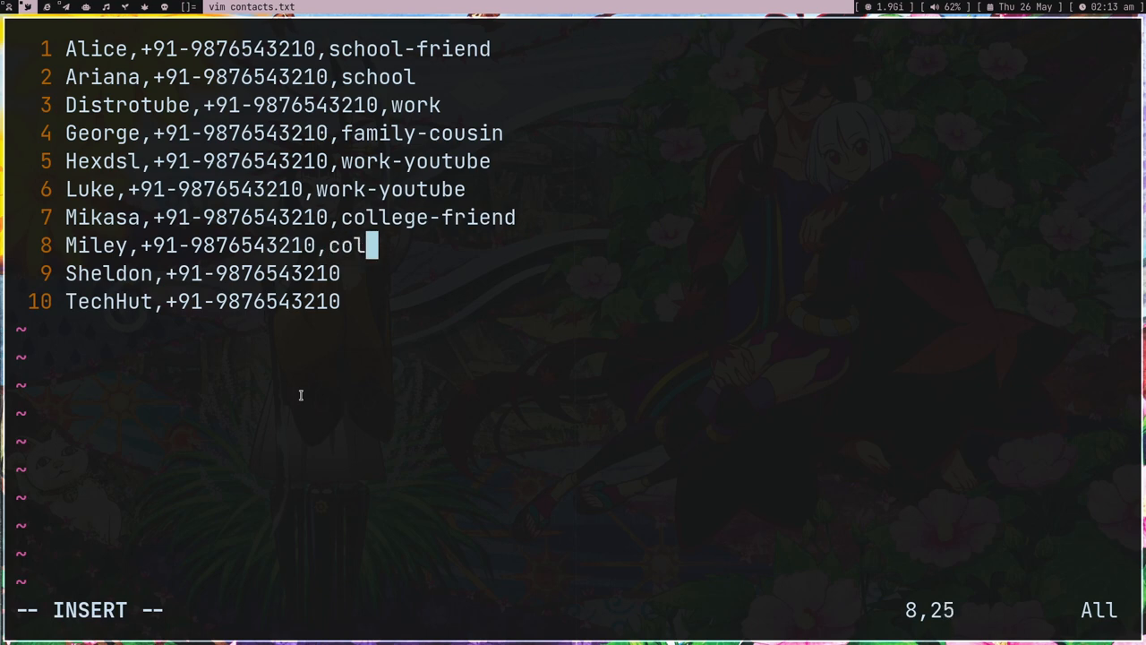
key("BackSpace")
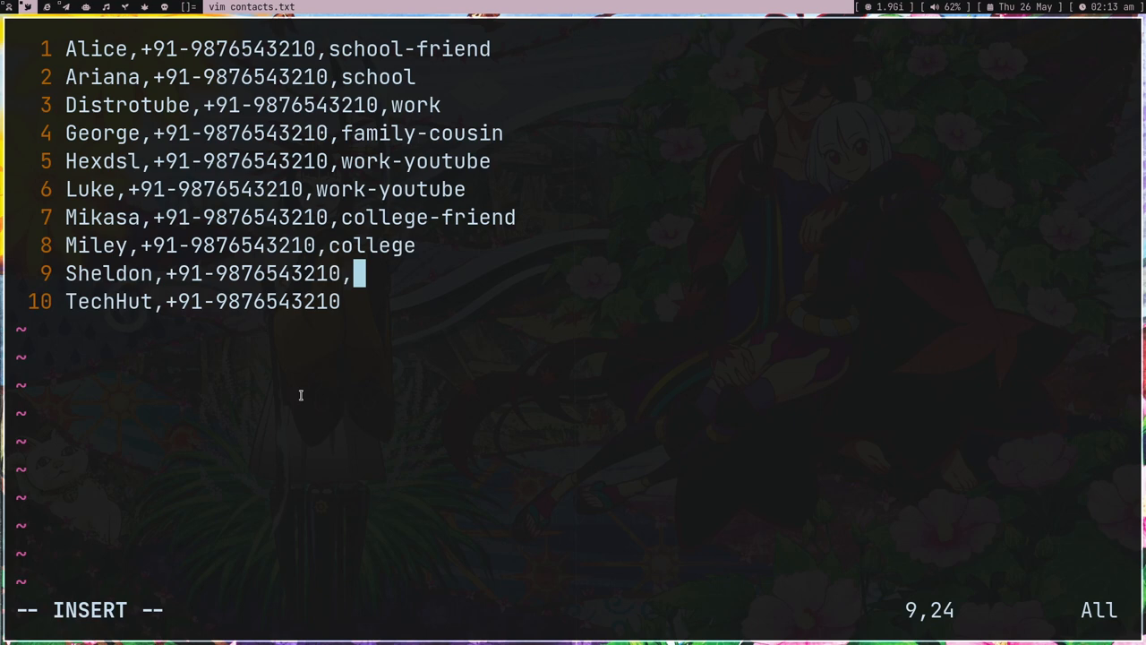
Step: Tag Sheldon childhood and TechHut emergency, then duplicate TechHut's line as a Father contact
type("childhood")
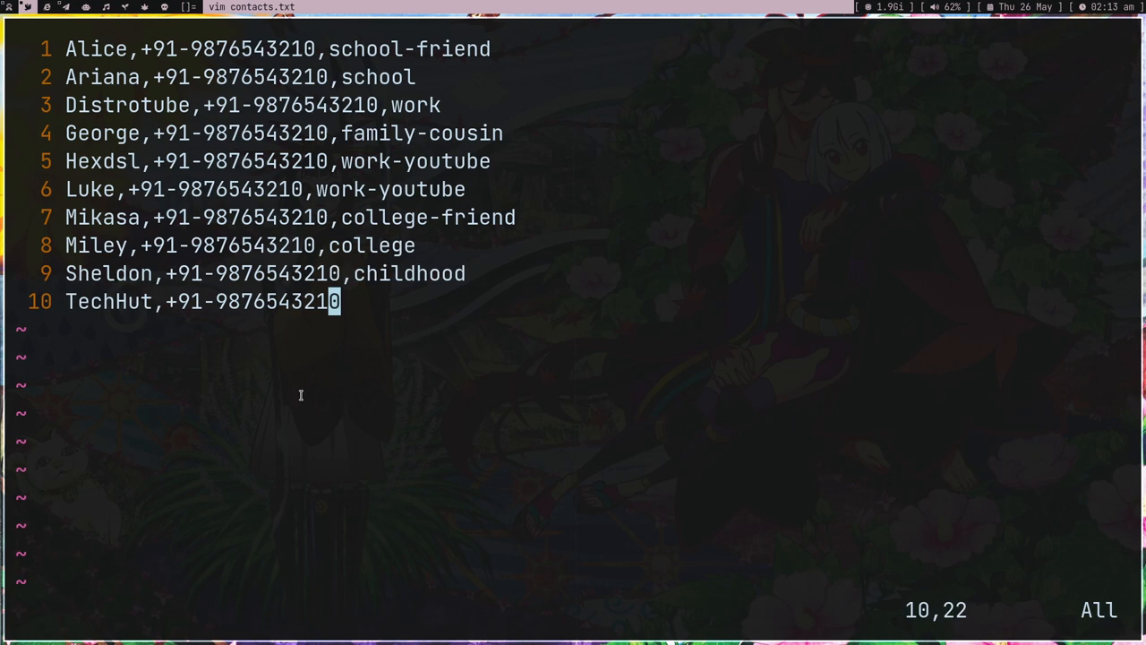
type(",")
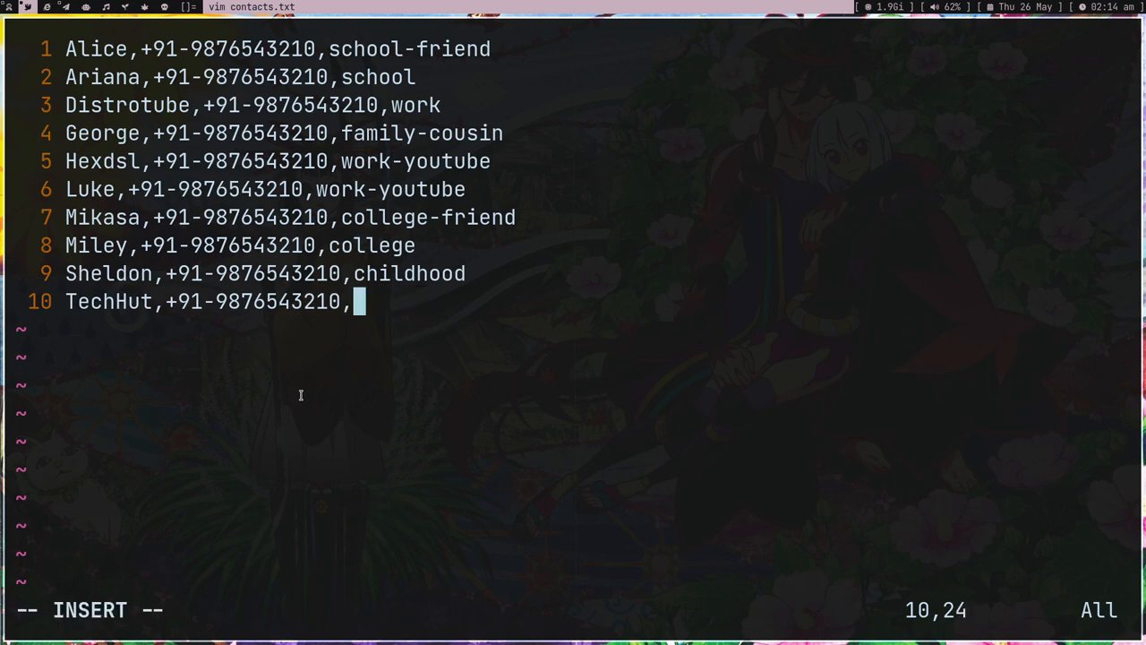
type("emer")
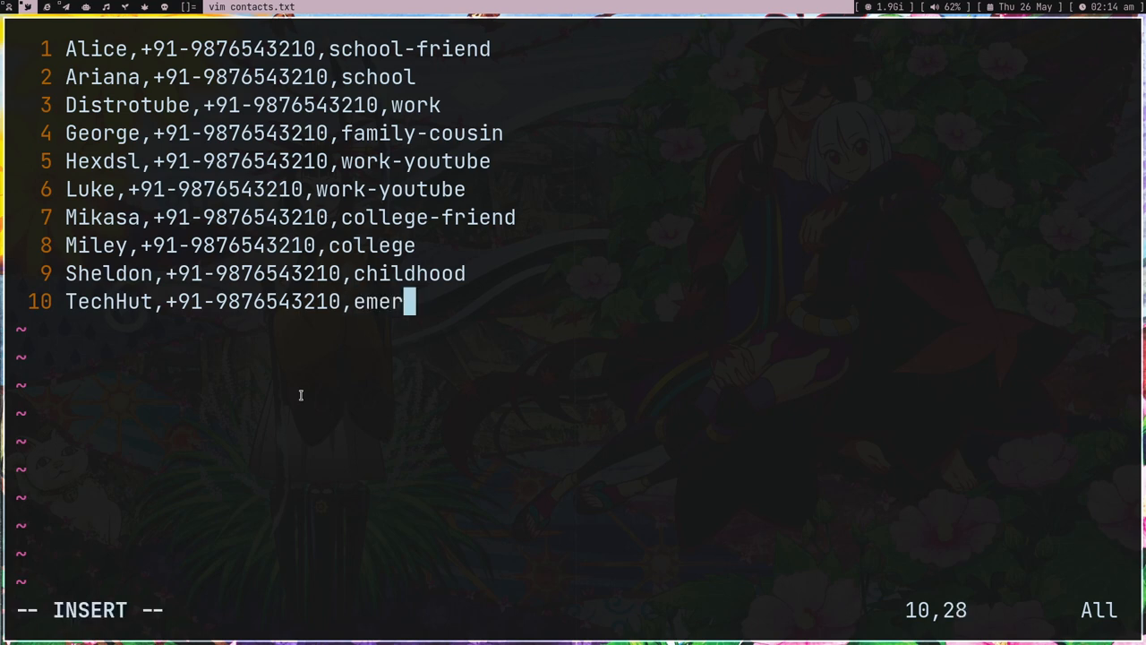
type("gency")
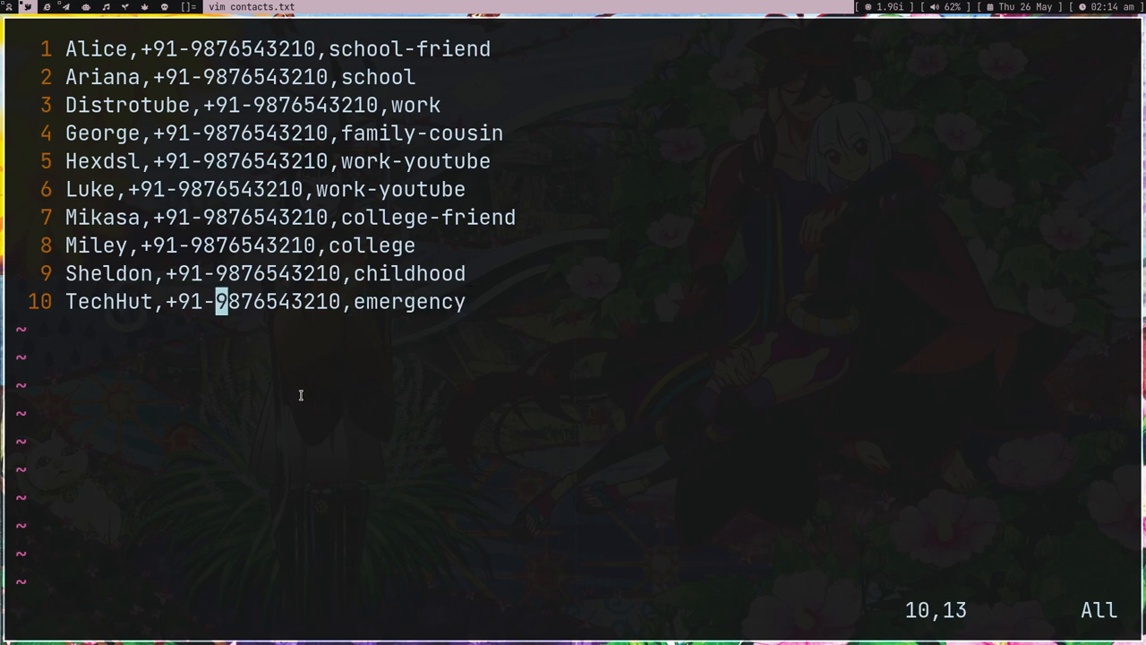
key("e")
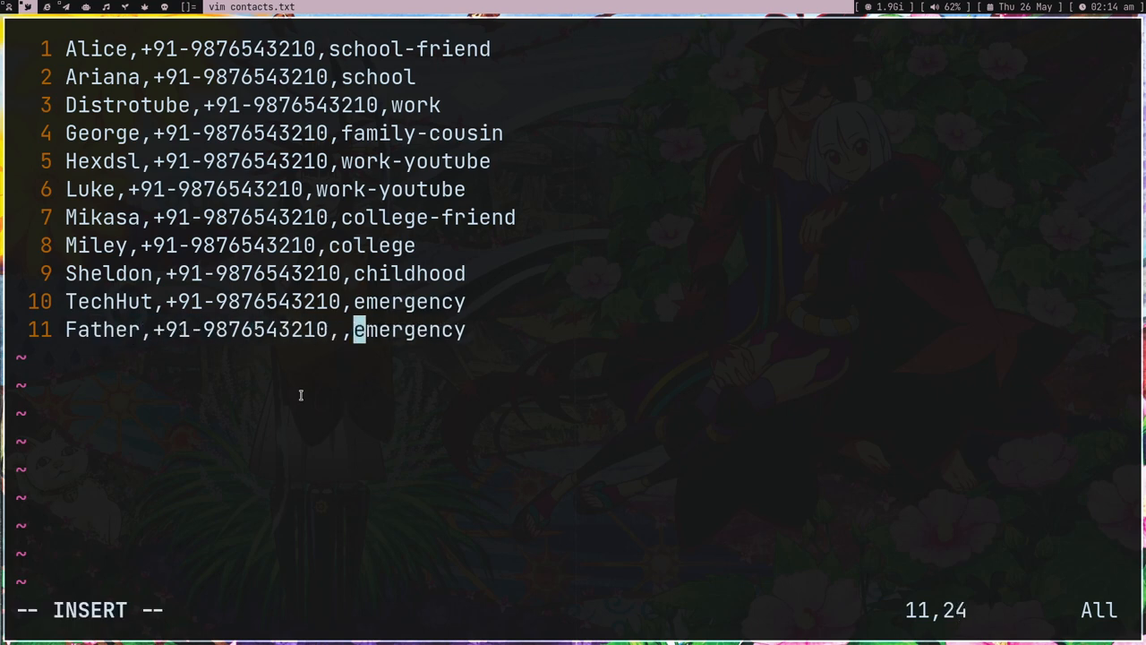
type("at")
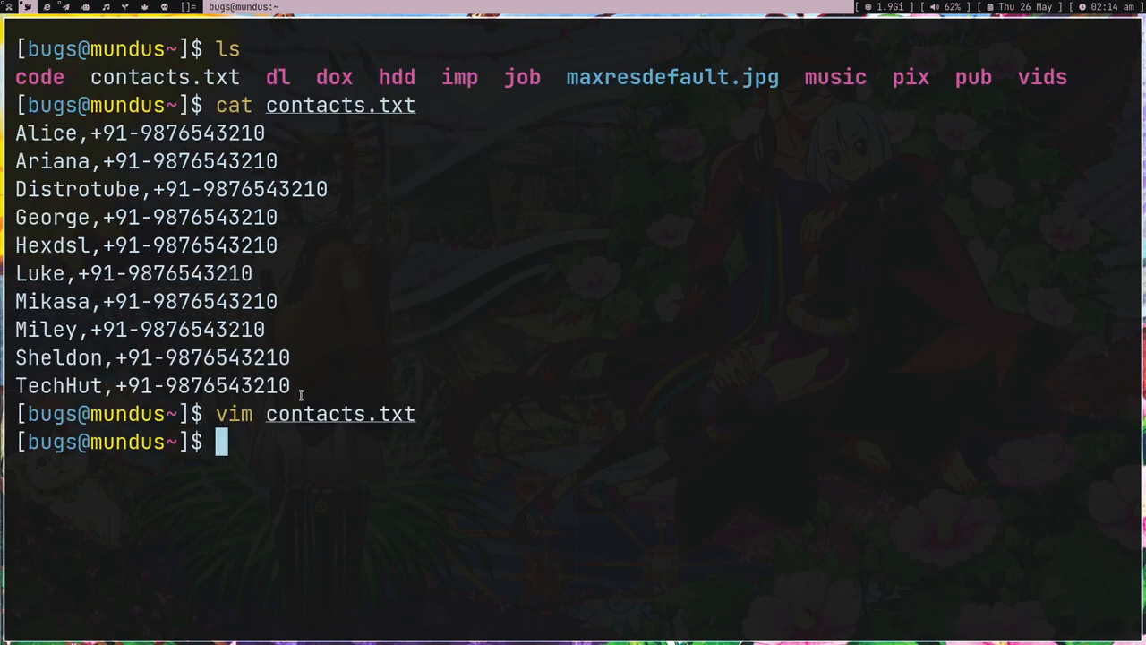
Step: Abandon the half-typed sort and run cat contacts.txt | fzf | cut -d',' -f2 | xclip -sel c
type("sort contacts.txt > contsc")
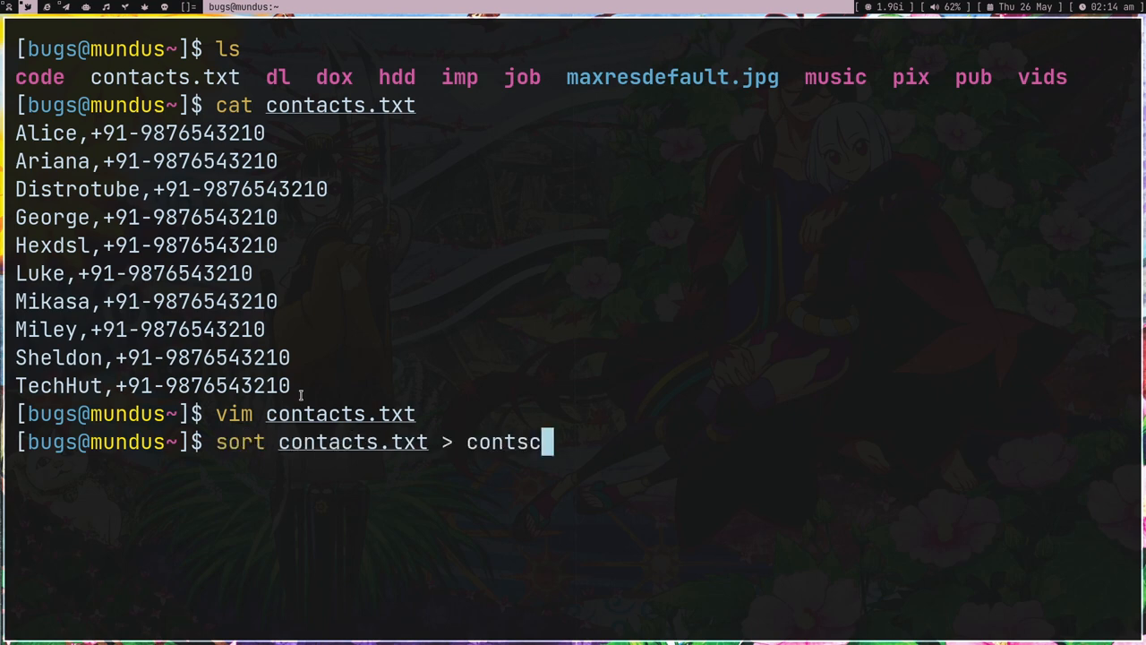
key("ctrl+c")
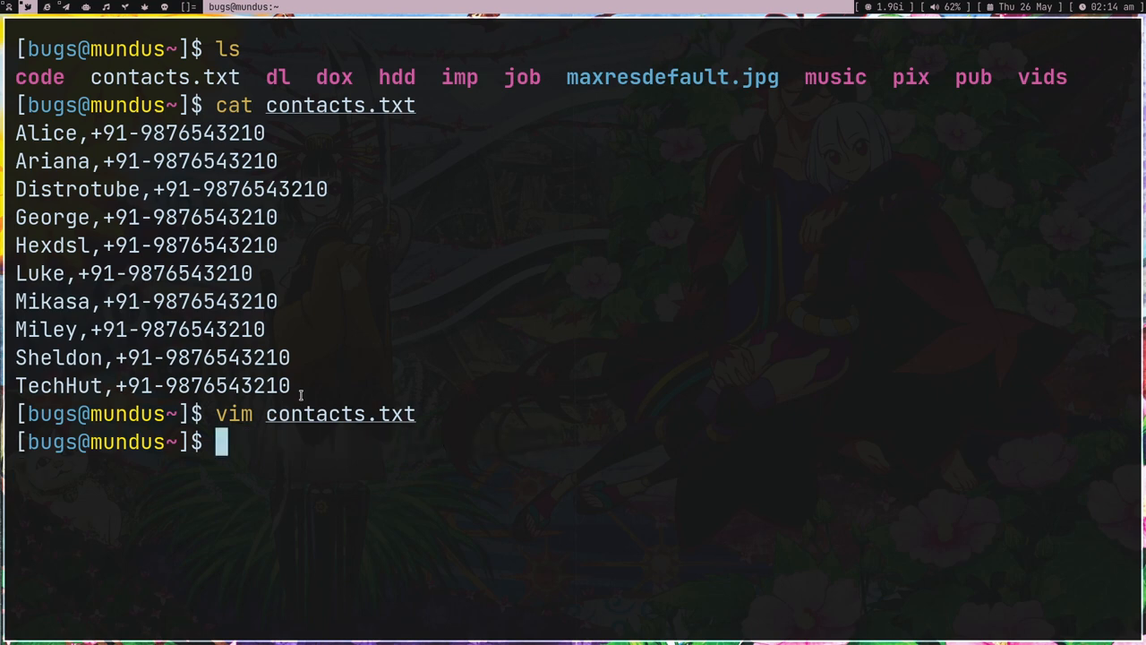
type("cat contacts.txt | fzf | cut -d',' -f2 | xclip -sel c")
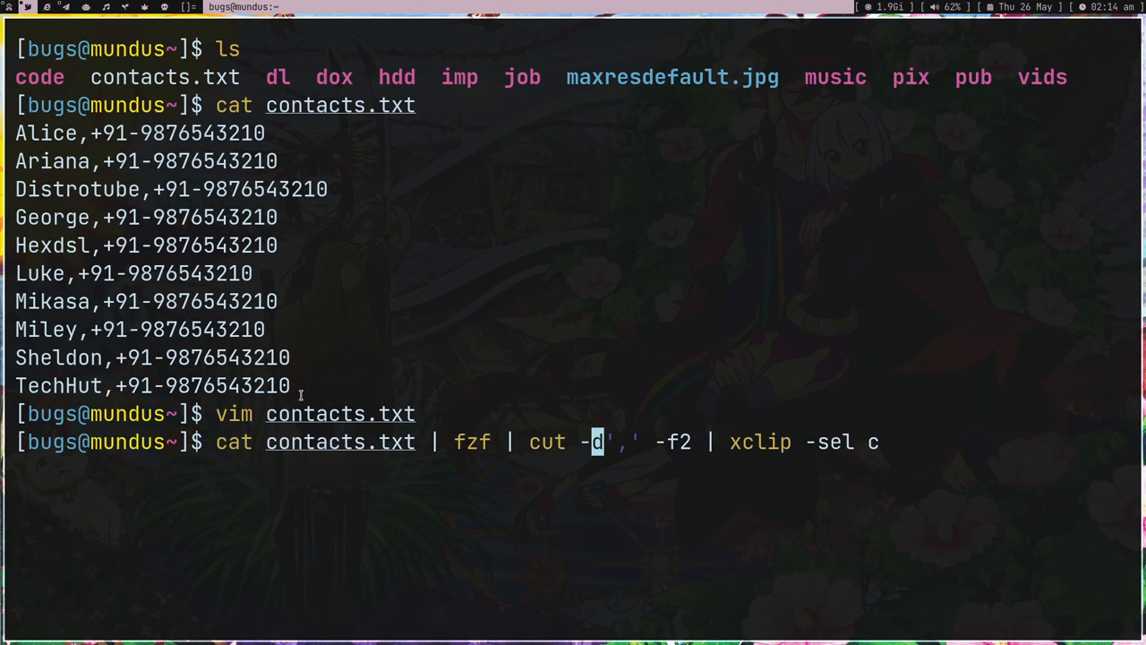
key("Return")
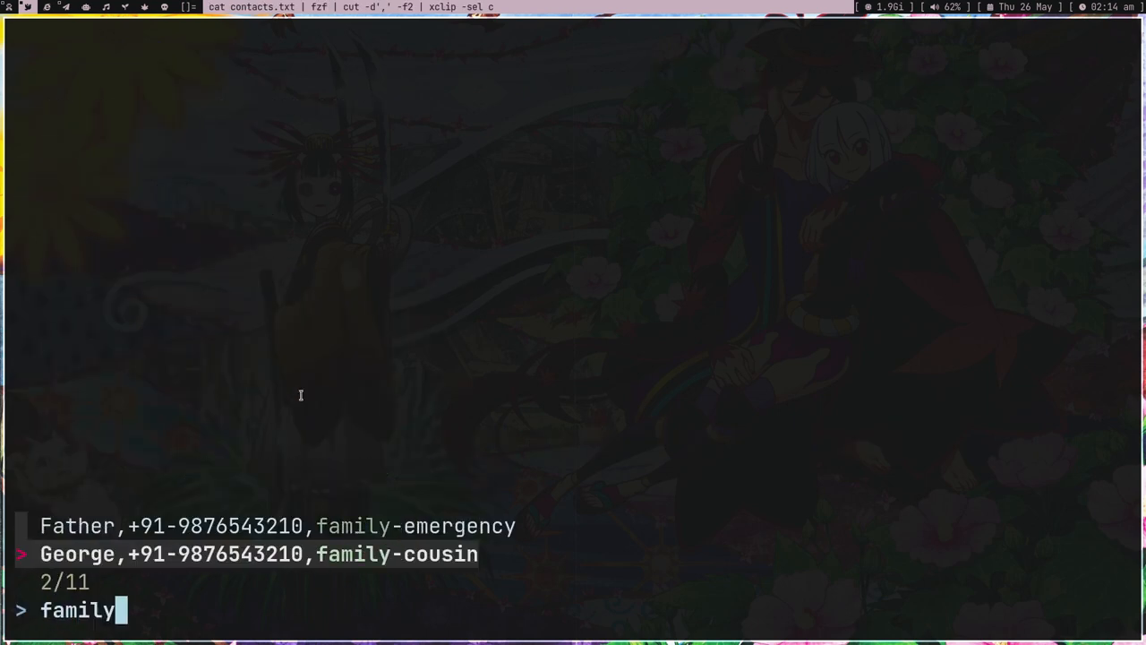
Step: Browse the fuzzy picker, selecting Father's entry and then searching for 'work'
key("Up")
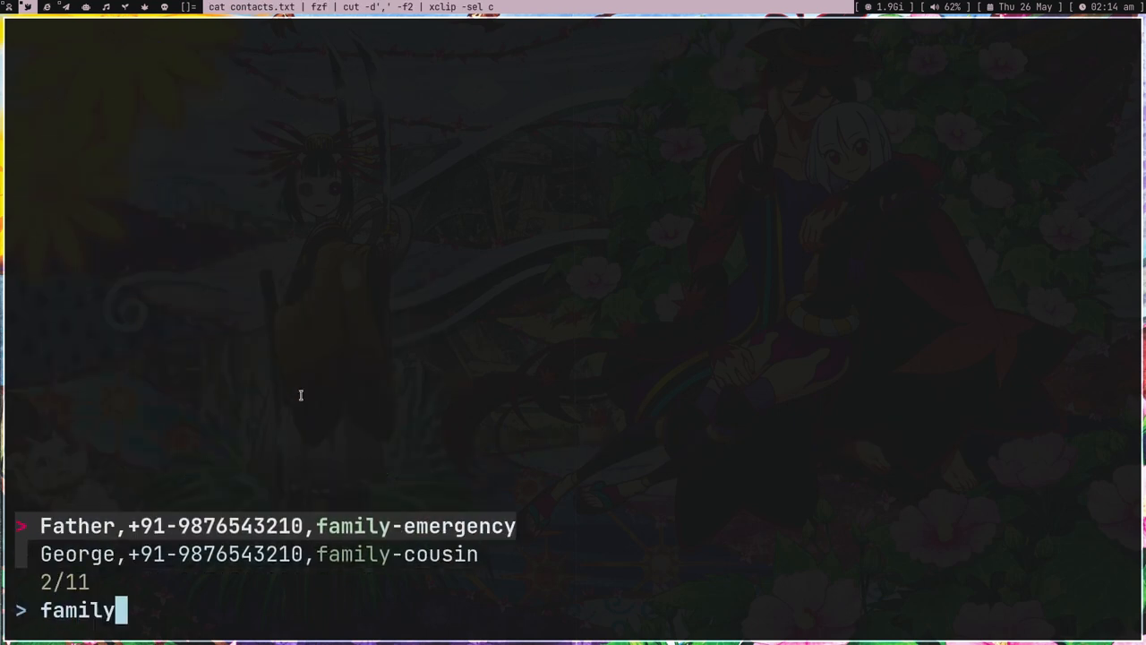
key("Down")
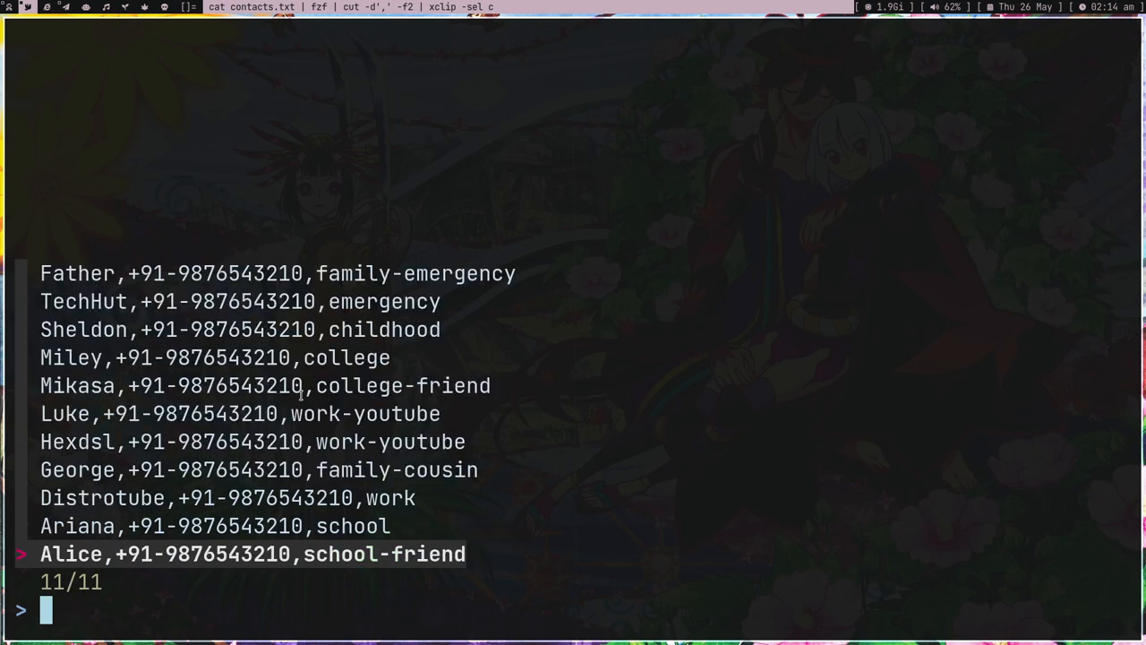
type("work")
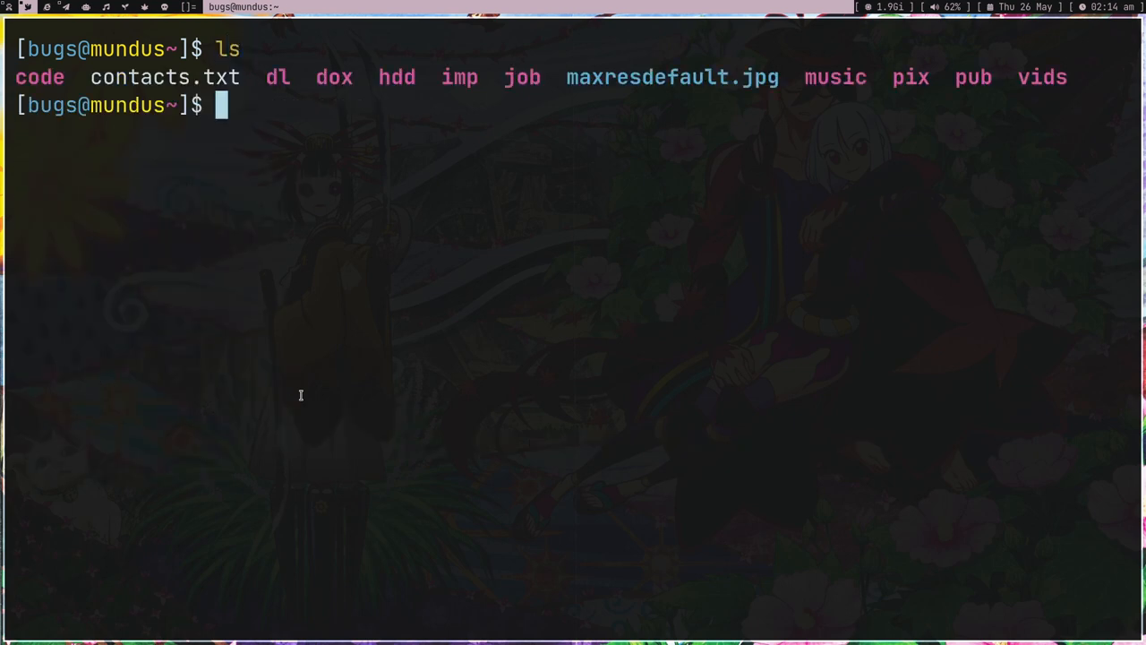
mouse_move(288, 262)
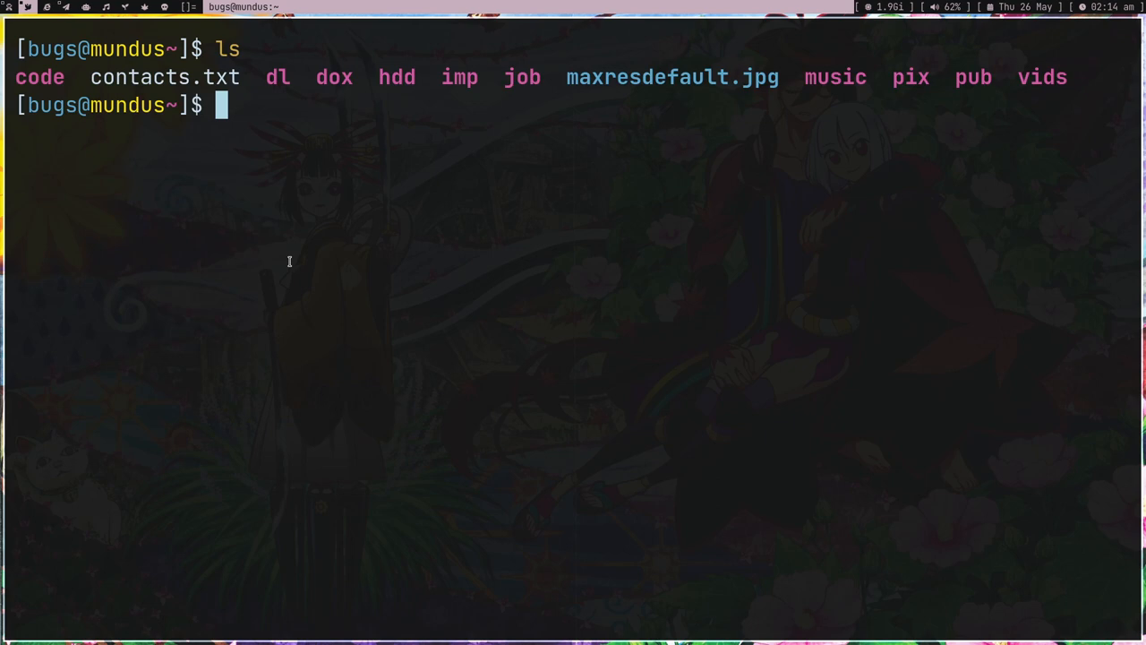
Step: Start gpg --full-gen-key and choose option 1, RSA and RSA
type("gpg")
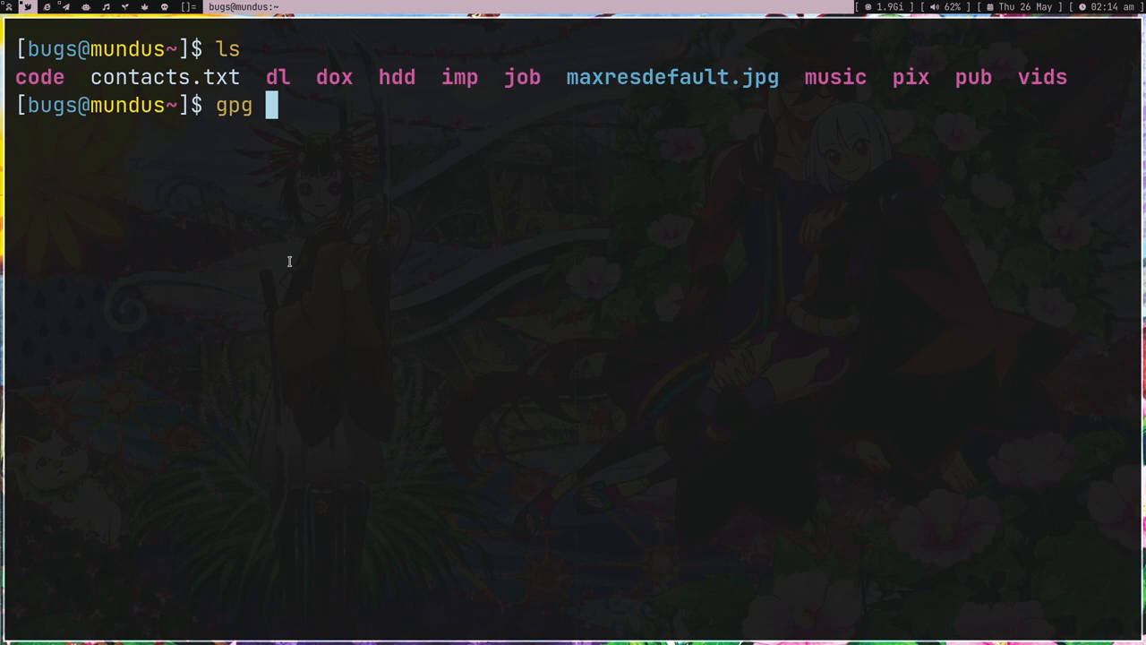
key("ctrl+l")
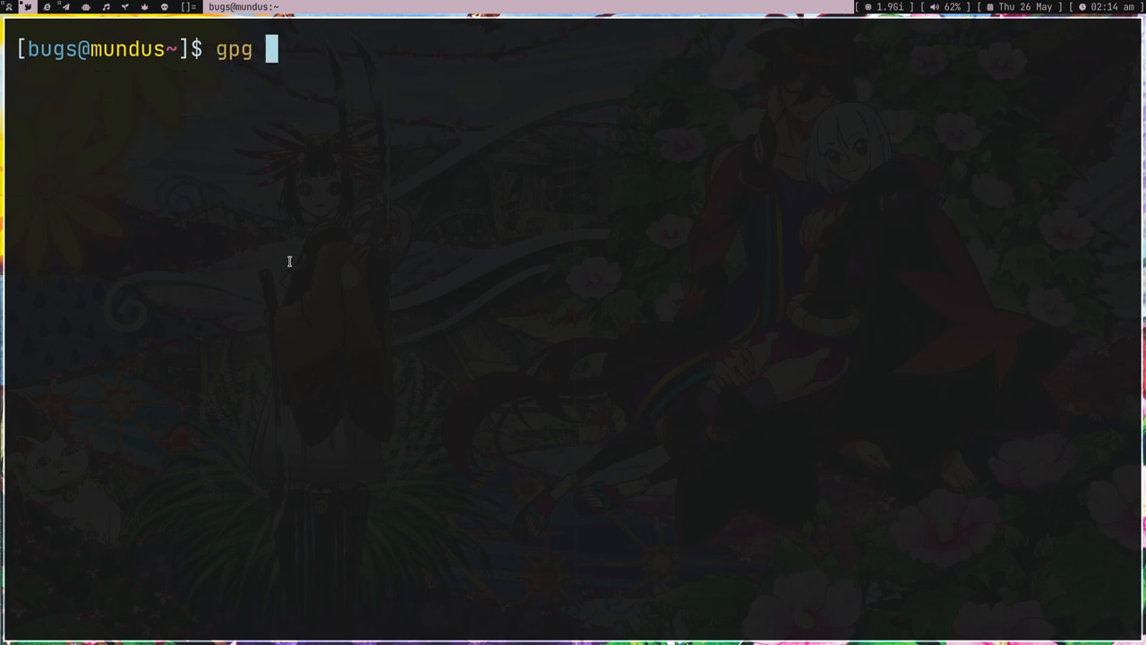
type("--full-gen-key")
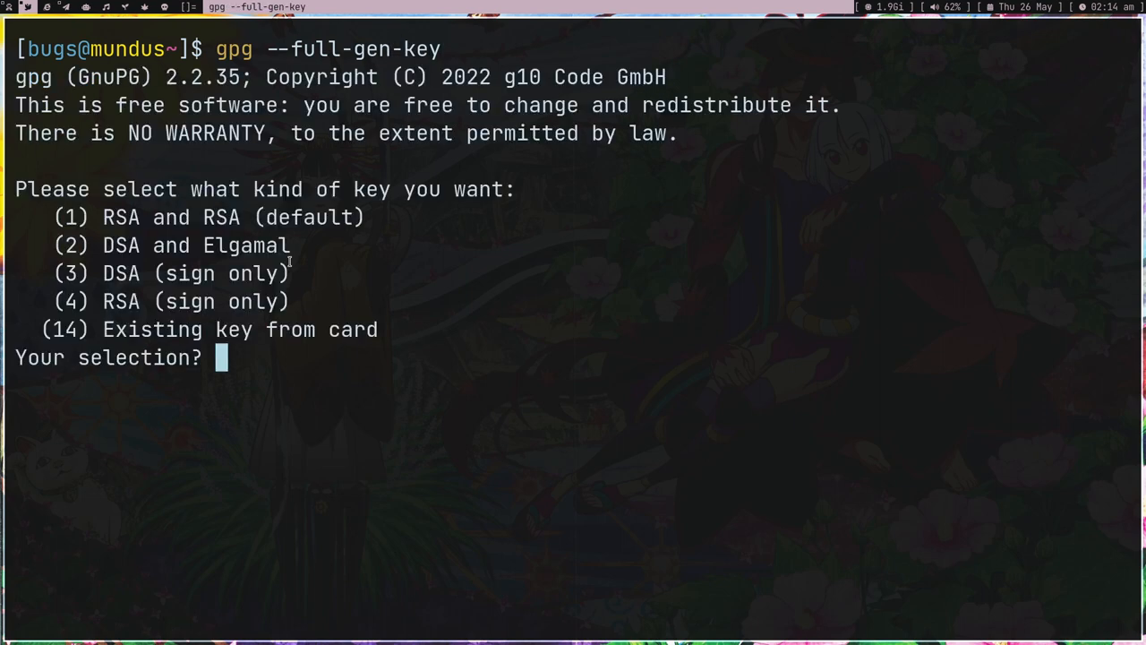
type("1")
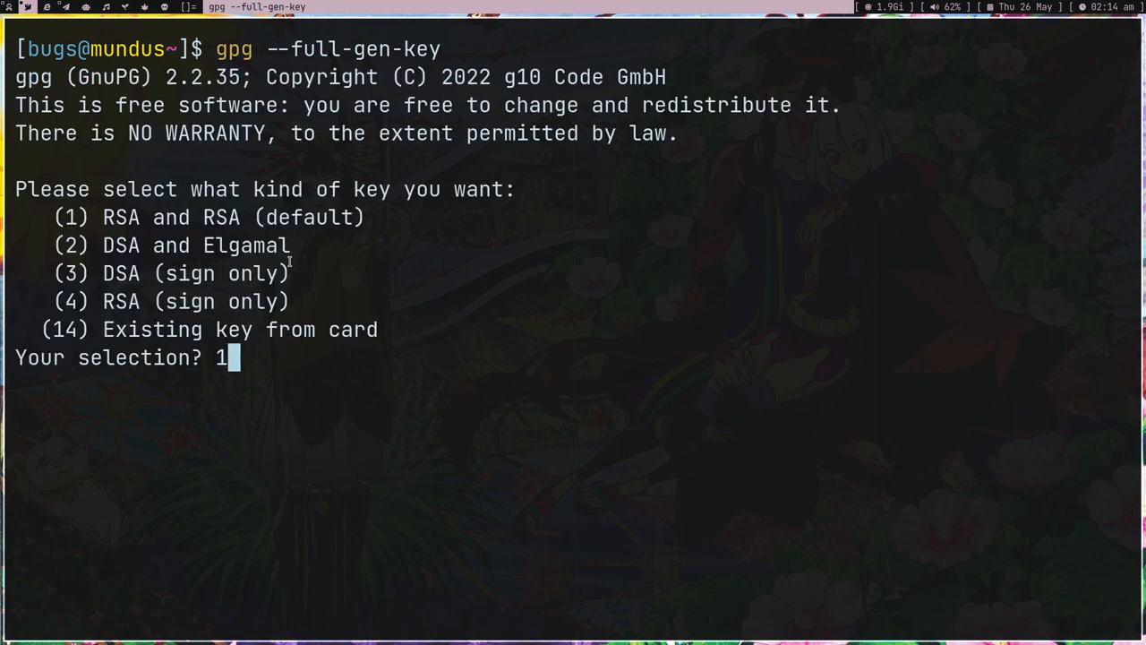
key("Return")
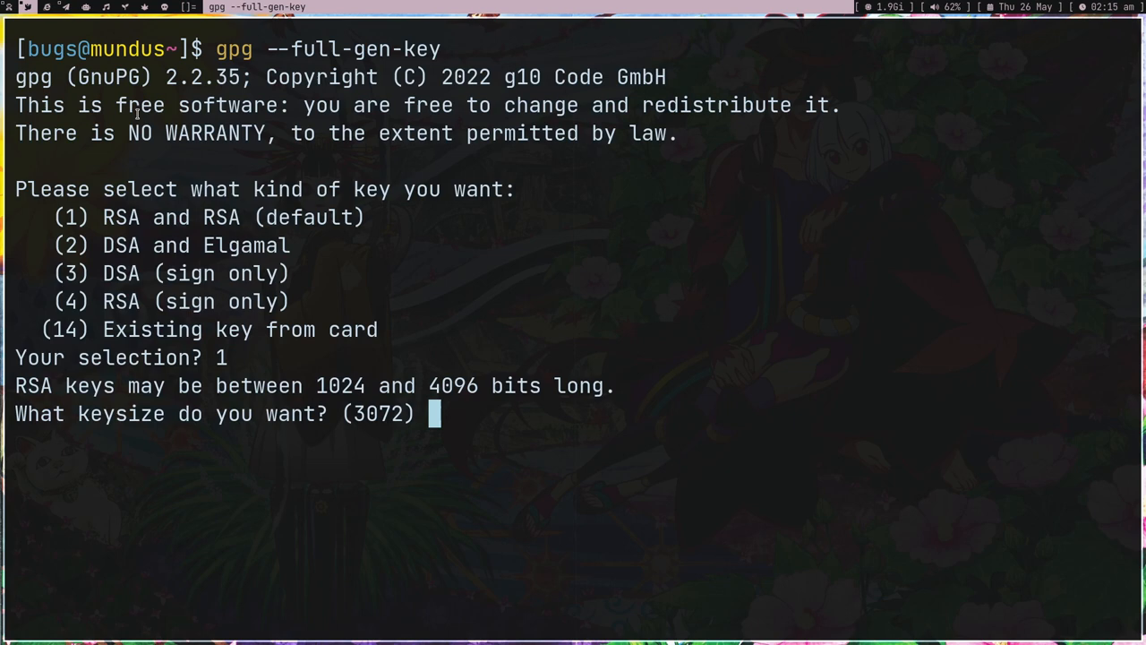
mouse_move(509, 444)
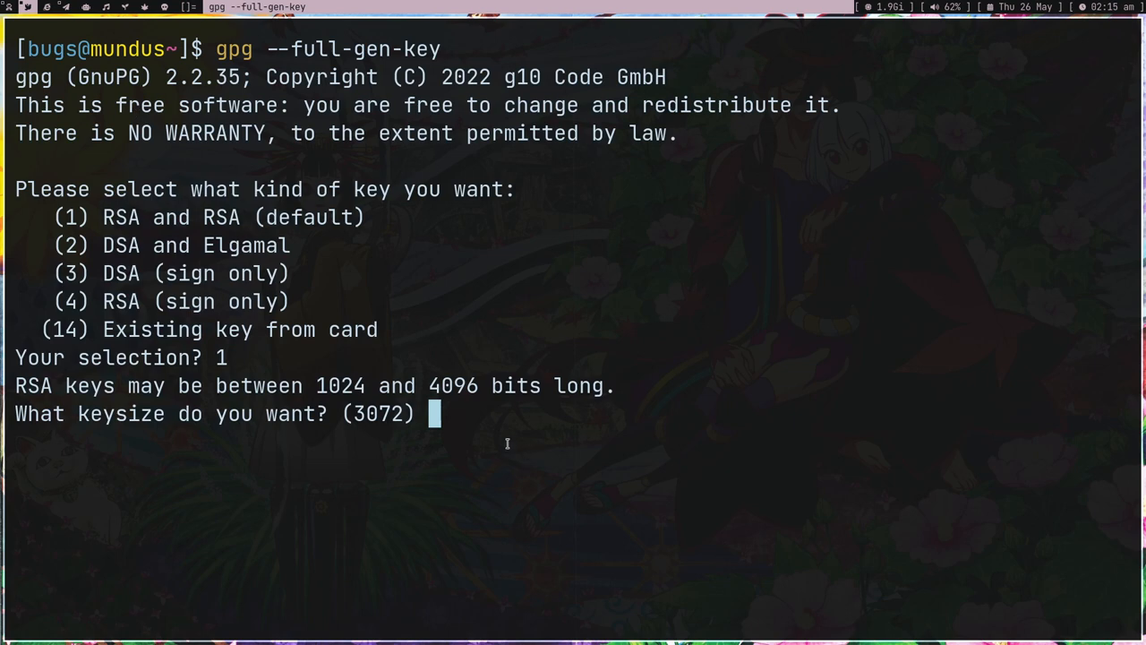
Step: Set the key size to 4096 bits with no expiry and confirm with y
type("4096")
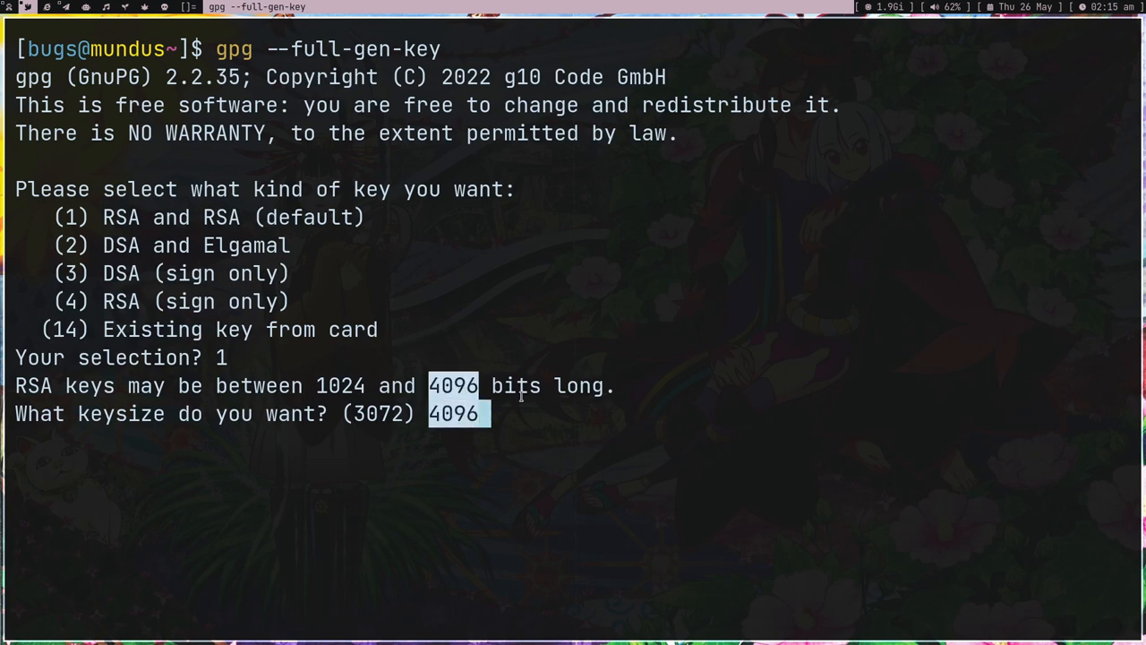
key("Return")
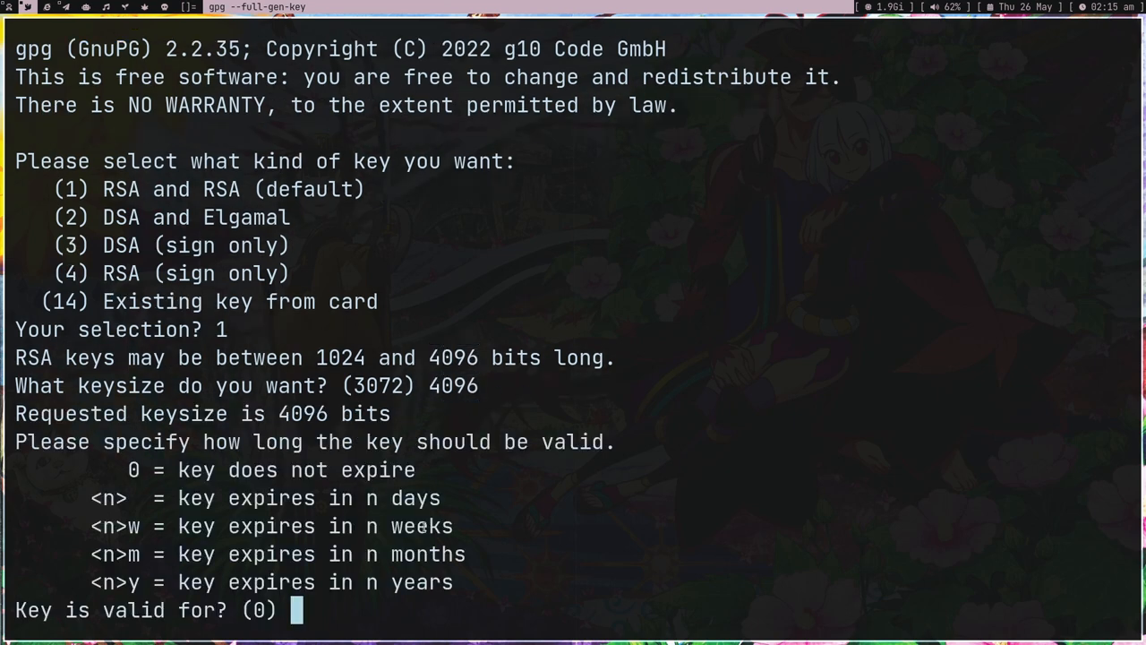
key("Return")
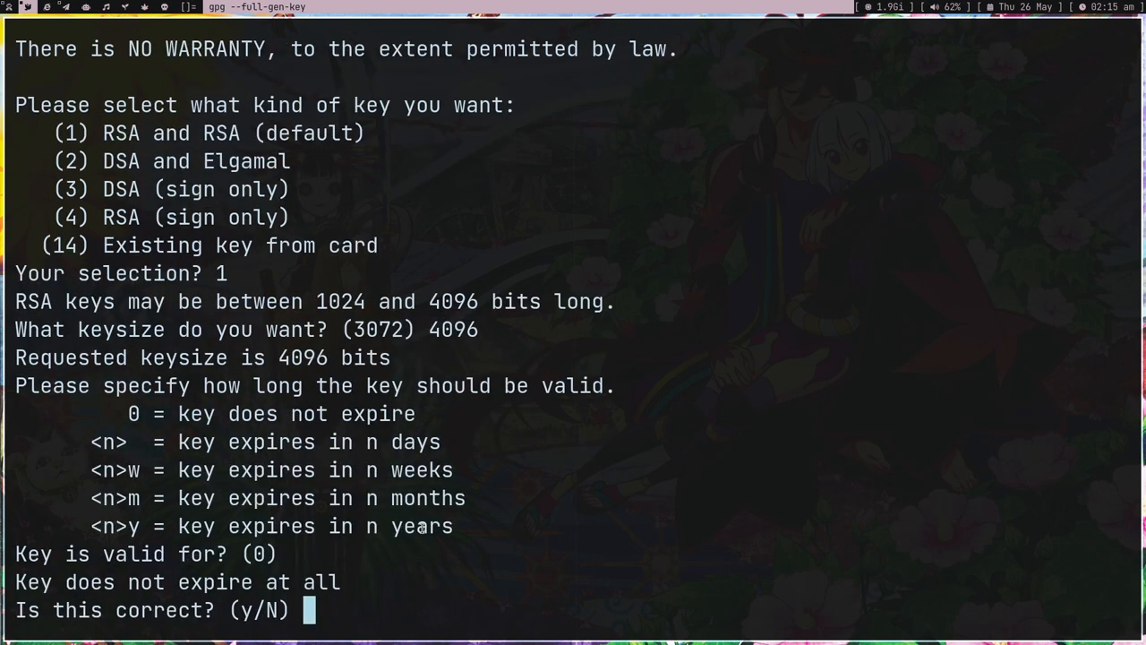
type("y")
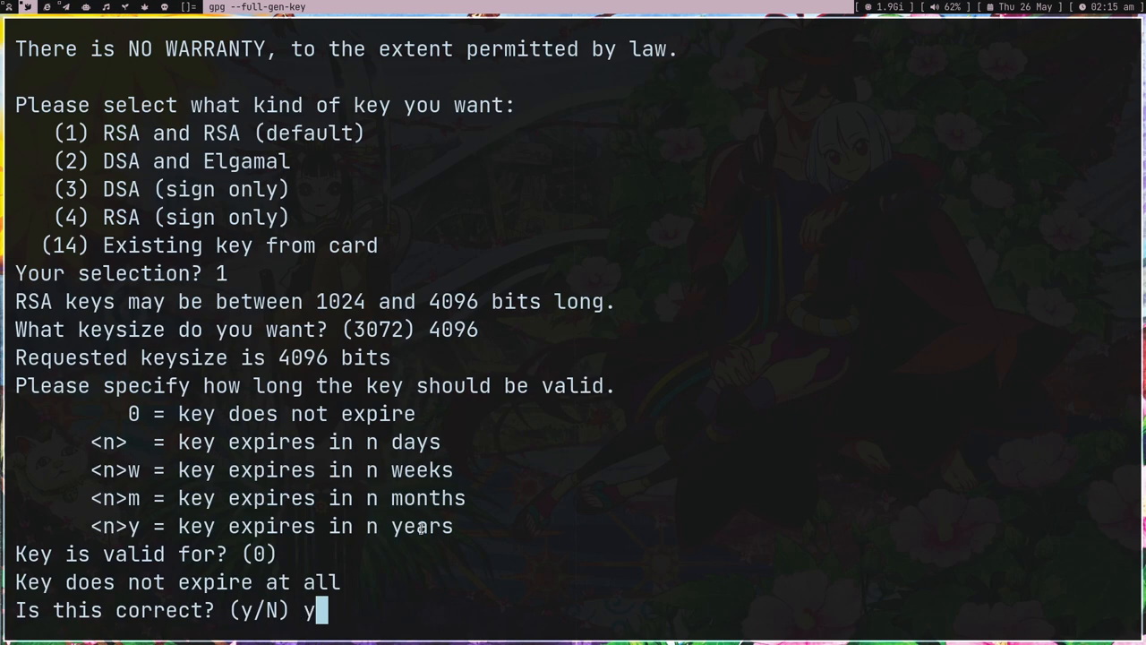
key("Return")
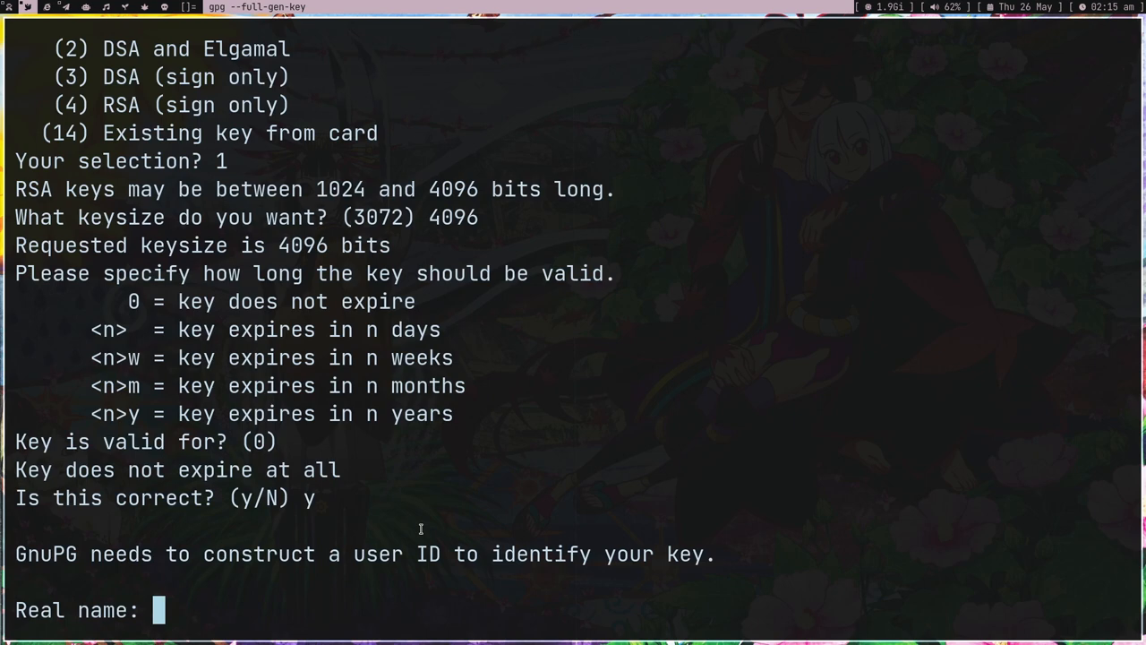
Step: Enter the real name Rahul after a too-short first attempt is rejected
type("V")
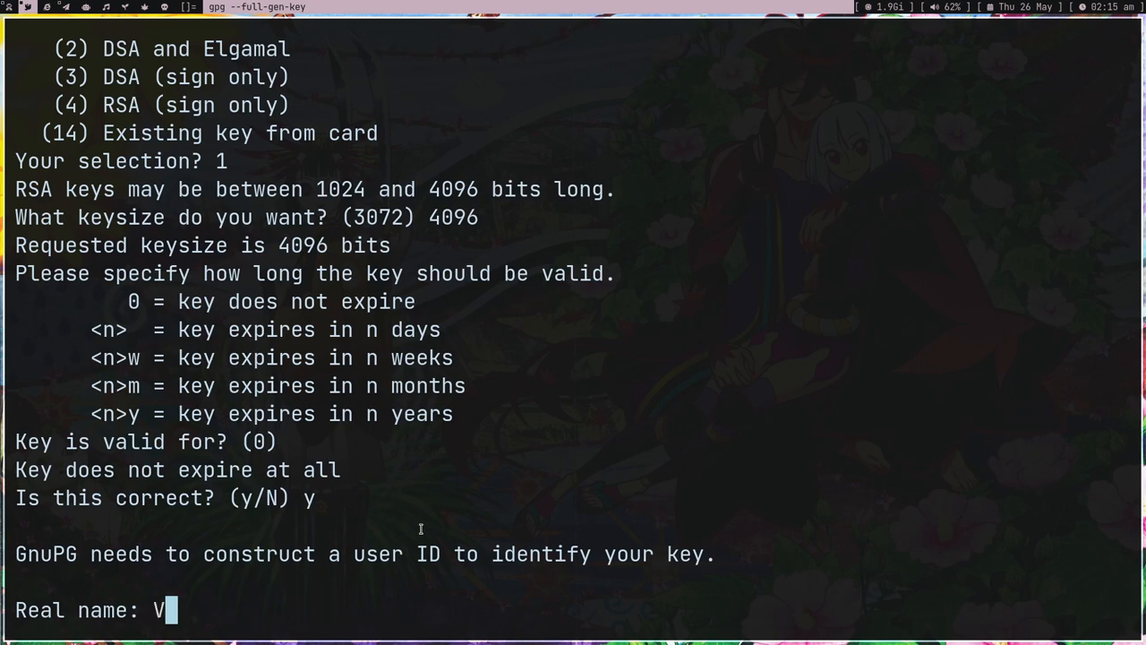
key("Return")
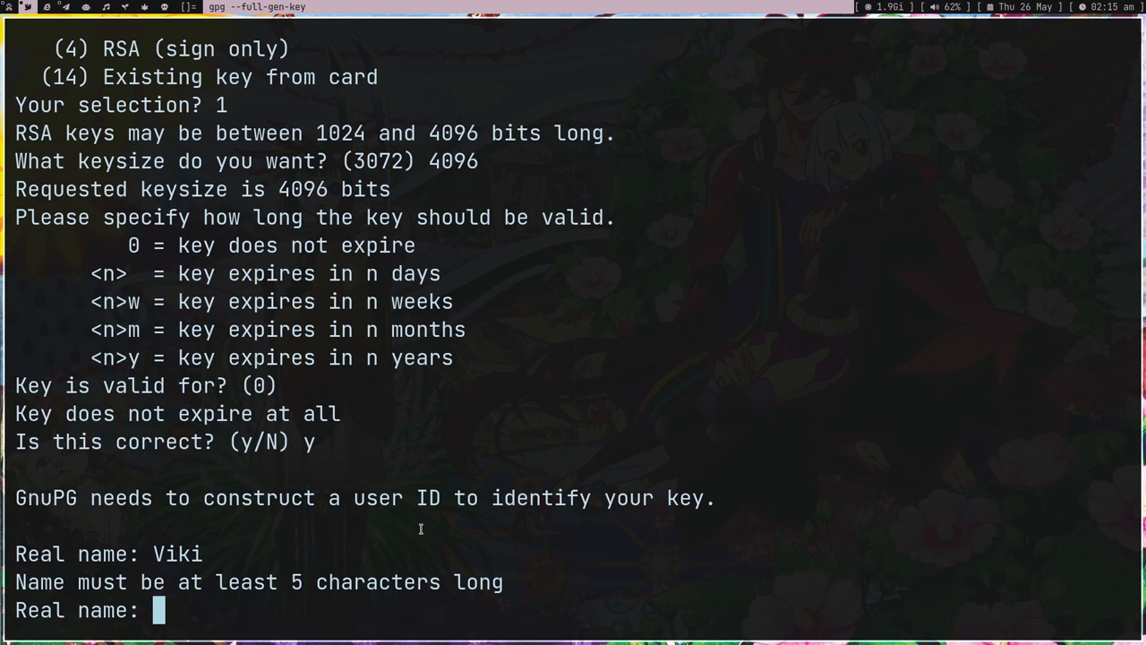
type("Rahul")
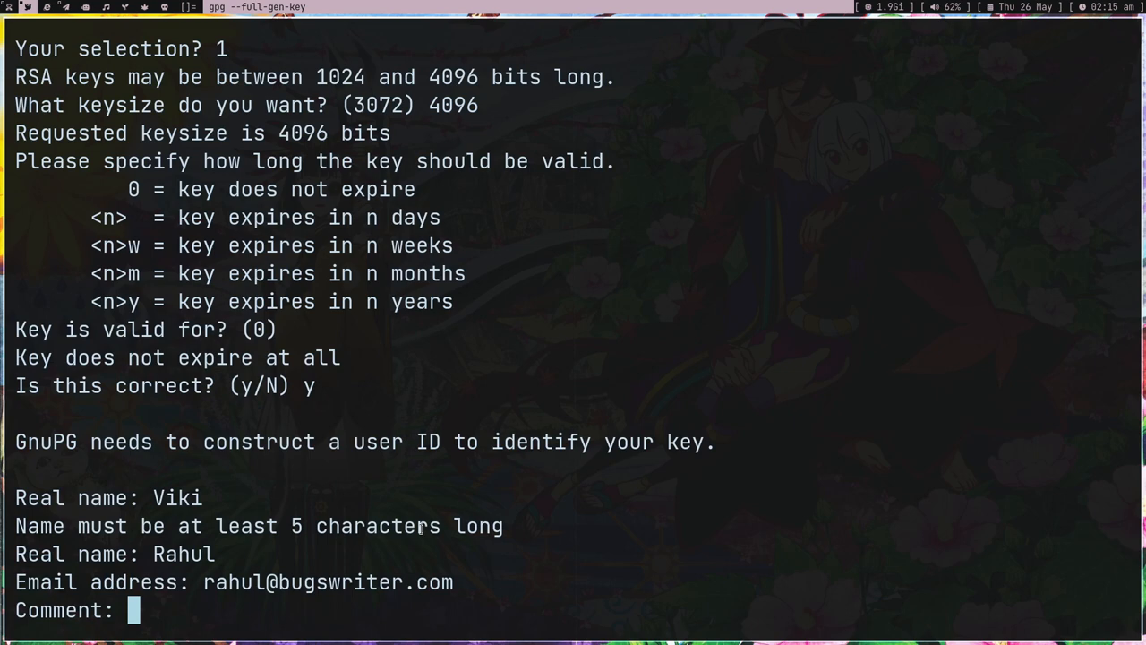
Step: Add the comment 'A test gpg key' and accept the user ID with O
type("A test")
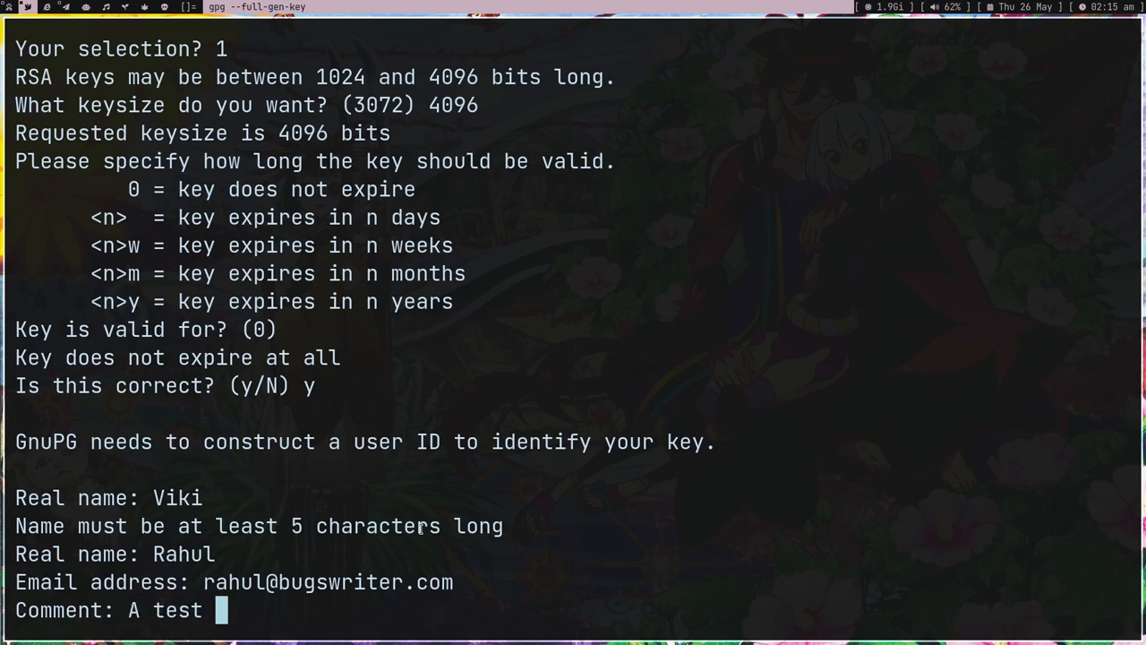
key("Return")
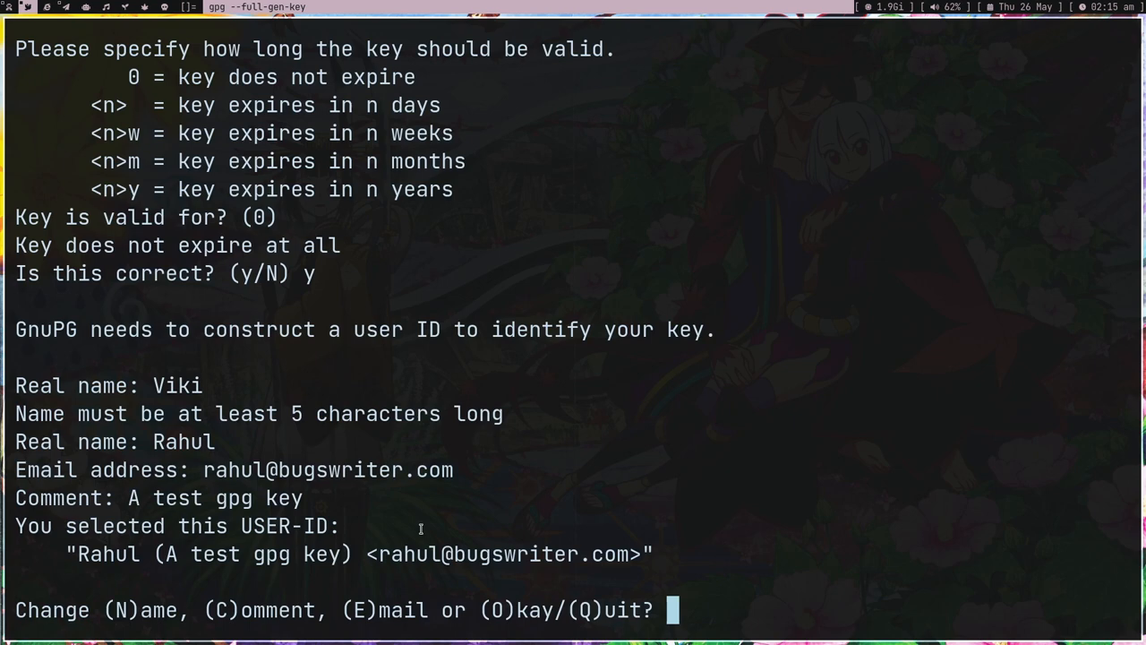
type("O")
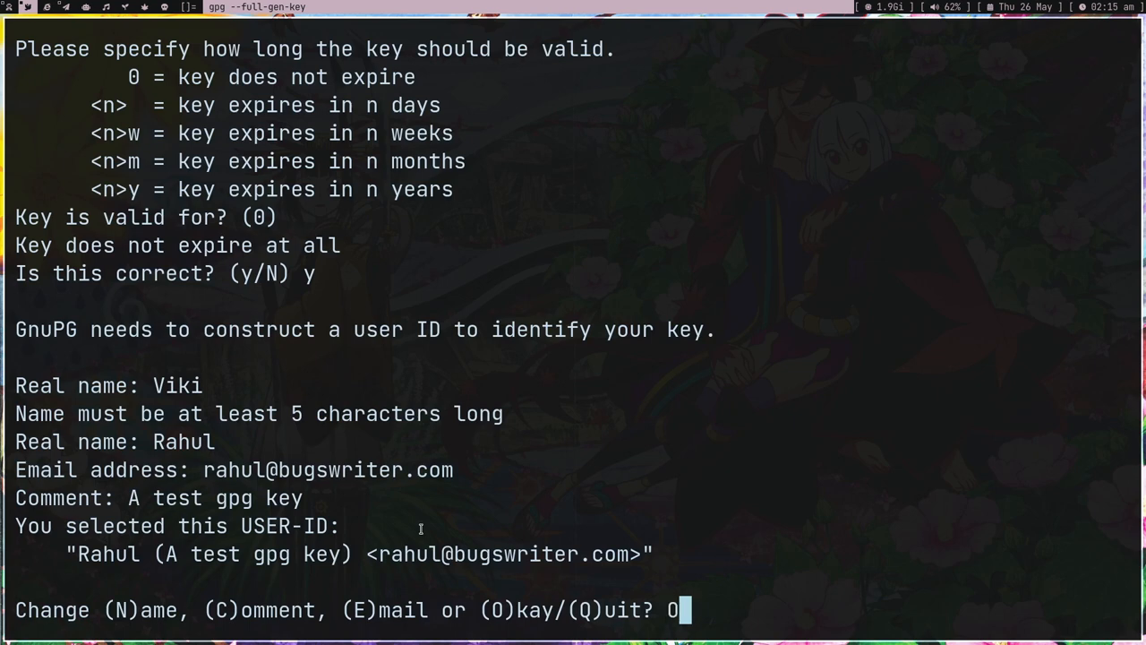
key("Return")
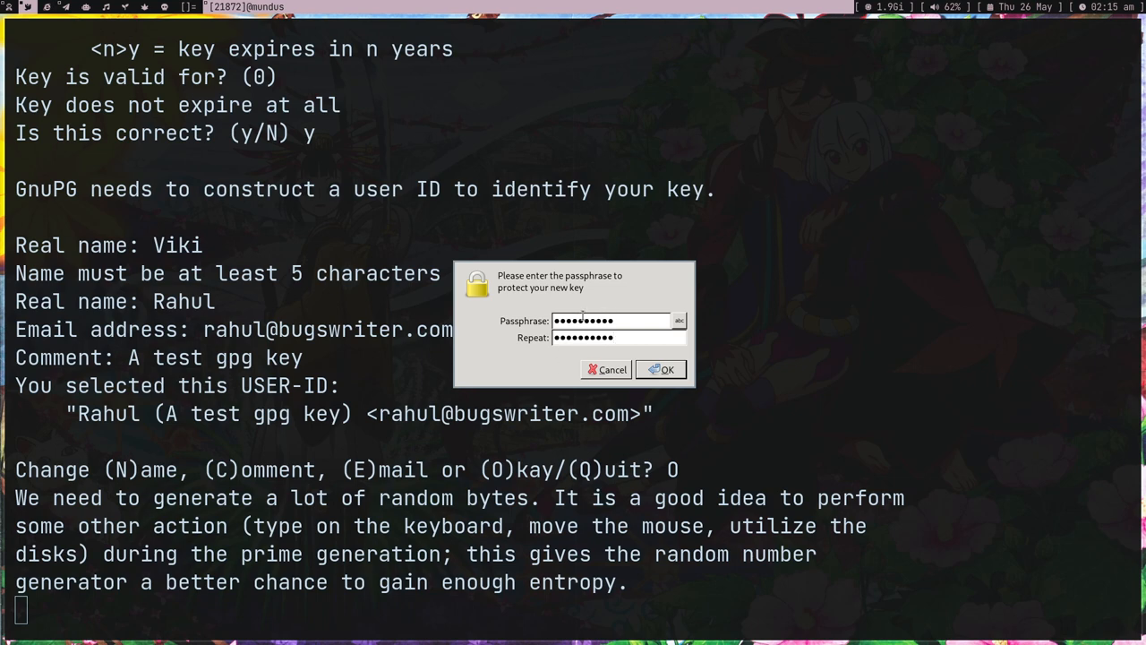
Step: Confirm the passphrase so the key pair is generated, then begin typing gpg --list-keys
left_click(660, 369)
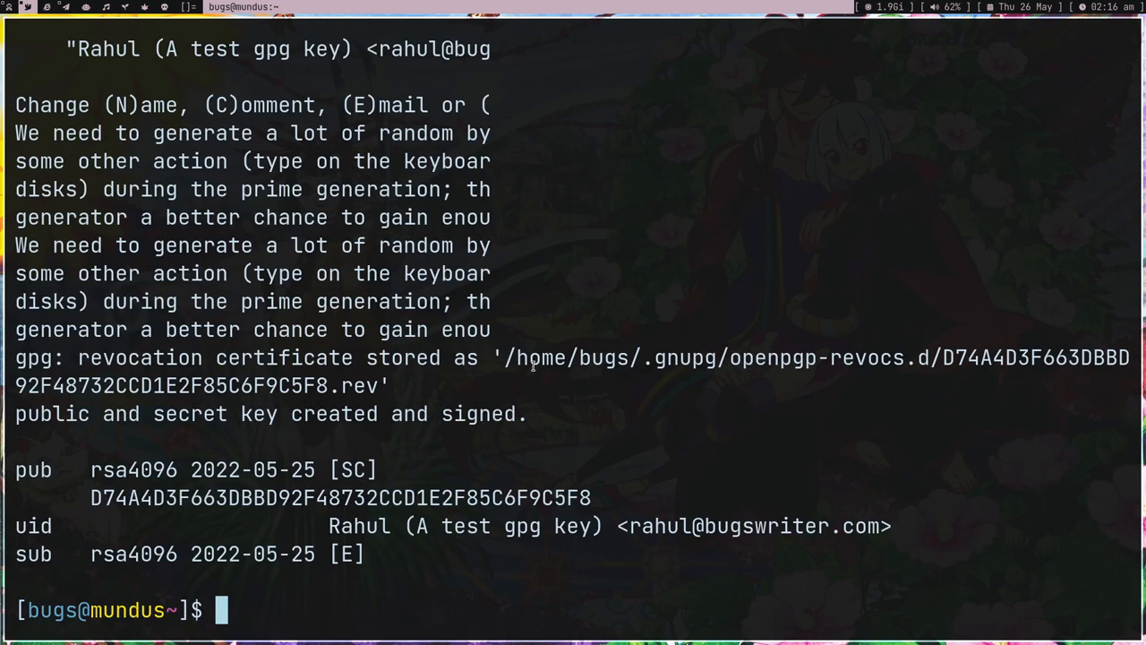
type("gpg -")
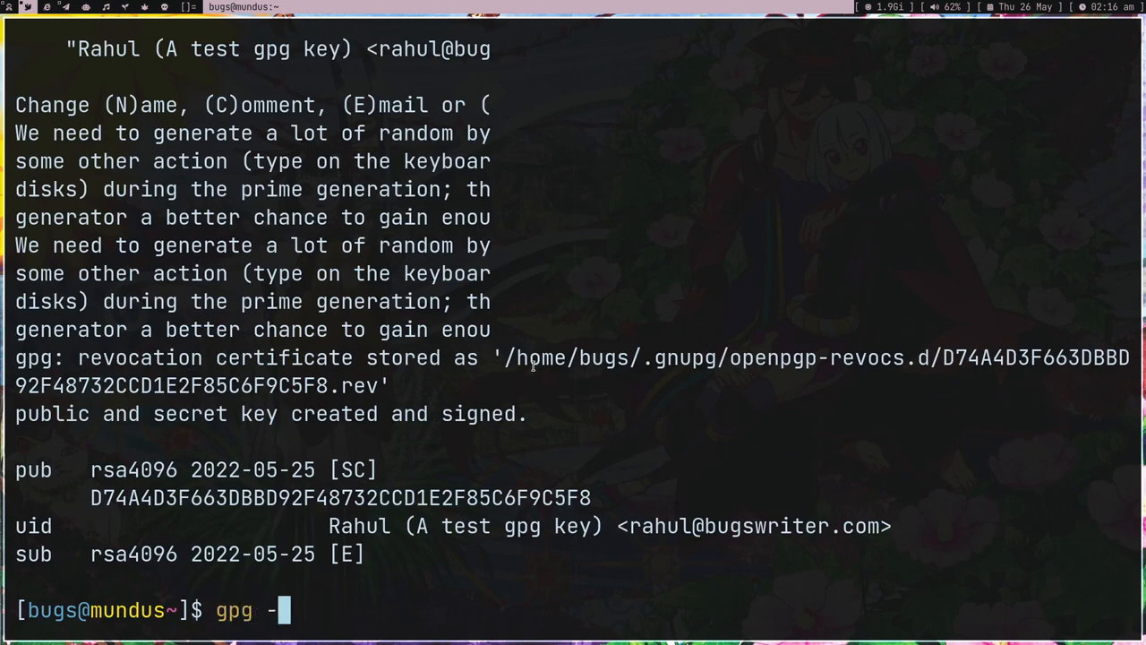
type("-list-keys")
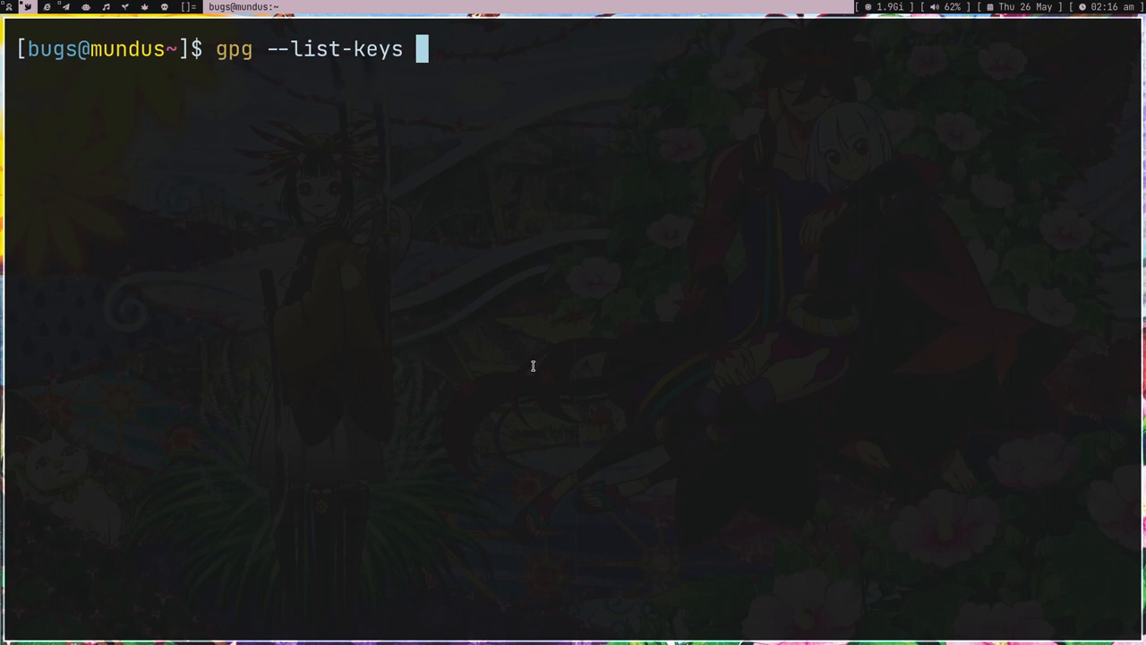
Step: List the keyring's two keys and select the new key's email address for copying
key("Return")
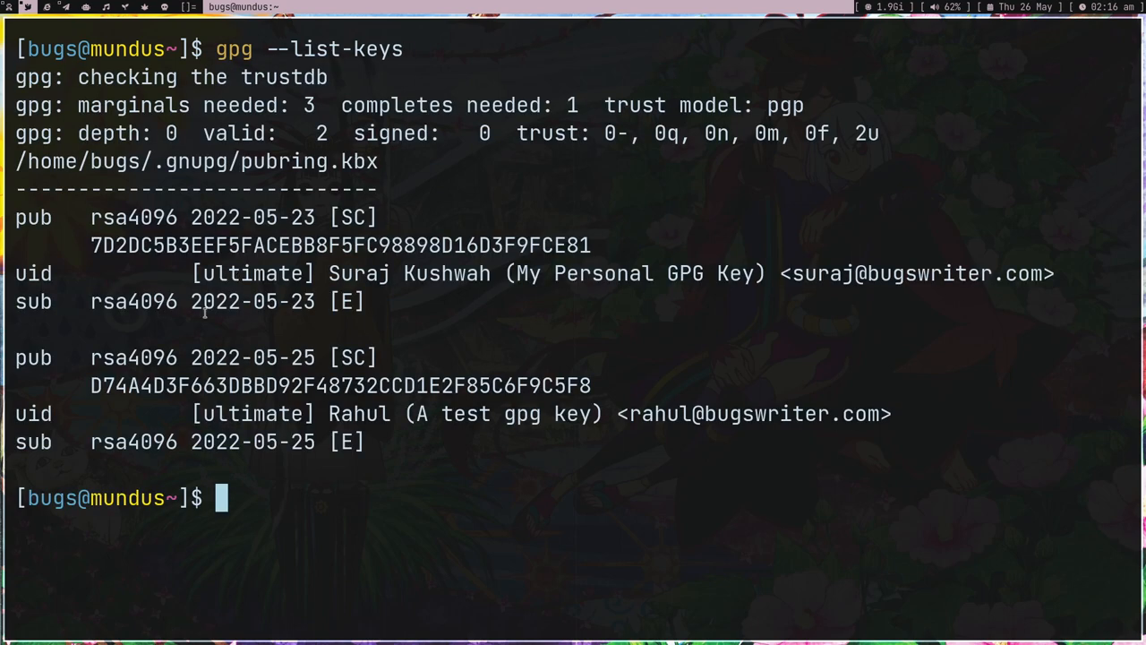
mouse_move(619, 308)
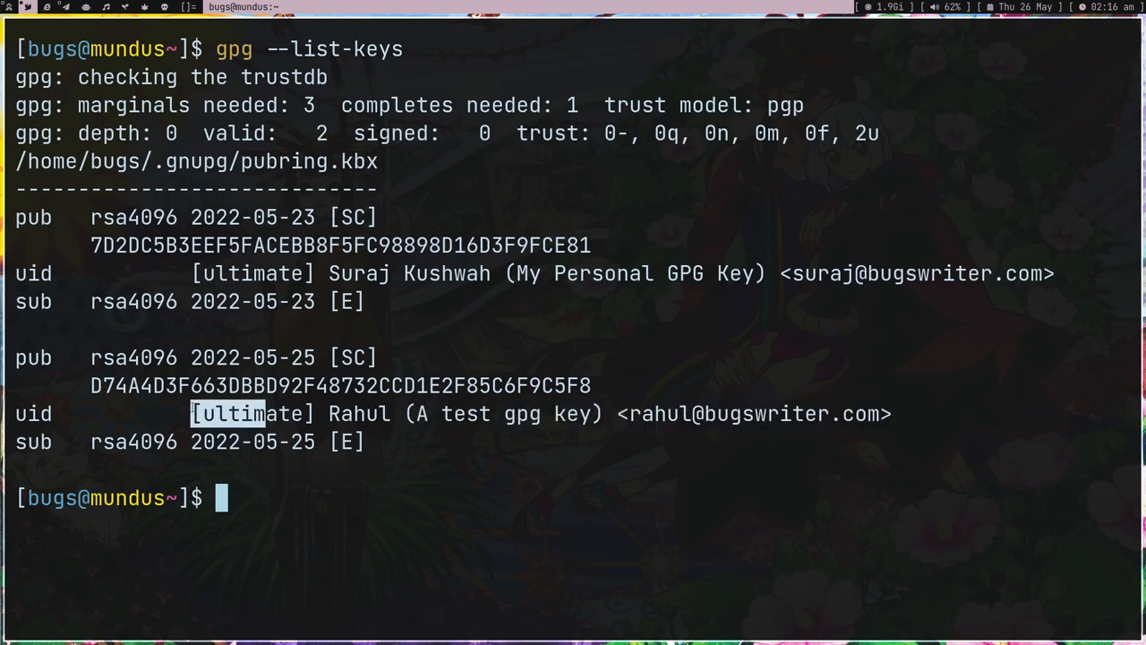
mouse_move(816, 480)
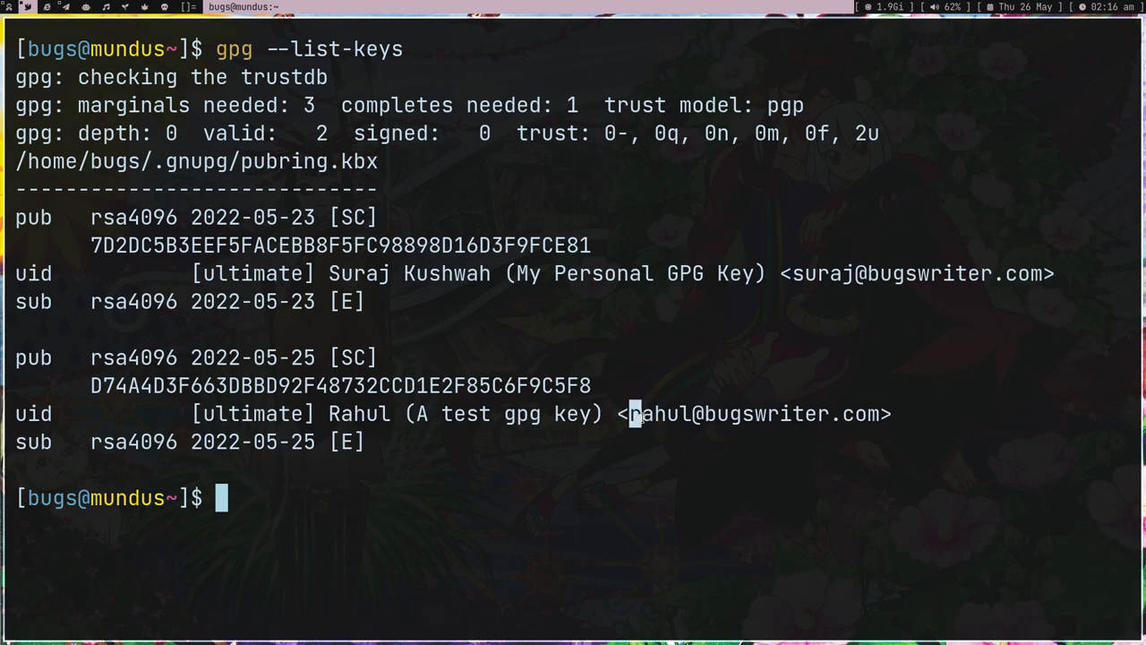
double_click(752, 412)
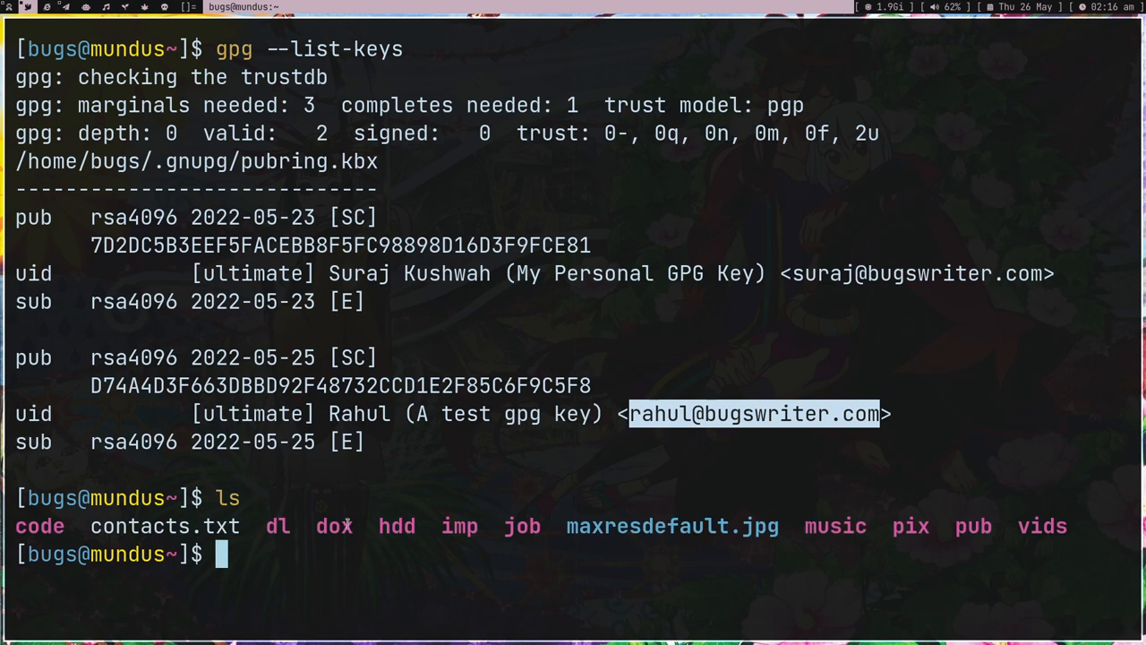
type("gpg --")
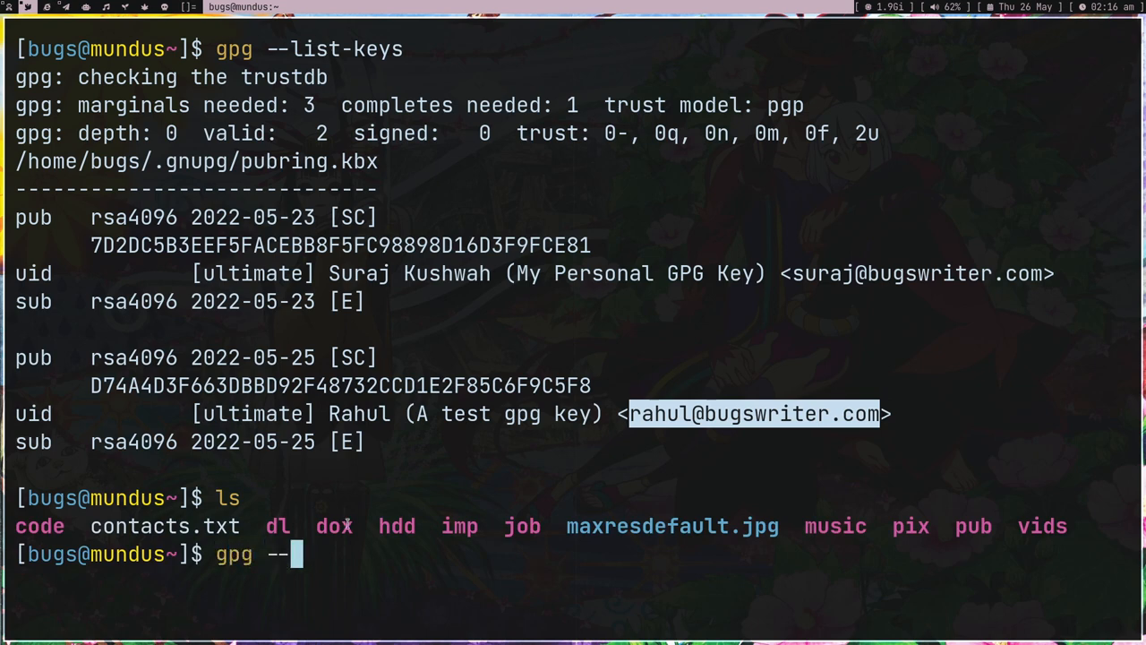
type("encrypt")
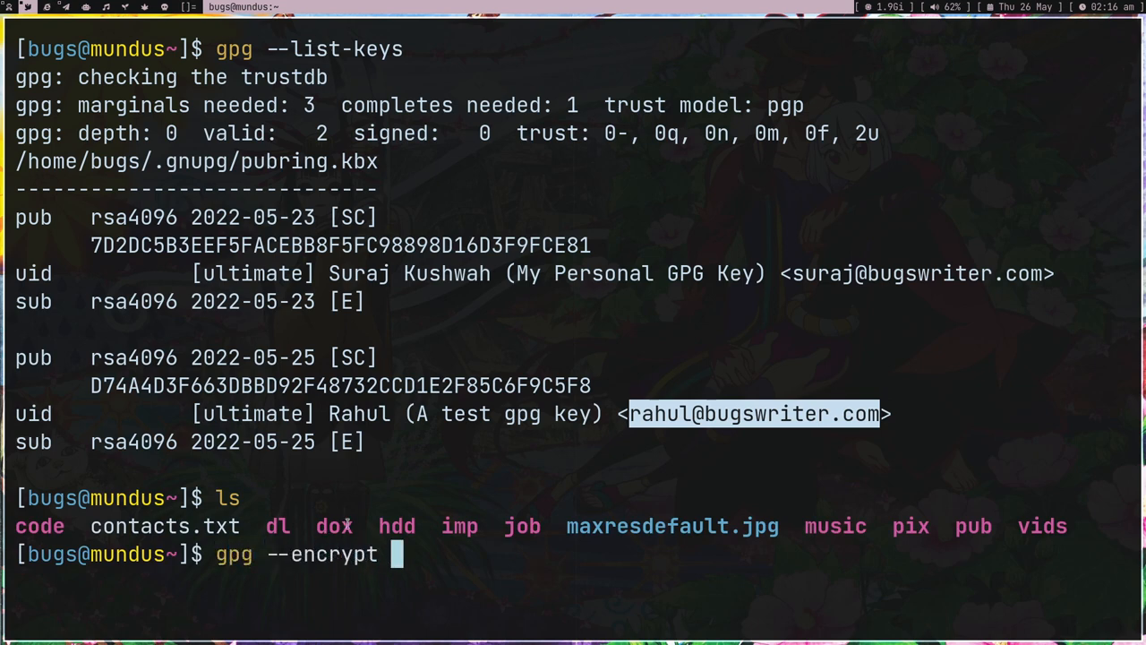
type("--a")
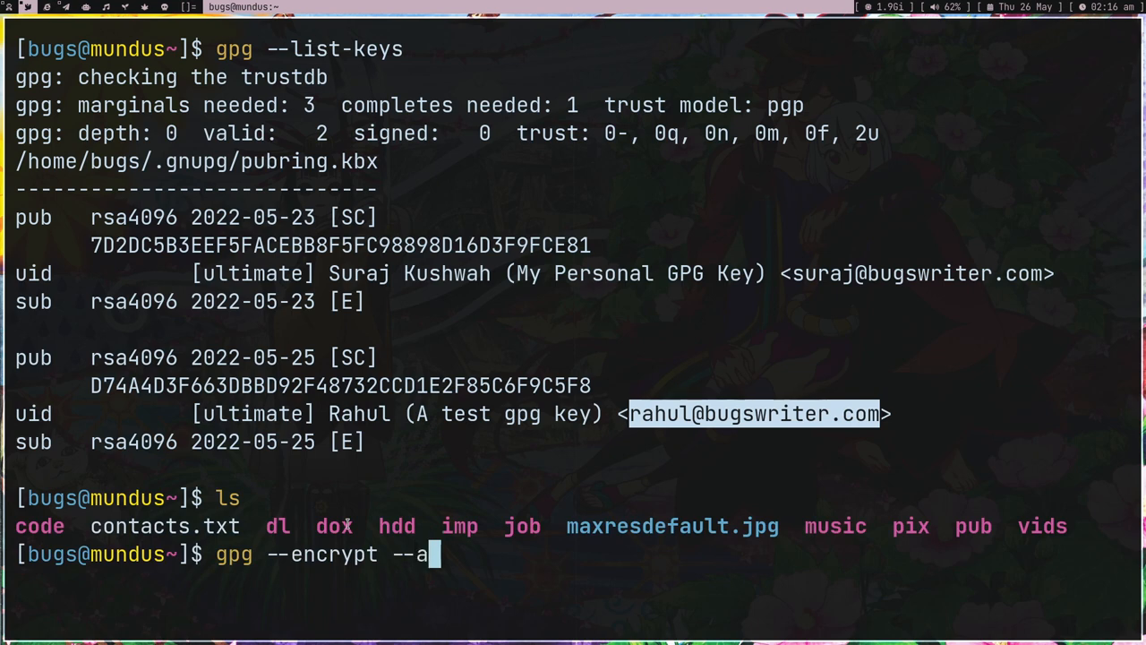
type("rmor")
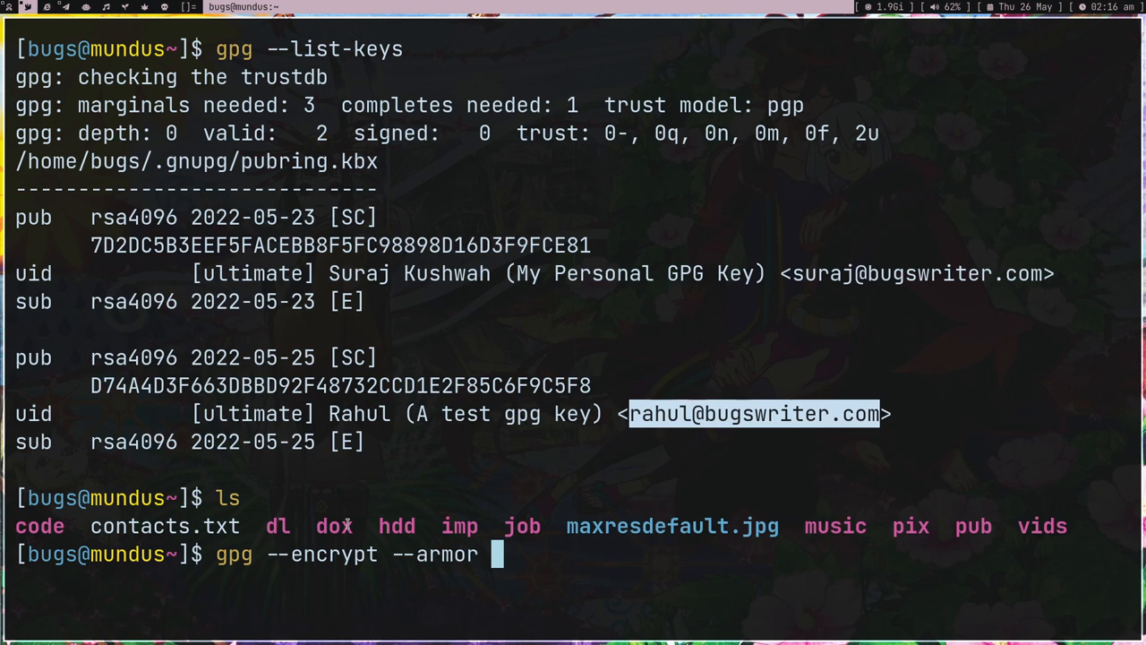
type("-")
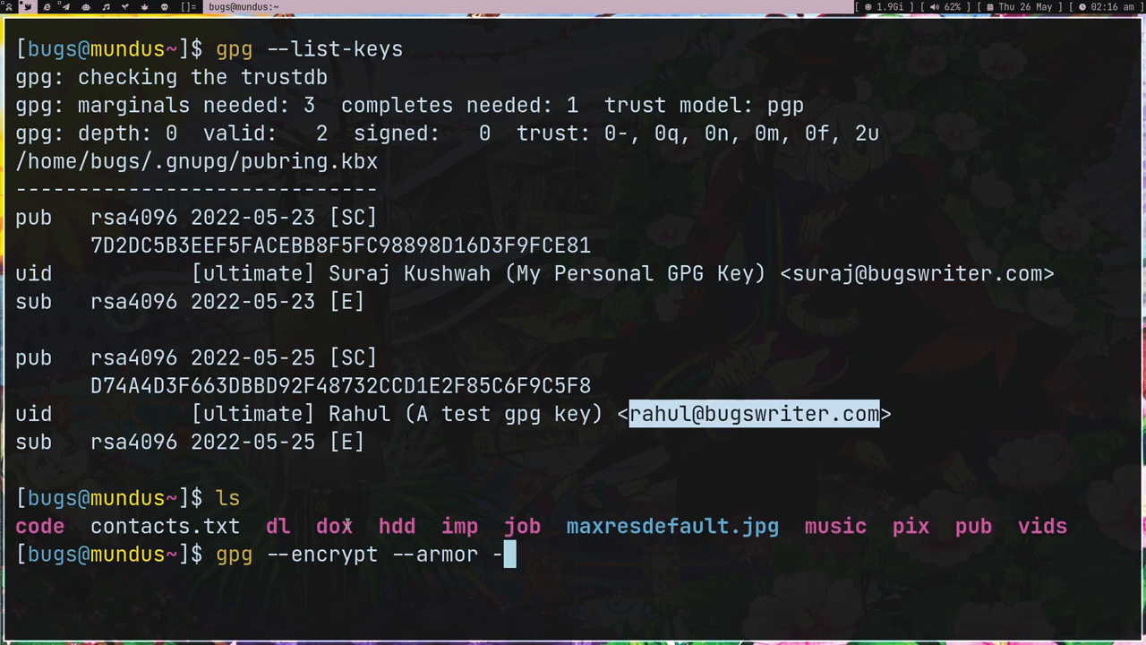
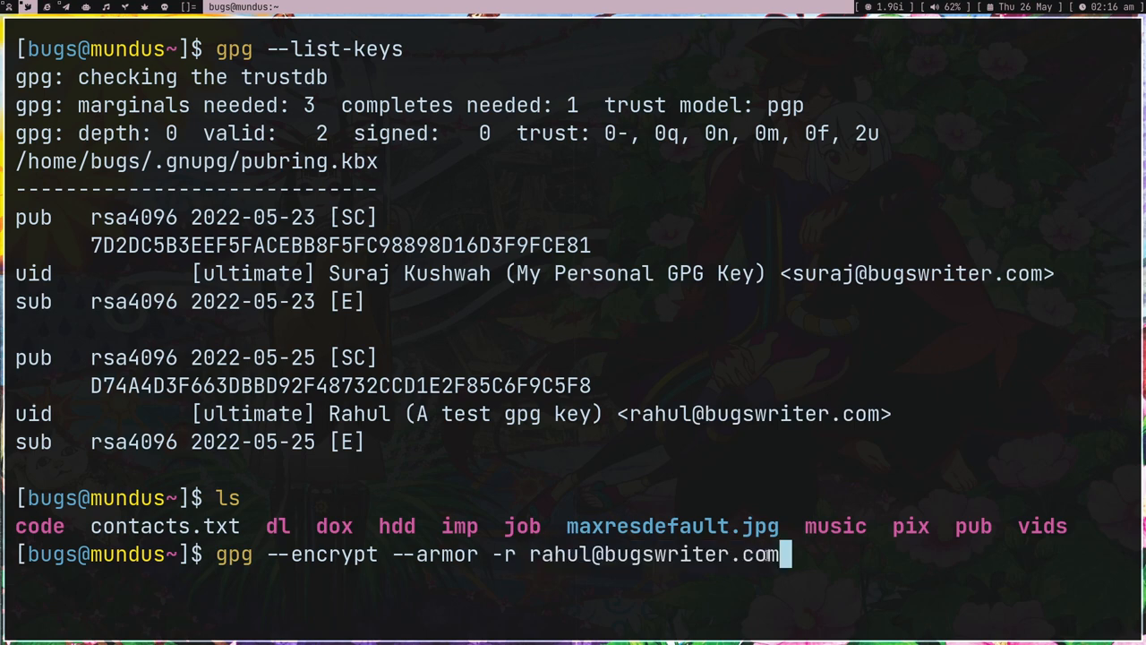
mouse_move(649, 414)
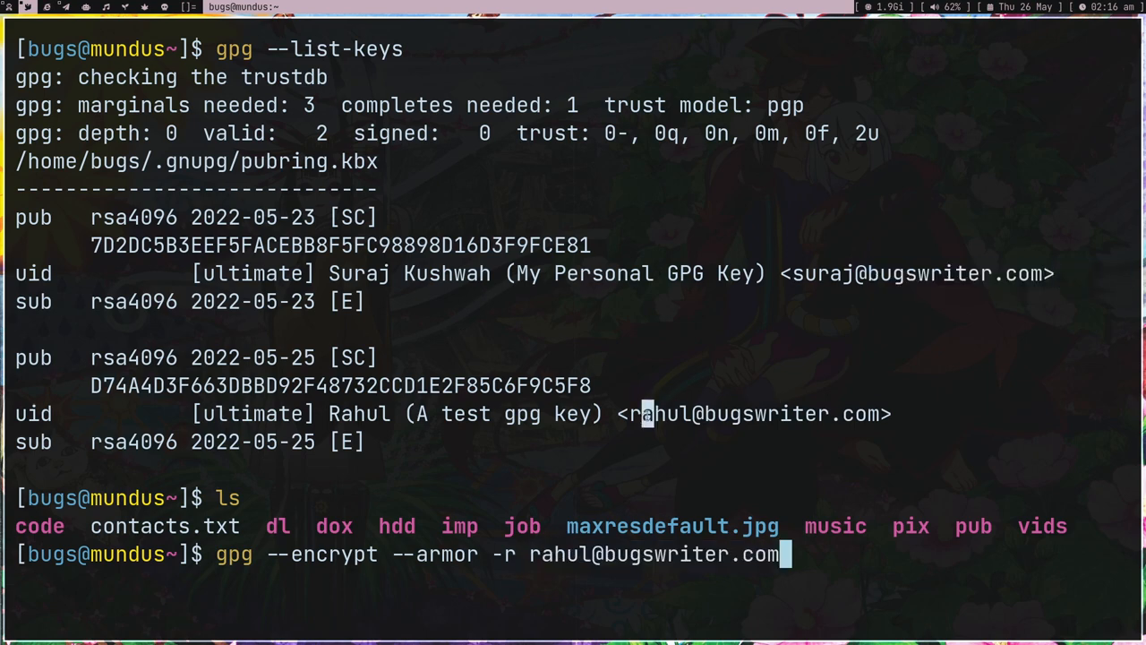
type("con")
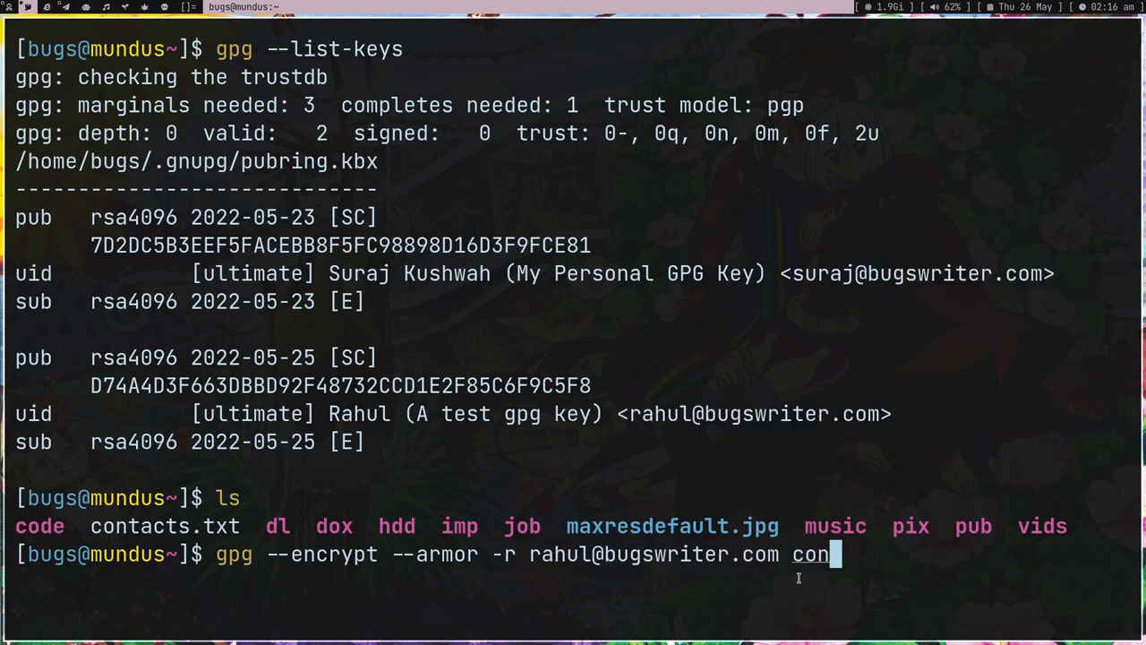
key("Return")
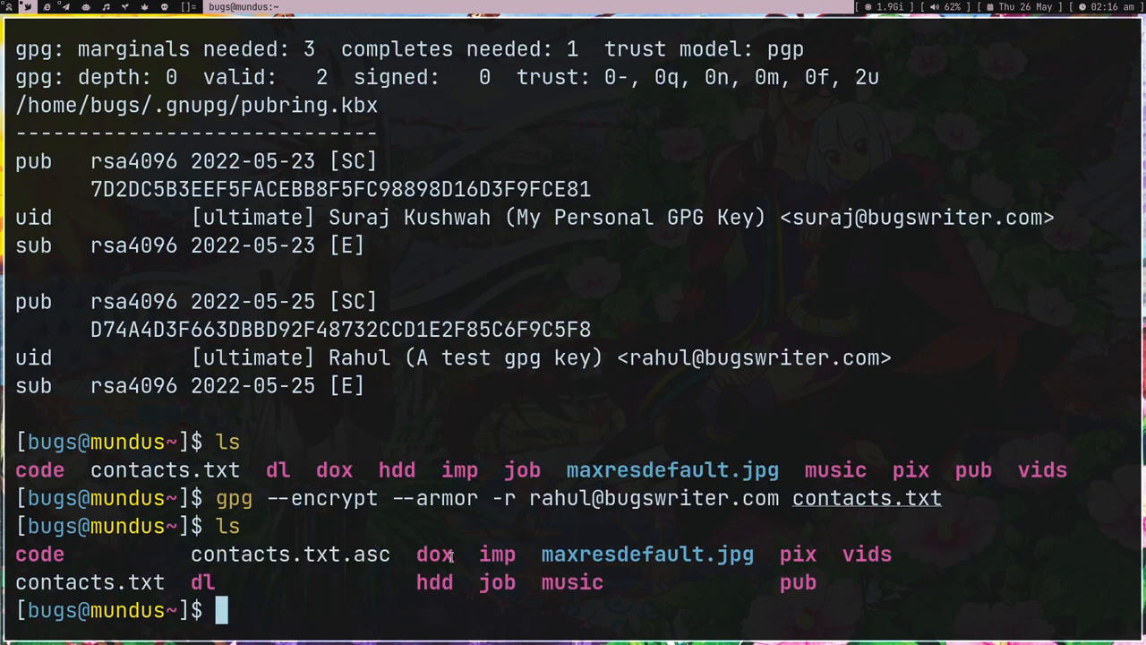
Step: Print contacts.txt.asc to show the armored PGP message, then type gpg --list-keys
type("cat co")
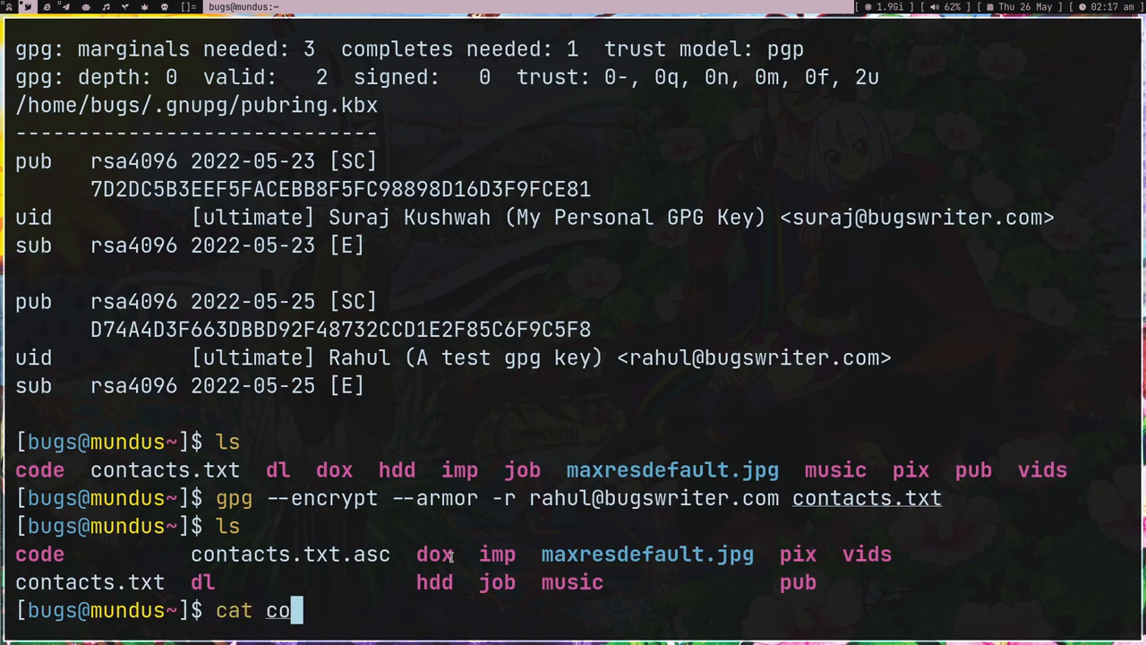
key("Return")
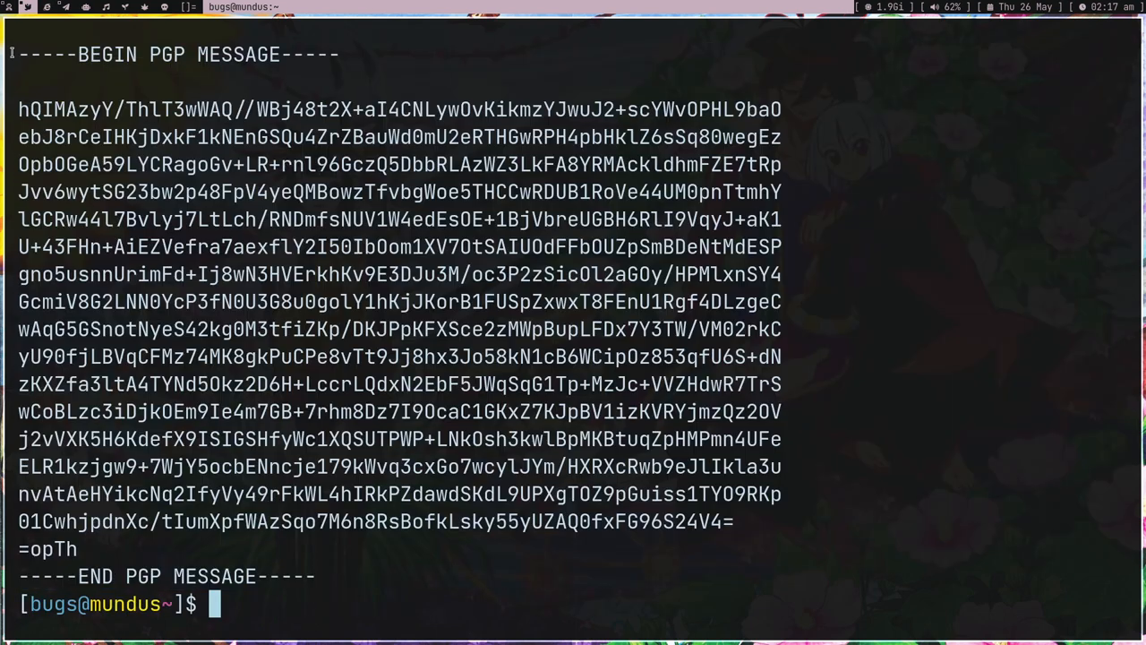
mouse_move(544, 344)
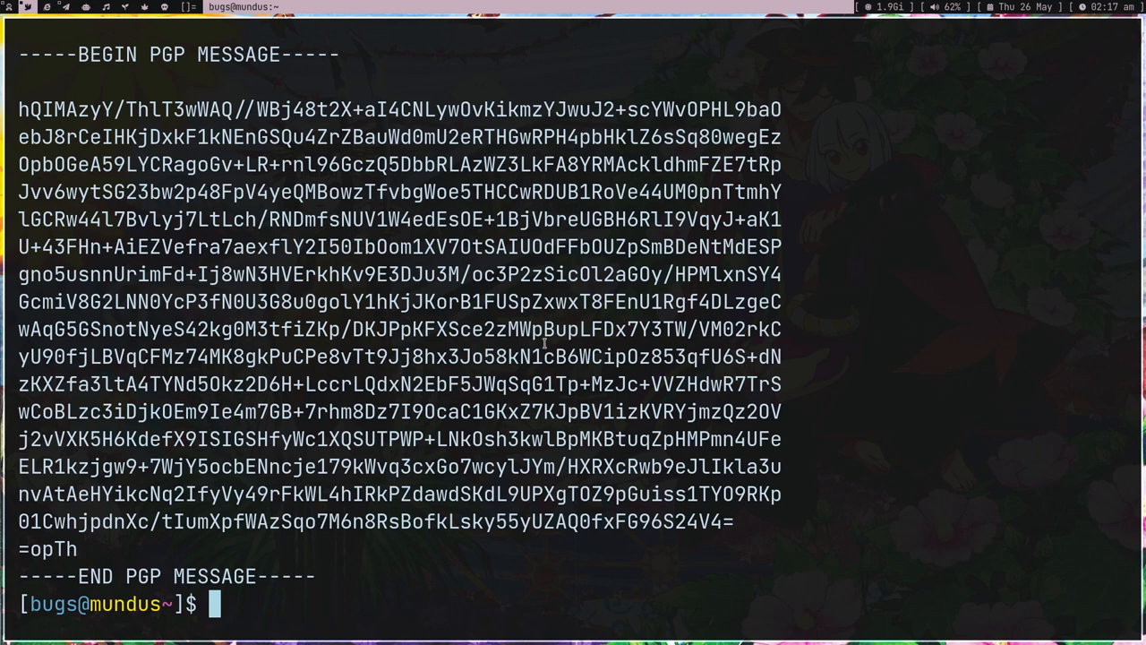
type("gpg --list")
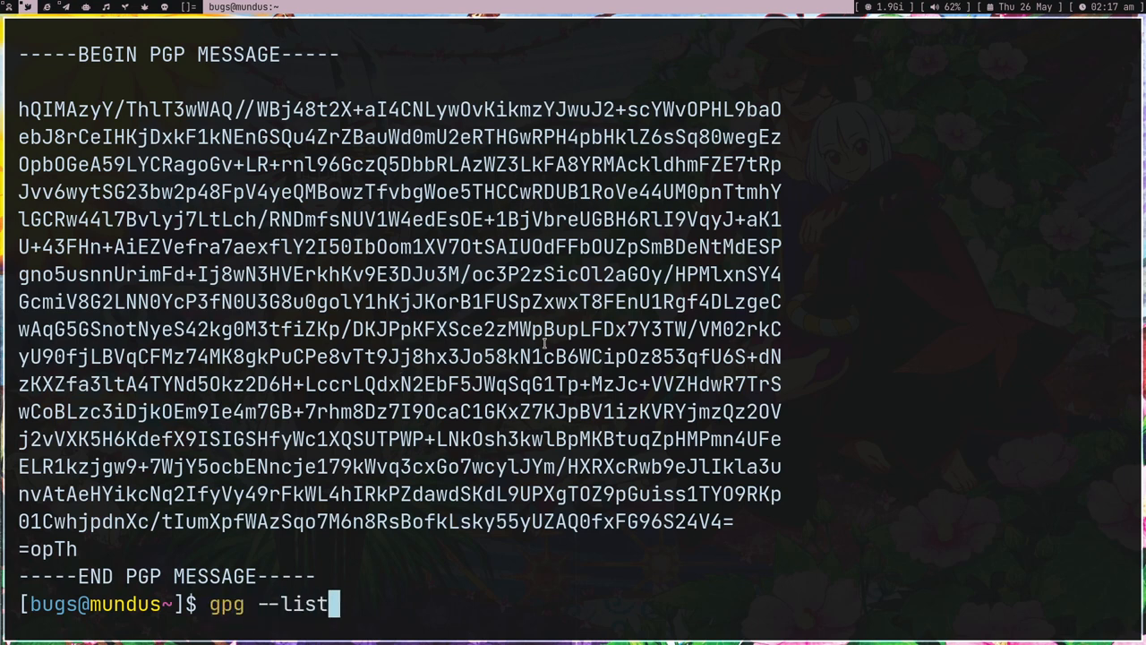
type("-keys")
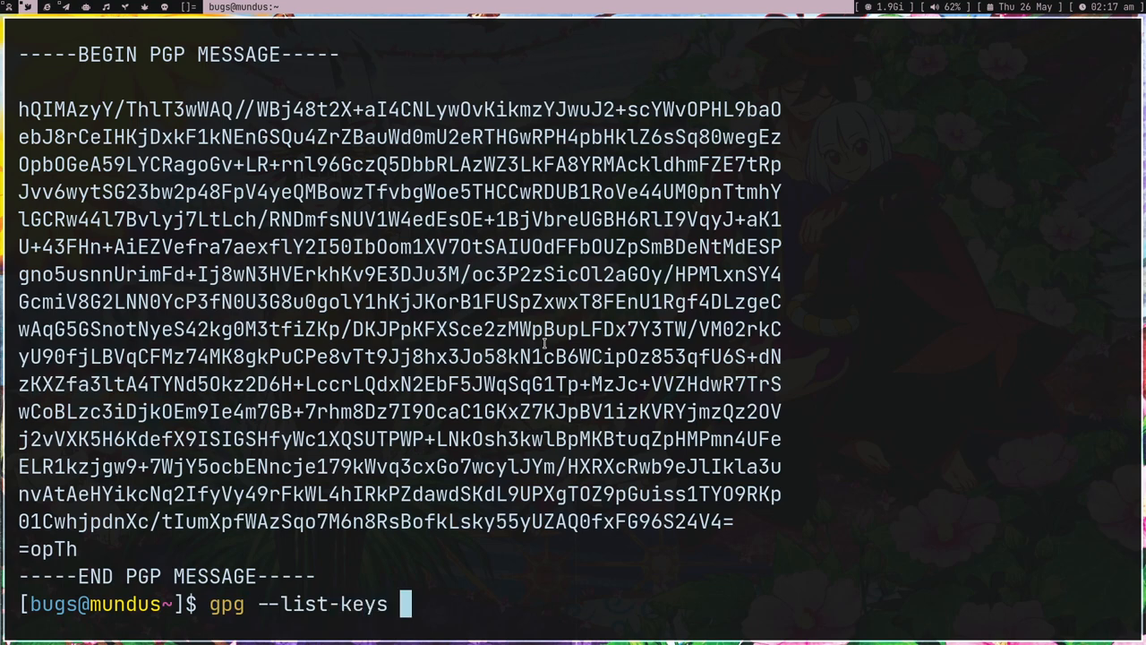
Step: List the two keyring keys and begin a gpg --export-secret-keys command
key("Return")
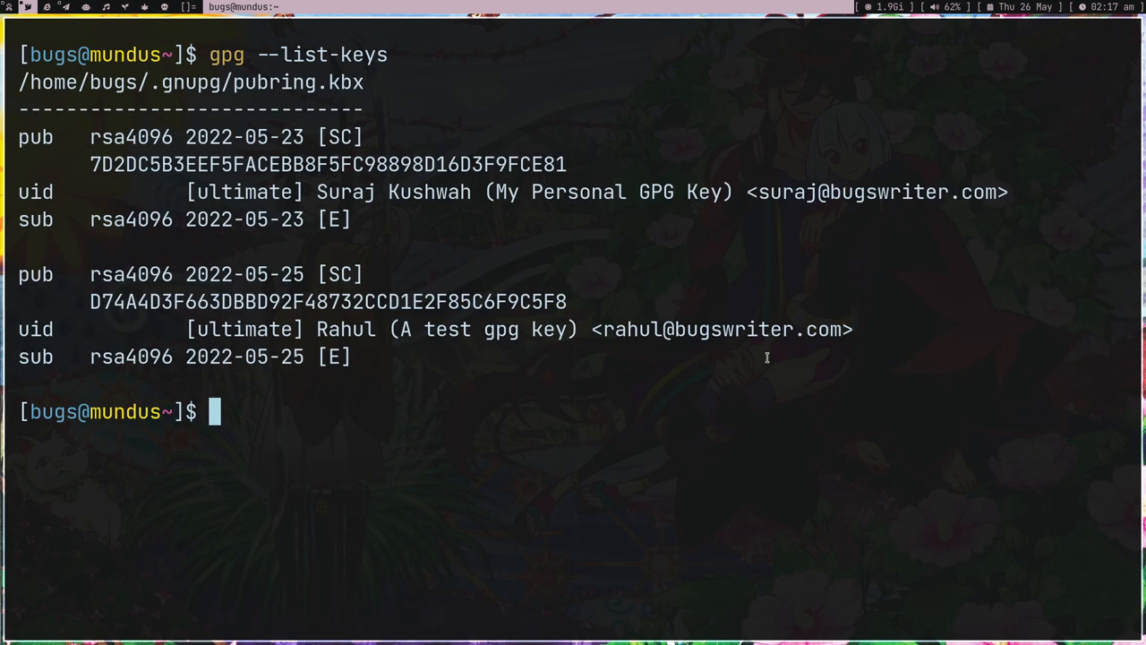
type("gpg")
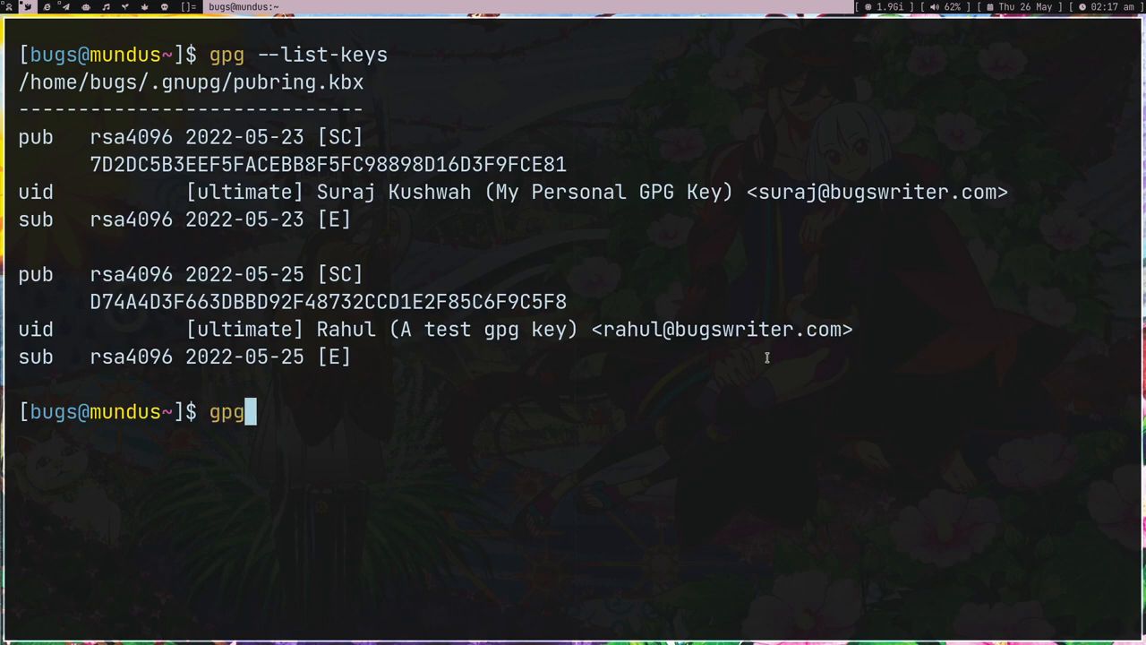
type("--export-secret-")
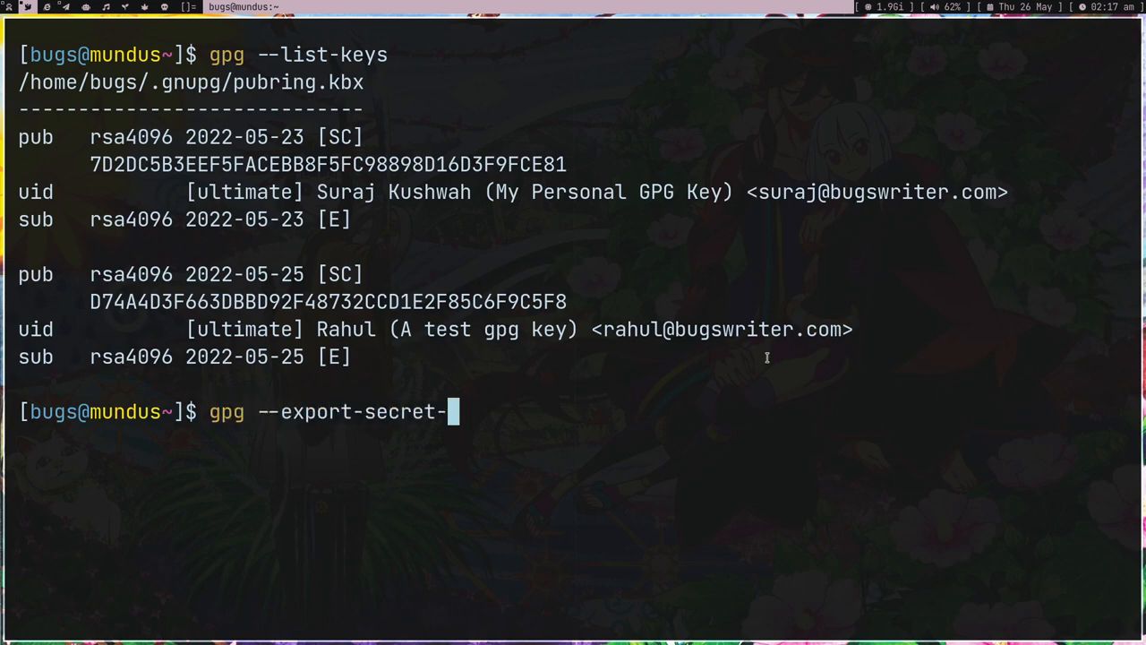
type("keys")
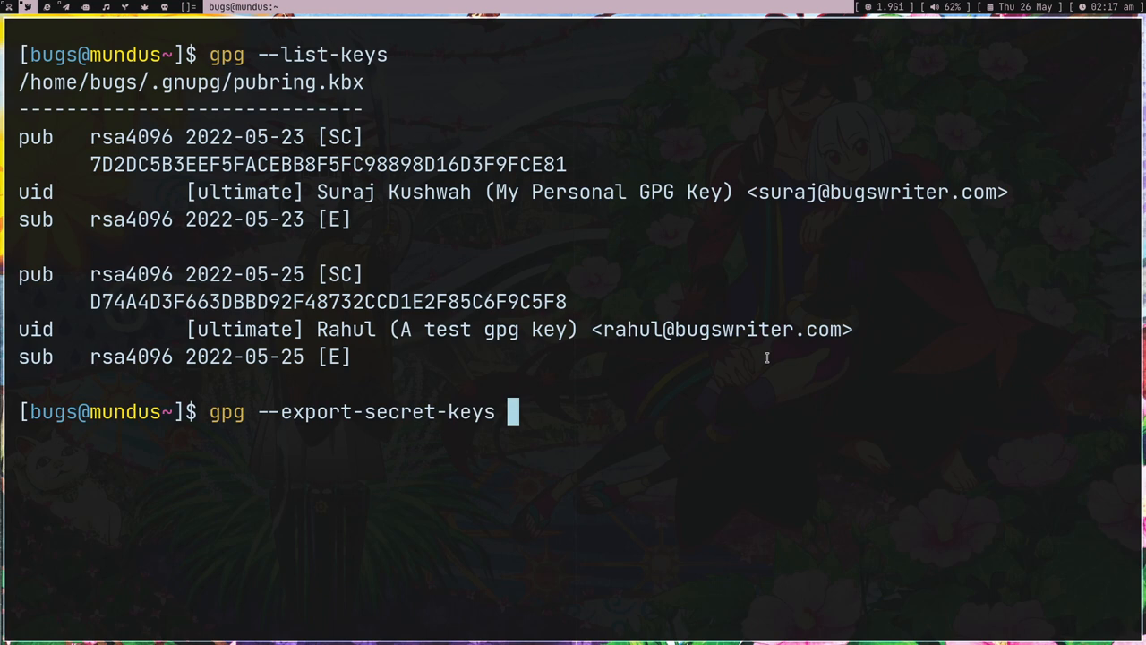
type("--armor")
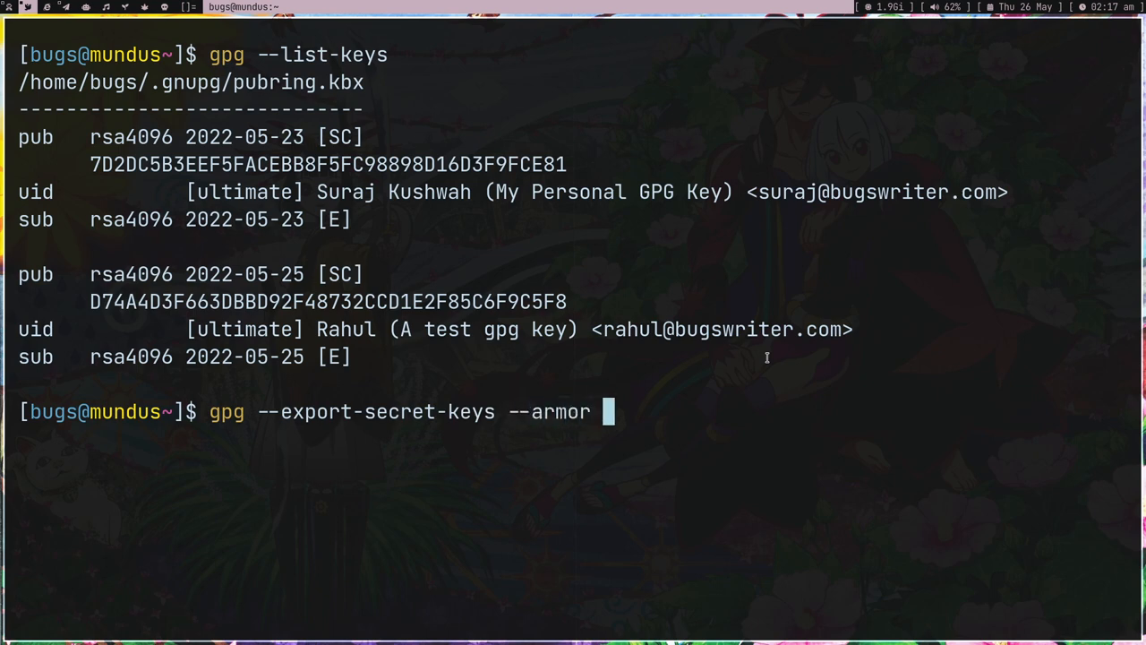
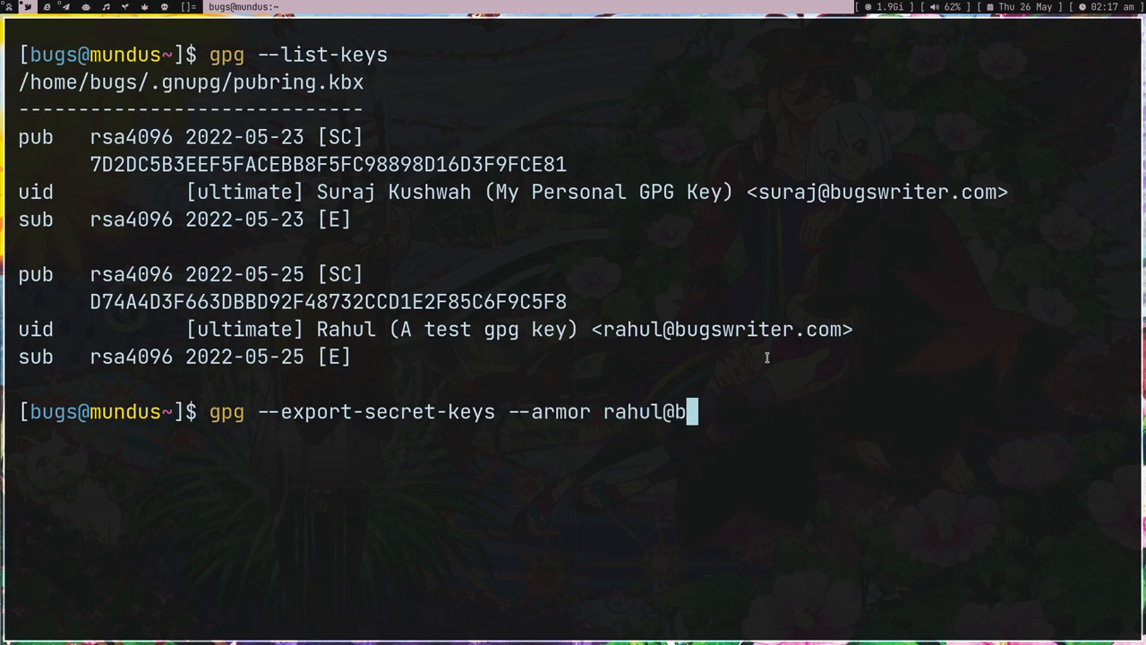
key("Return")
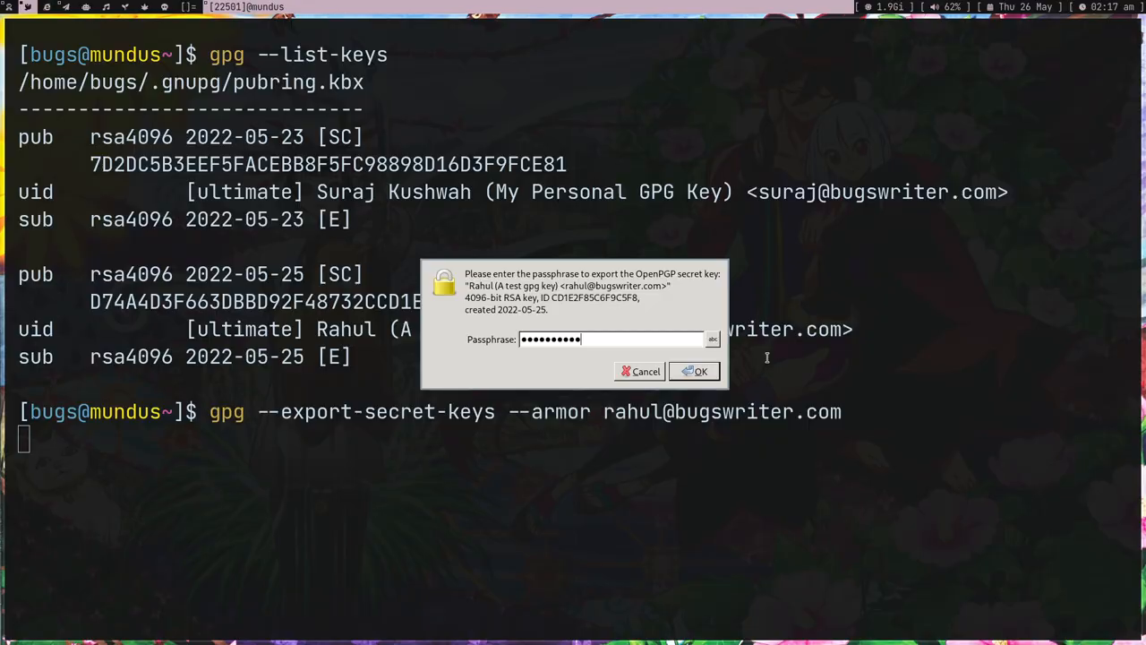
Step: Confirm the passphrase and scroll through the printed armored private key block
left_click(695, 370)
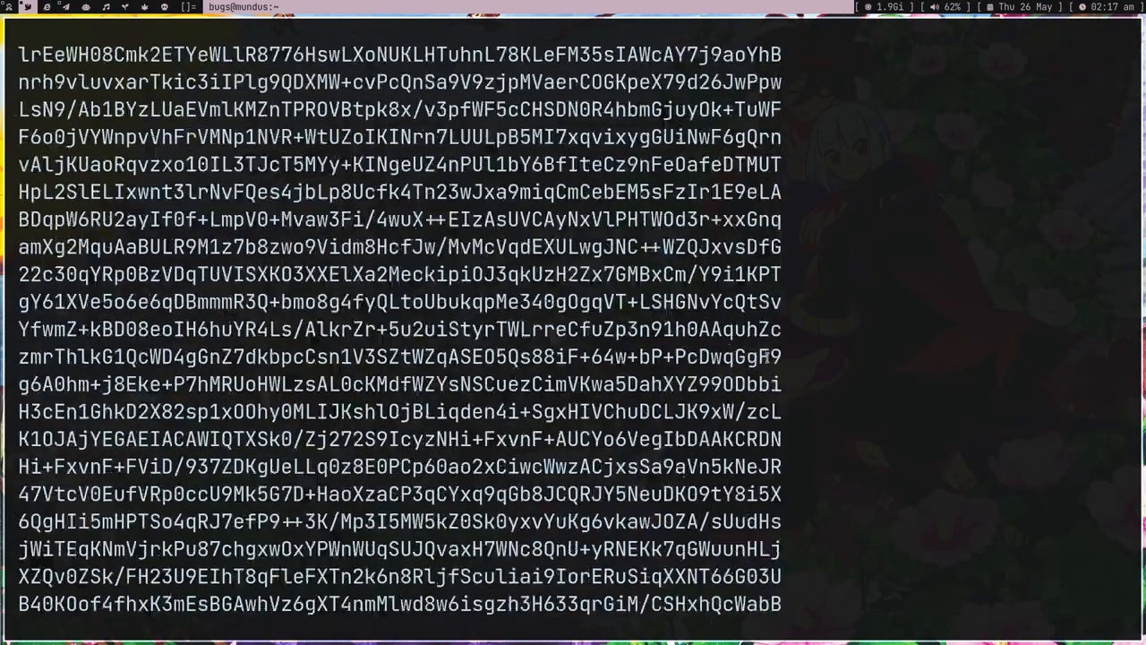
scroll("down", 3)
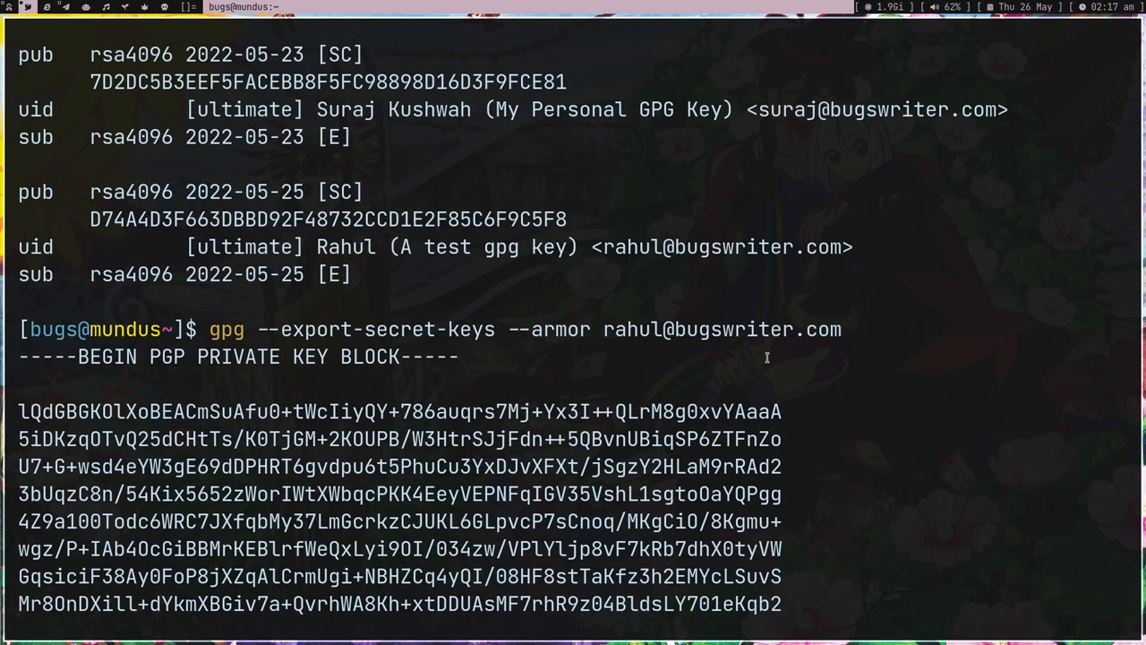
scroll("down", 3)
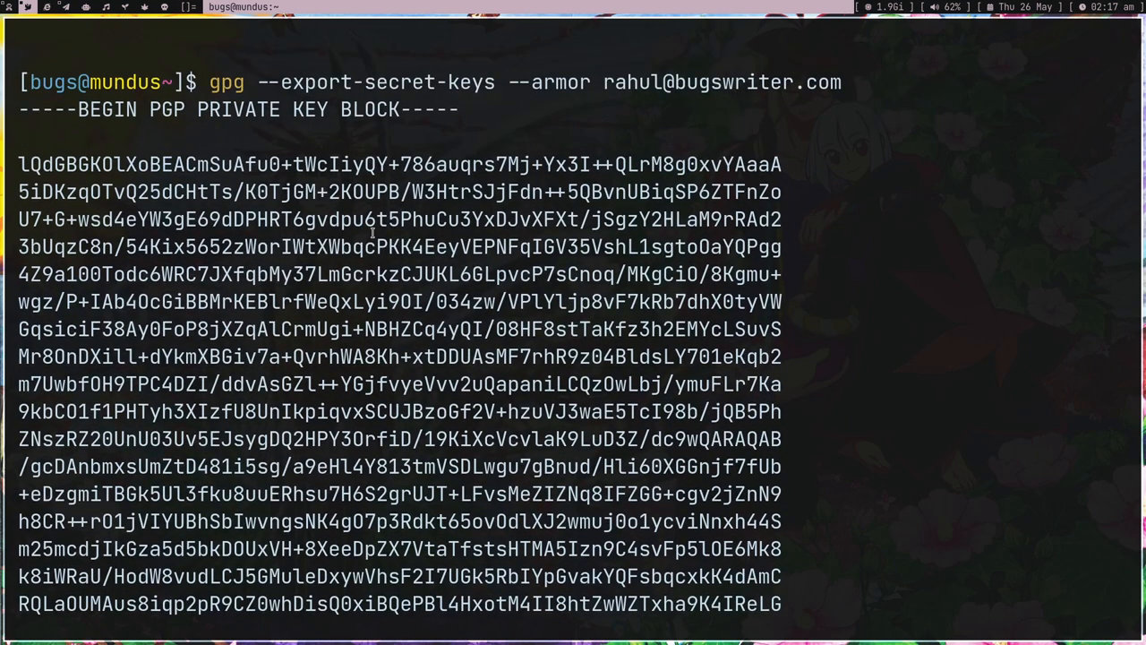
mouse_move(760, 215)
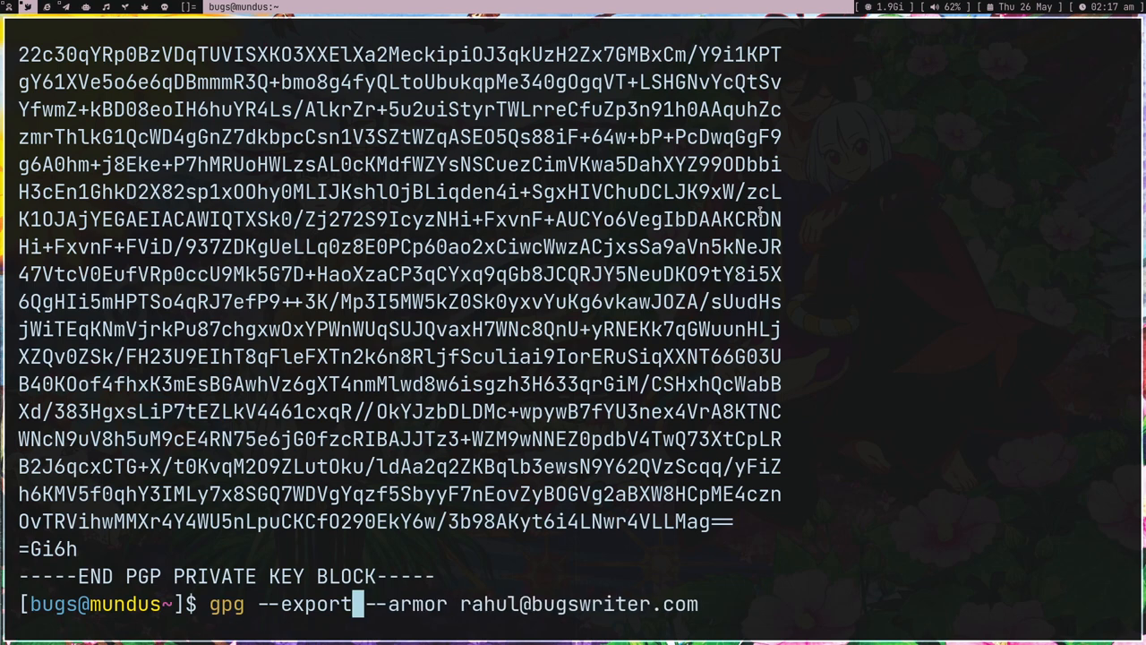
key("Return")
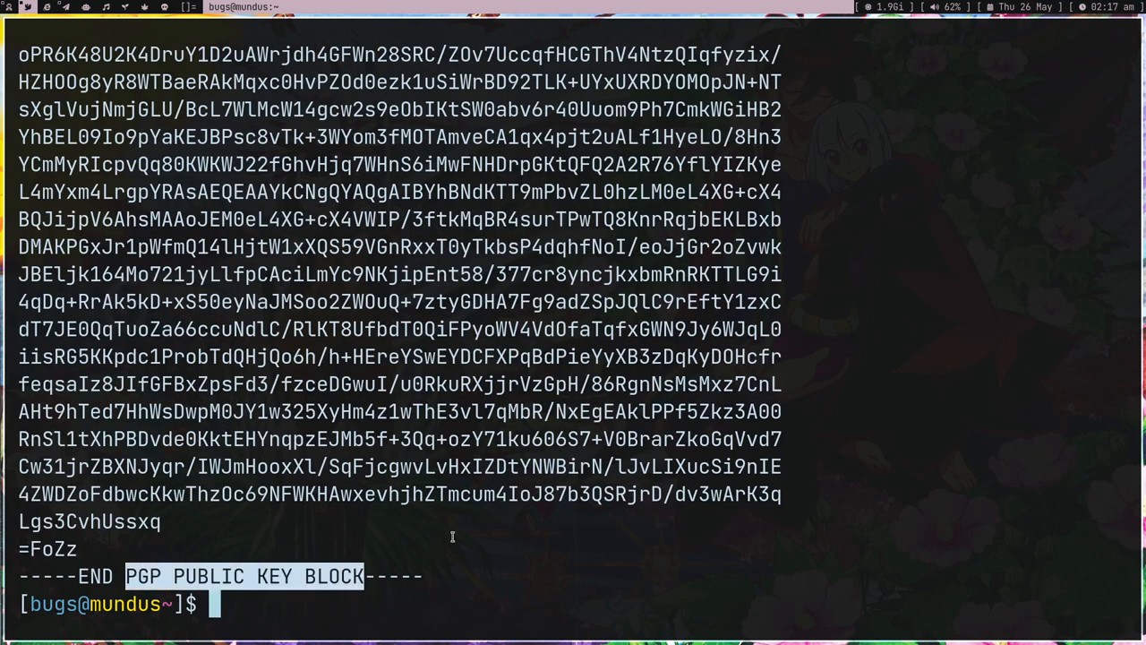
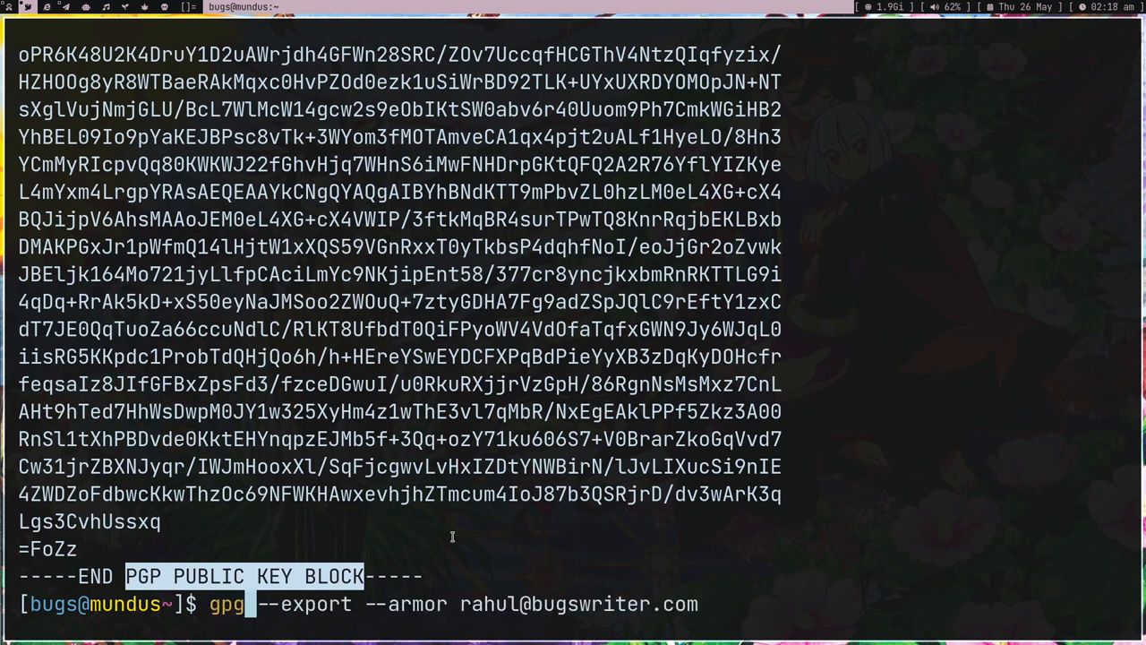
type("-o")
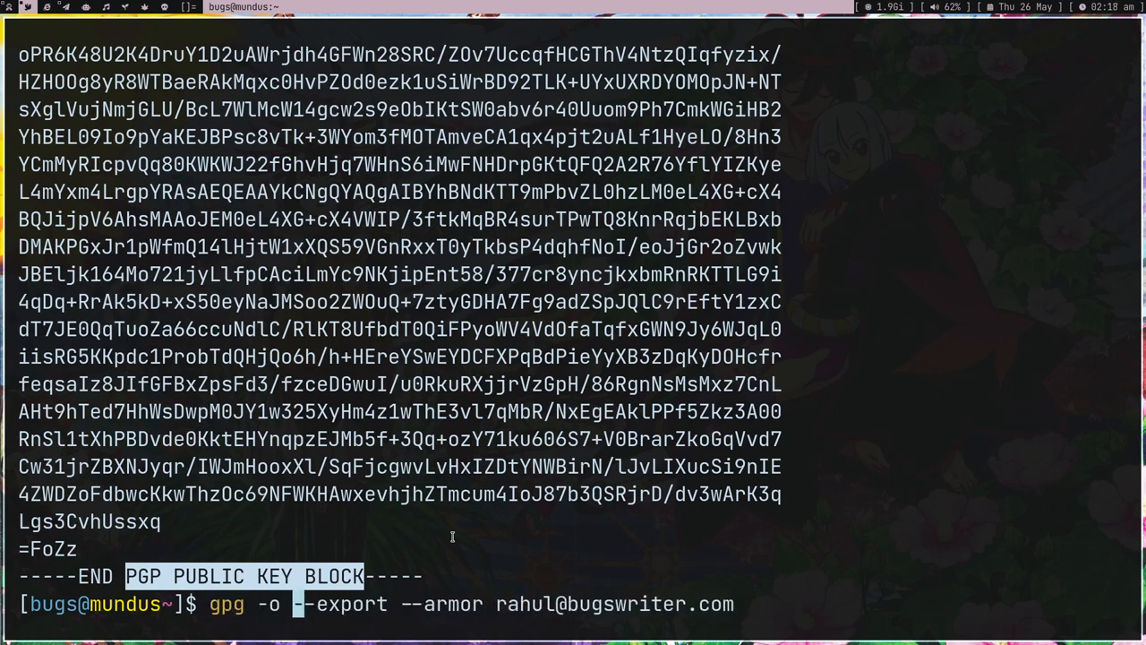
type("p")
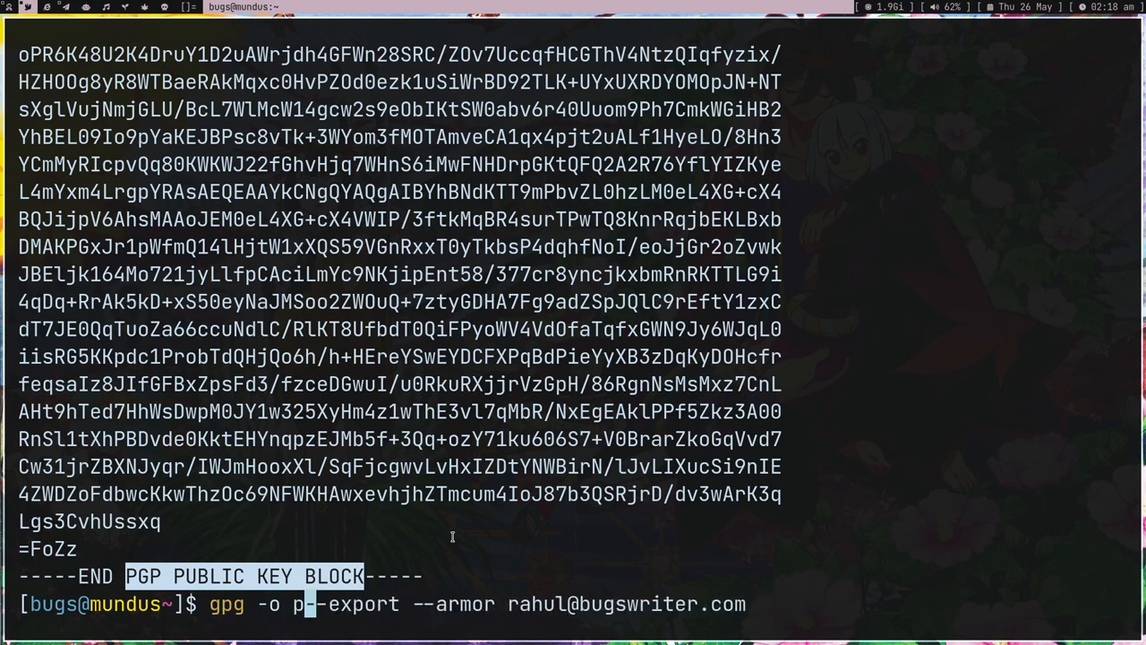
type("ublic.txt")
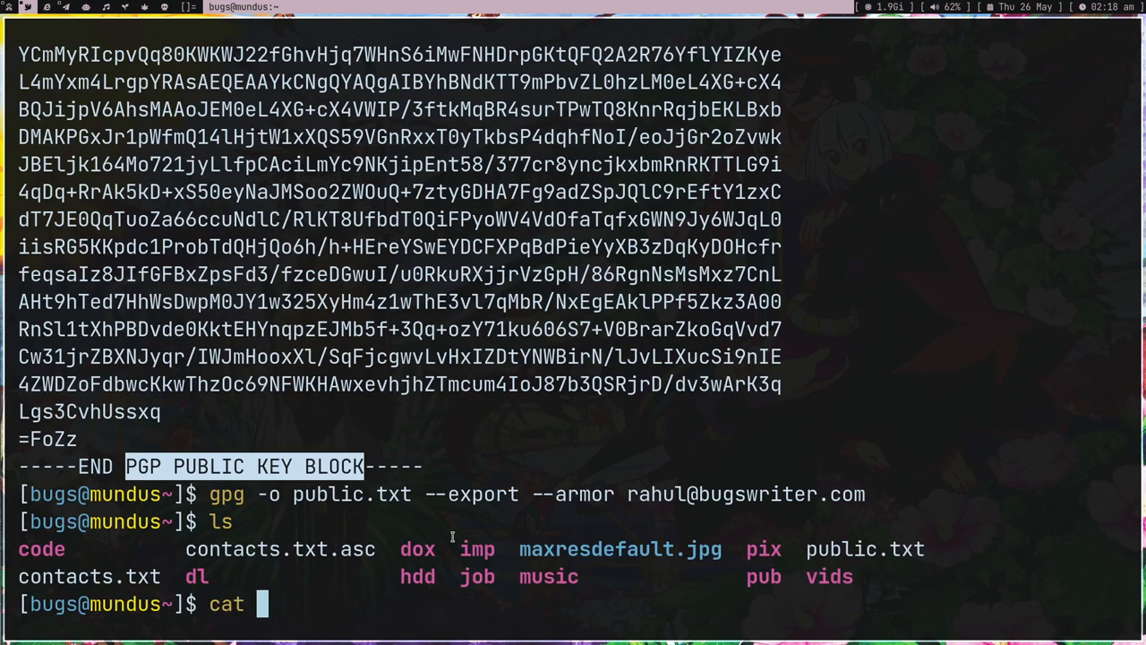
Step: List the home directory to confirm public.txt was created
type("publi")
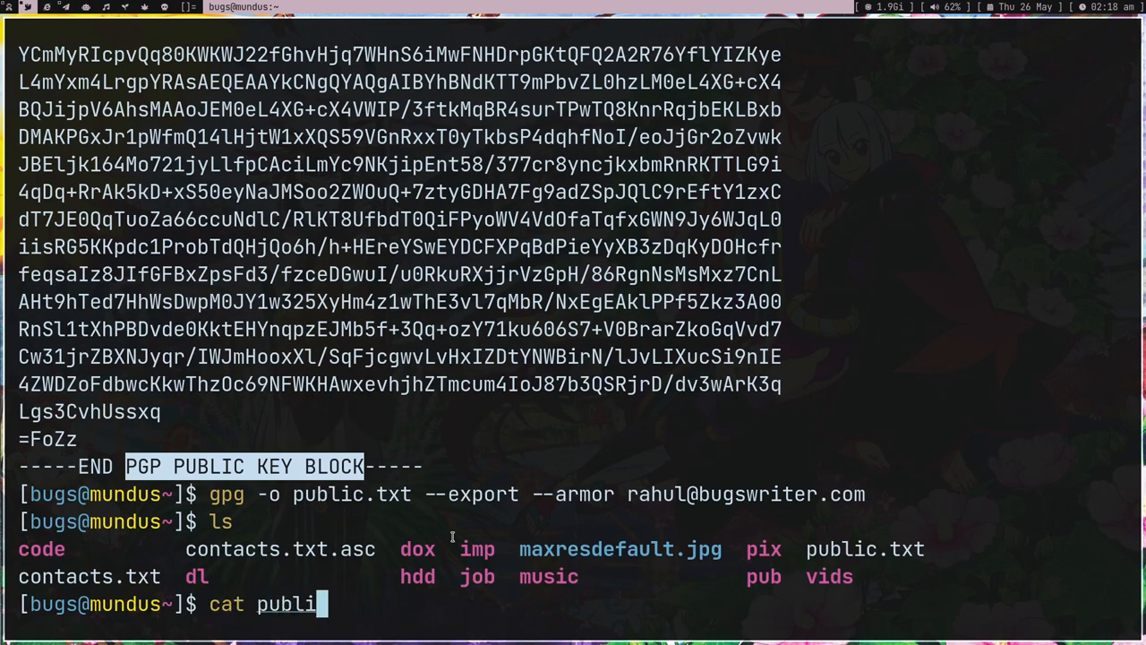
key("Return")
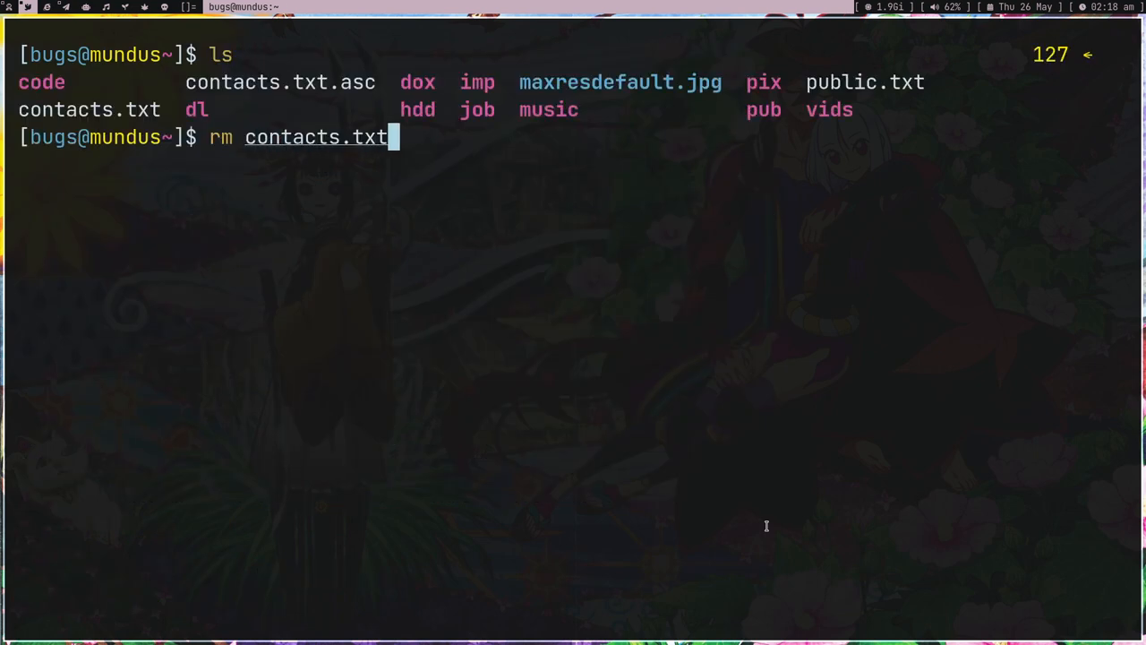
key("Return")
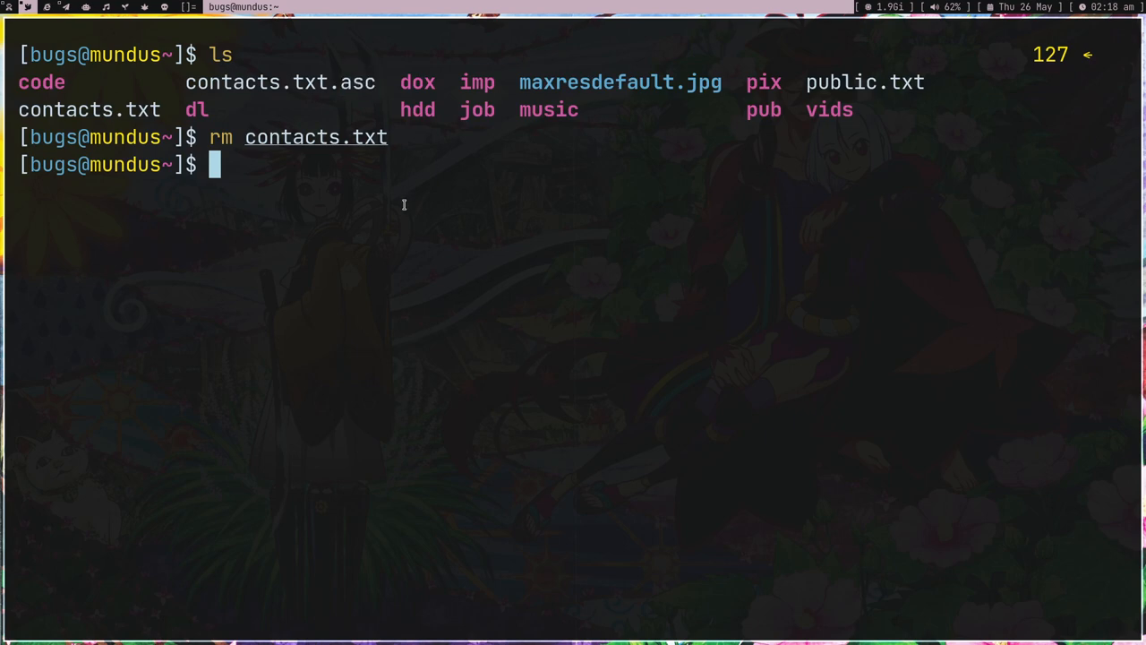
type("rsync")
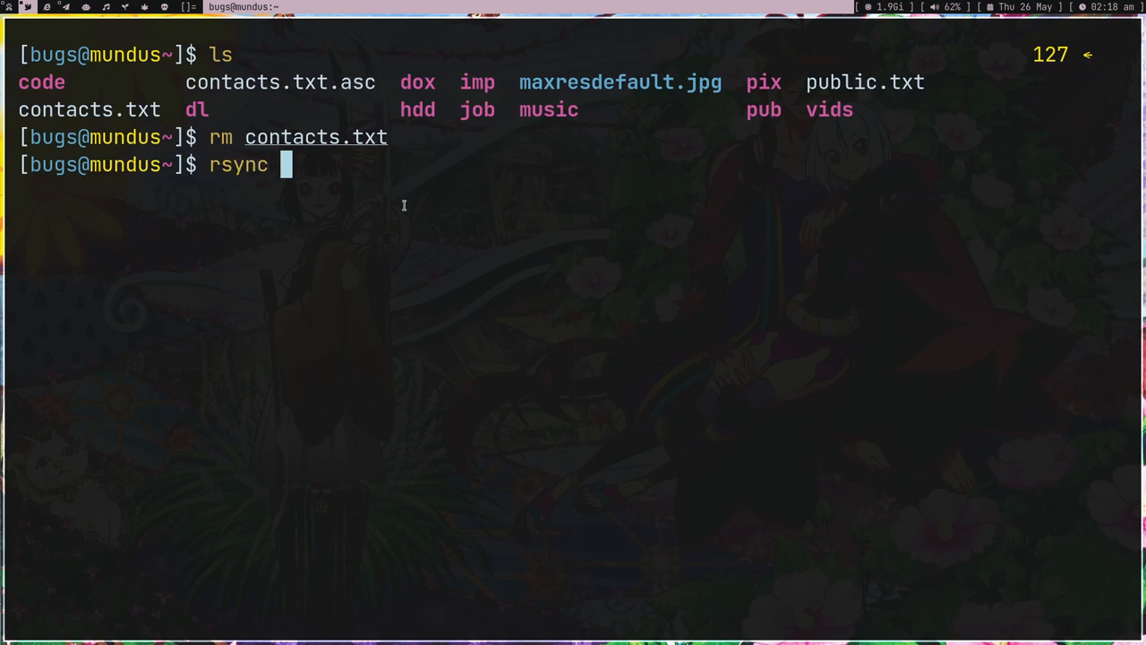
type("contacts.txt.asc")
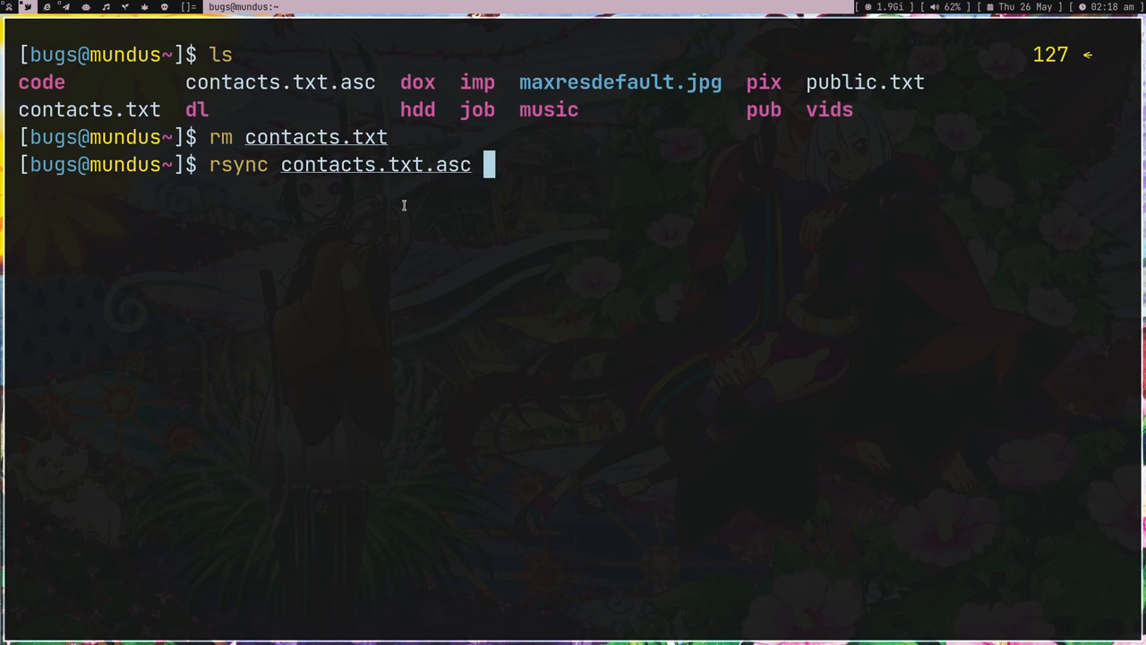
type("root@bug")
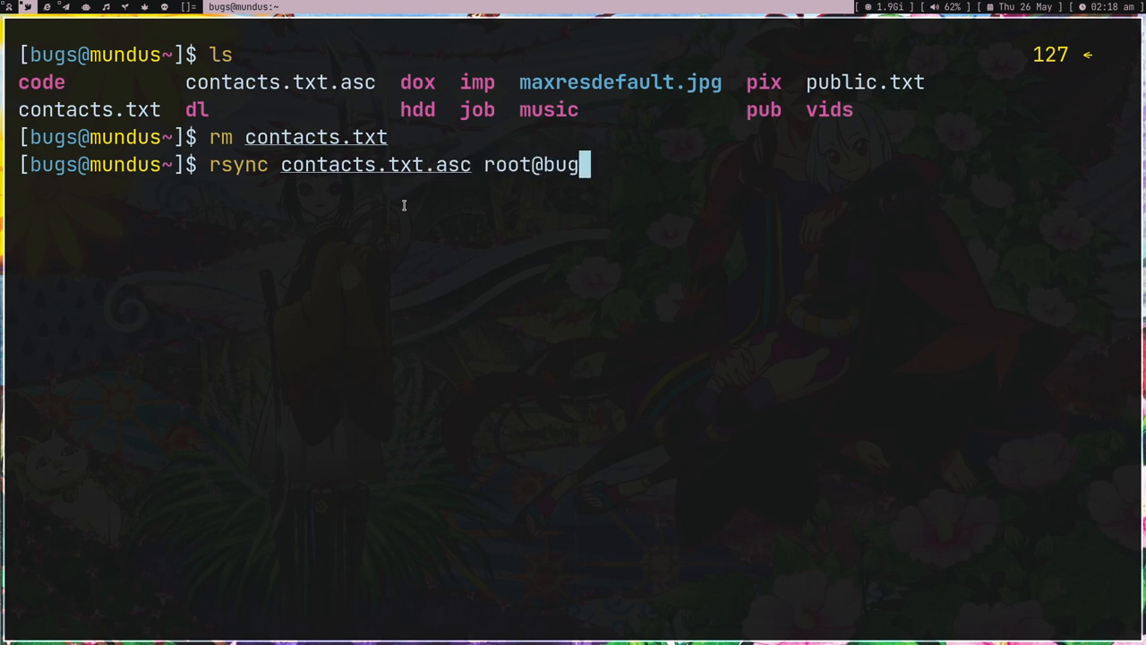
type("swriter.com:/")
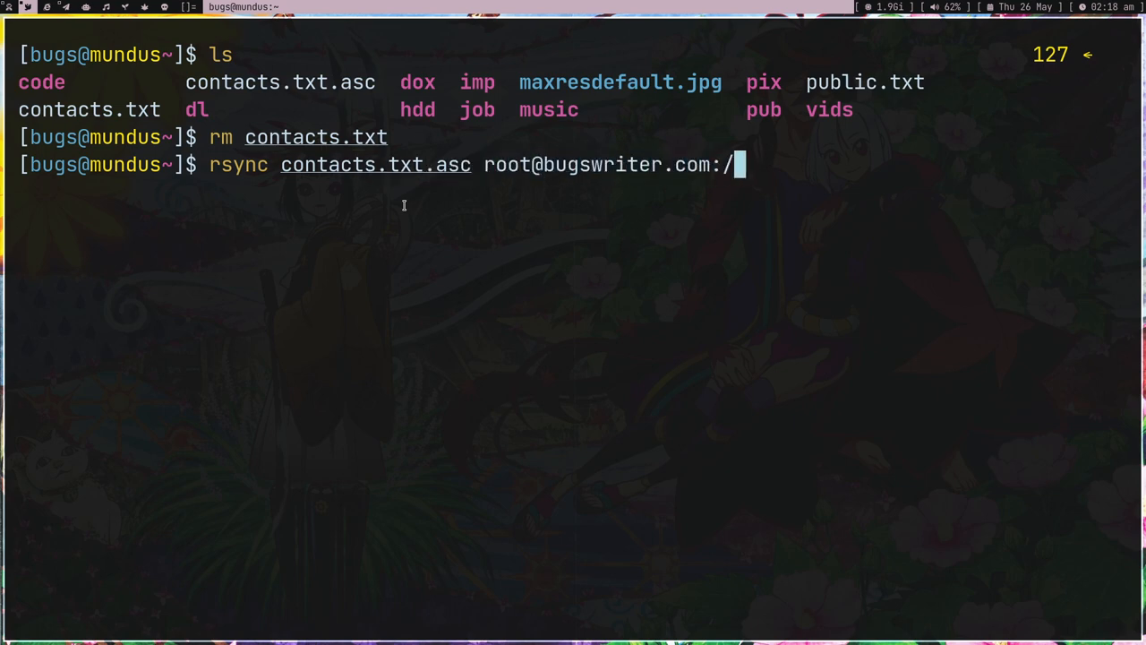
type("root")
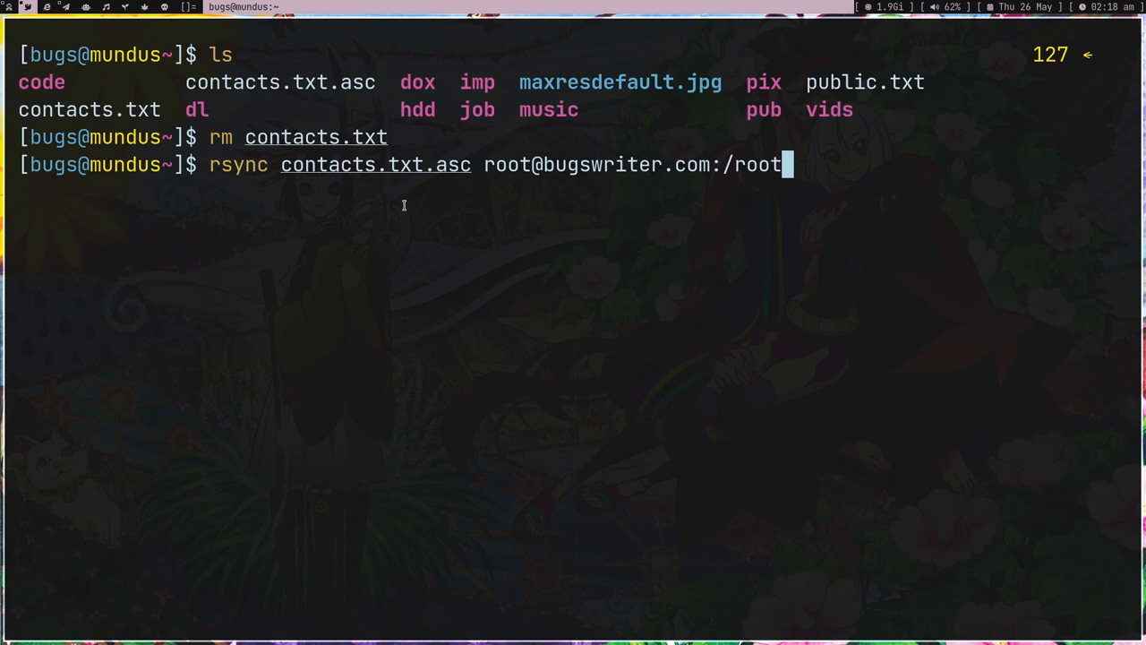
key("Return")
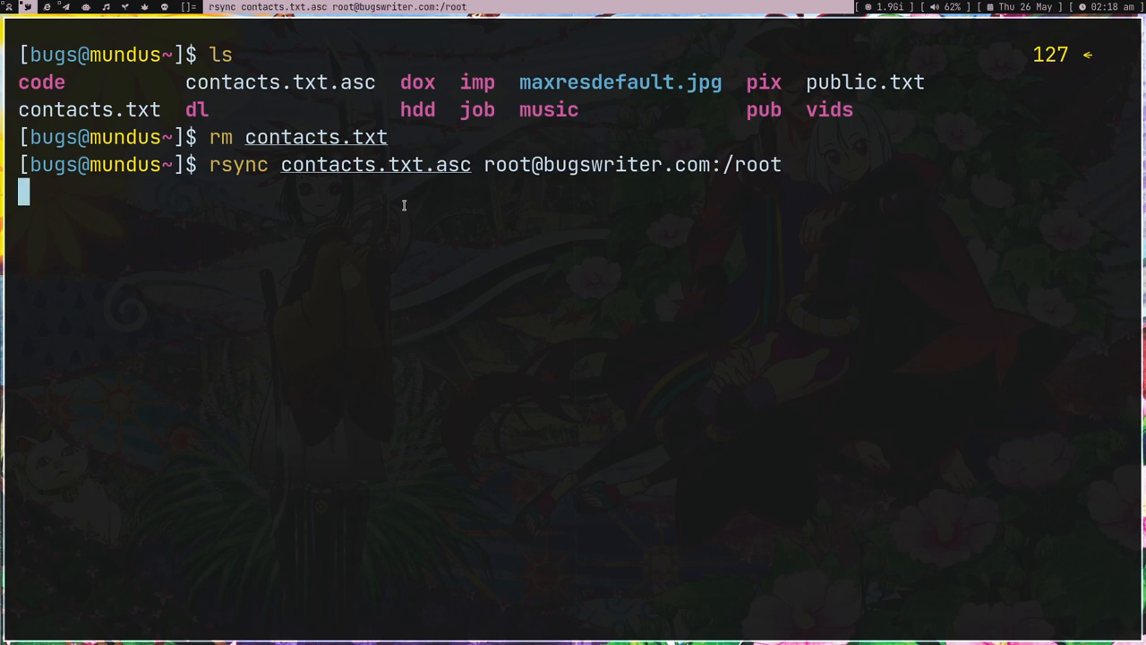
Step: Let the rsync upload finish and close the terminal, returning to the desktop
key("Return")
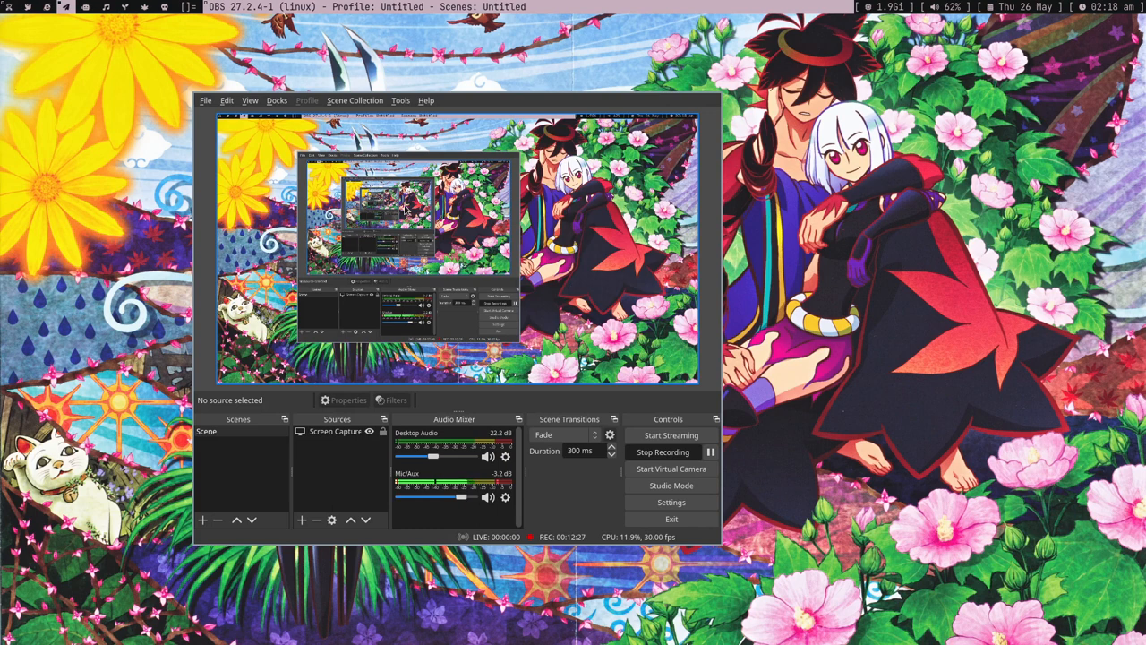
mouse_move(490, 392)
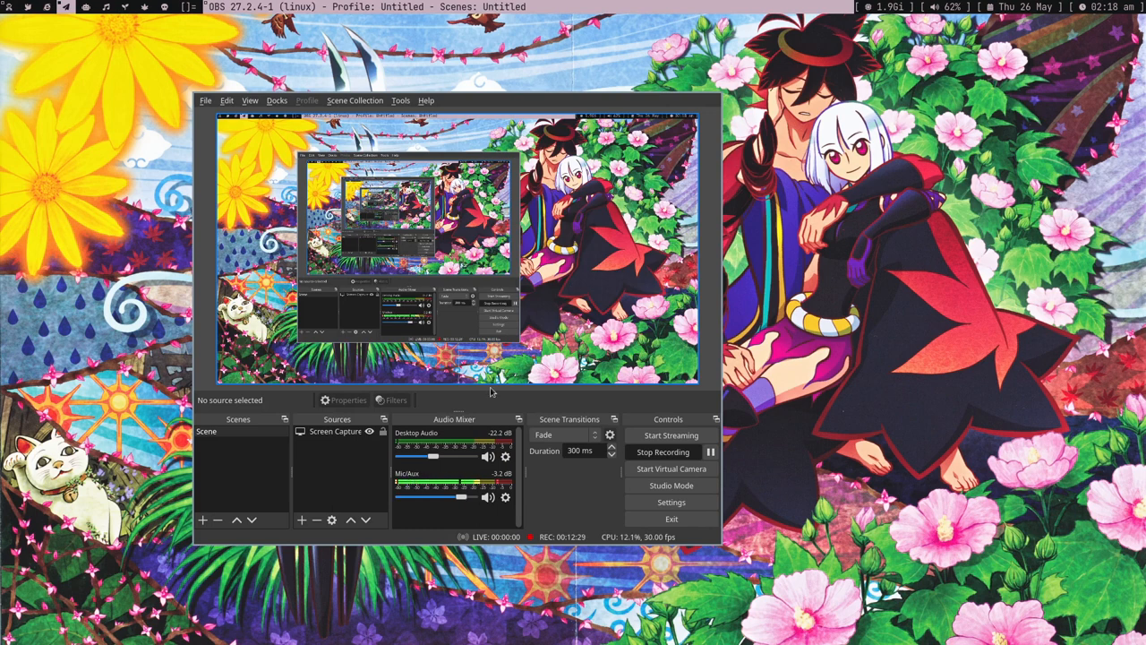